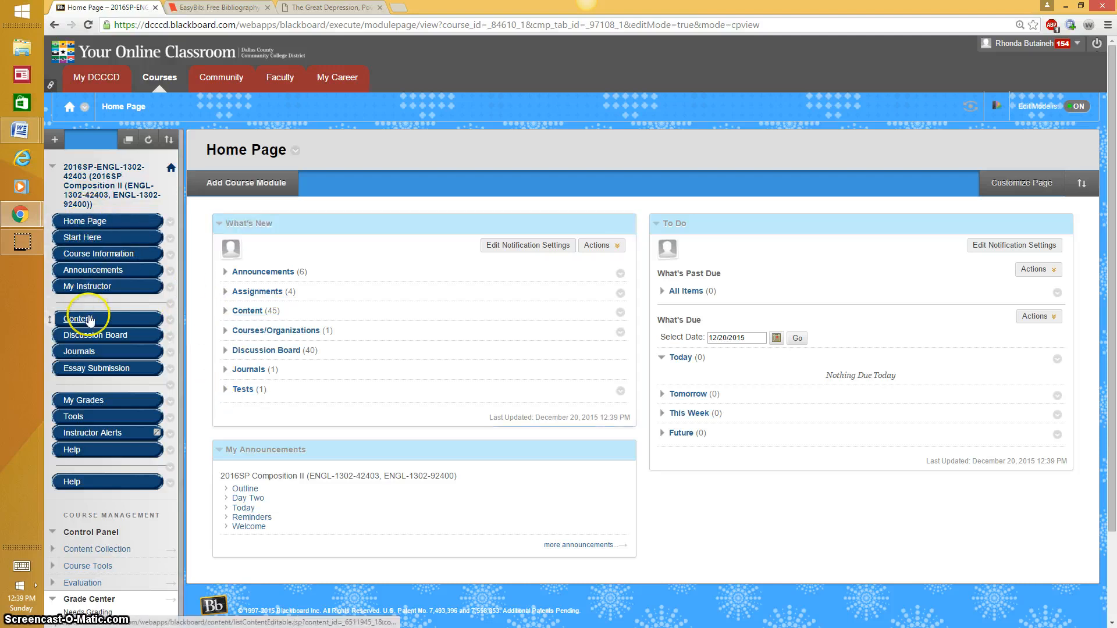
# Step: Open the course Content area and the Visual Analysis folder, scrolling to the Damm Family Outline
pyautogui.click(79, 318)
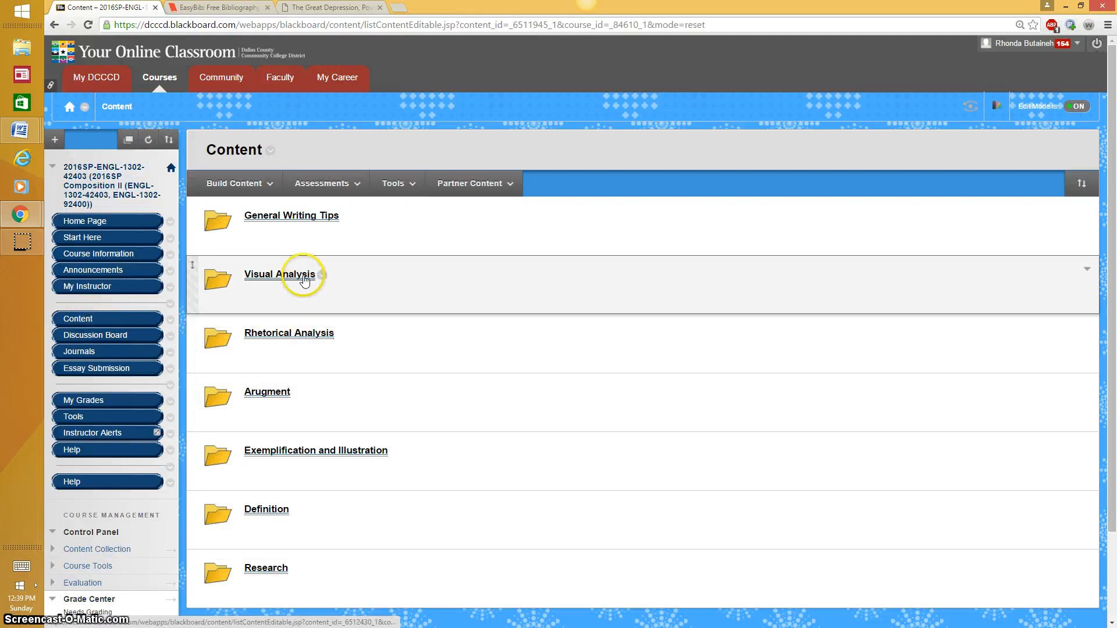
pyautogui.click(279, 274)
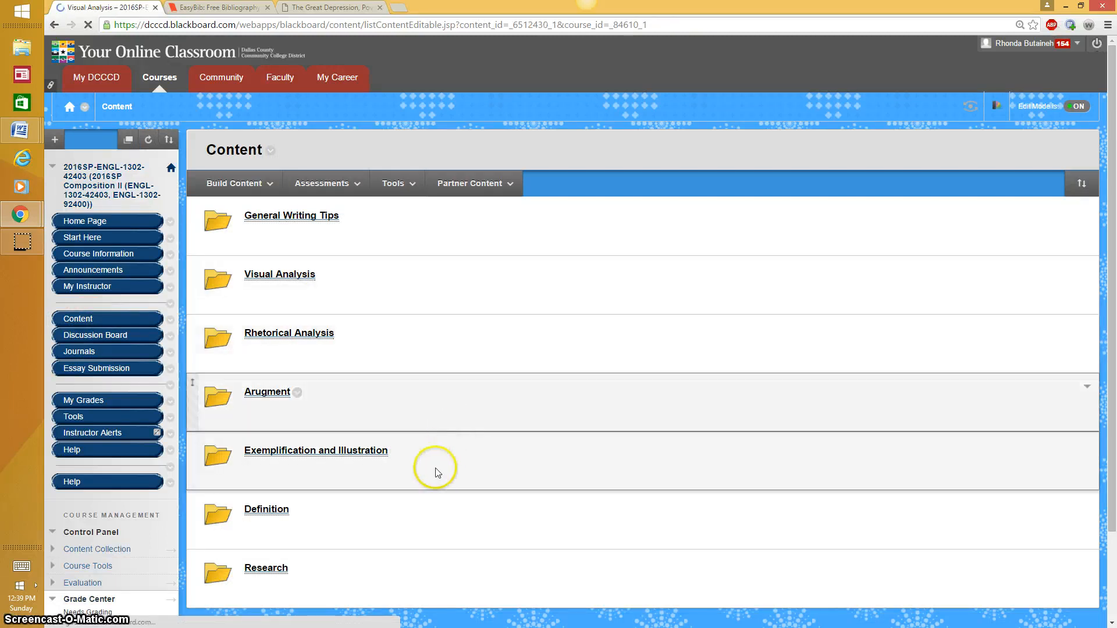
pyautogui.click(279, 274)
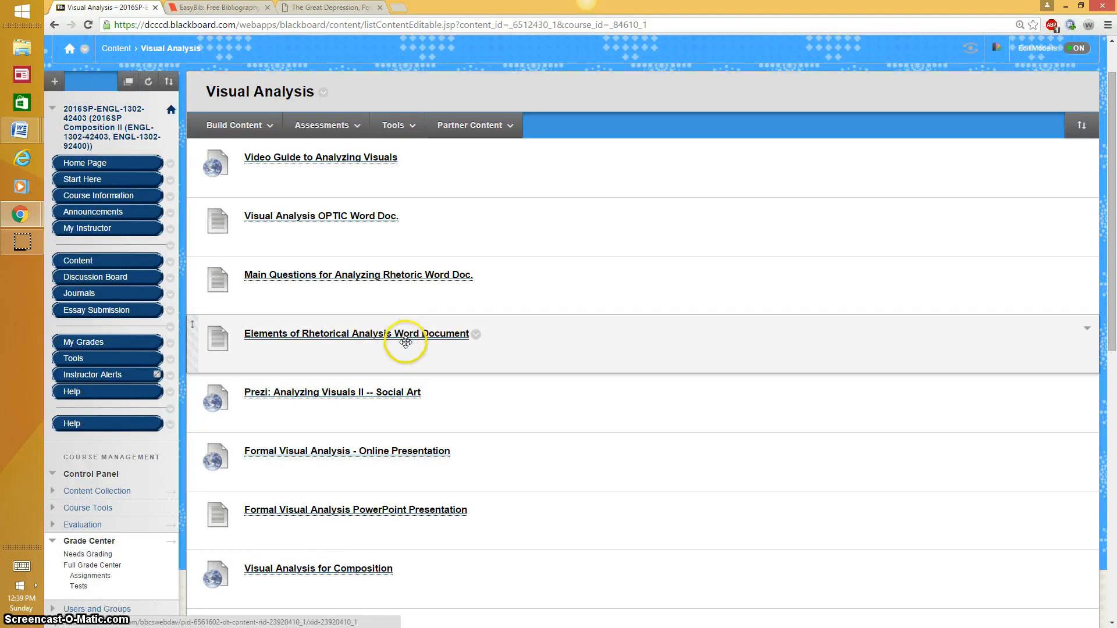
pyautogui.scroll(-3)
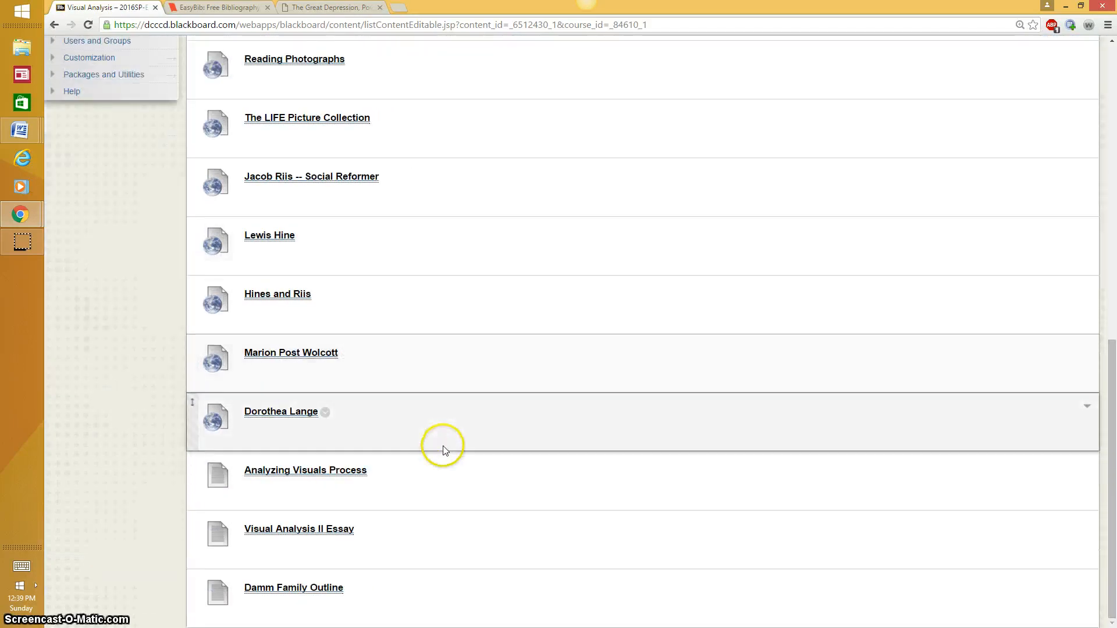
pyautogui.moveTo(315, 534)
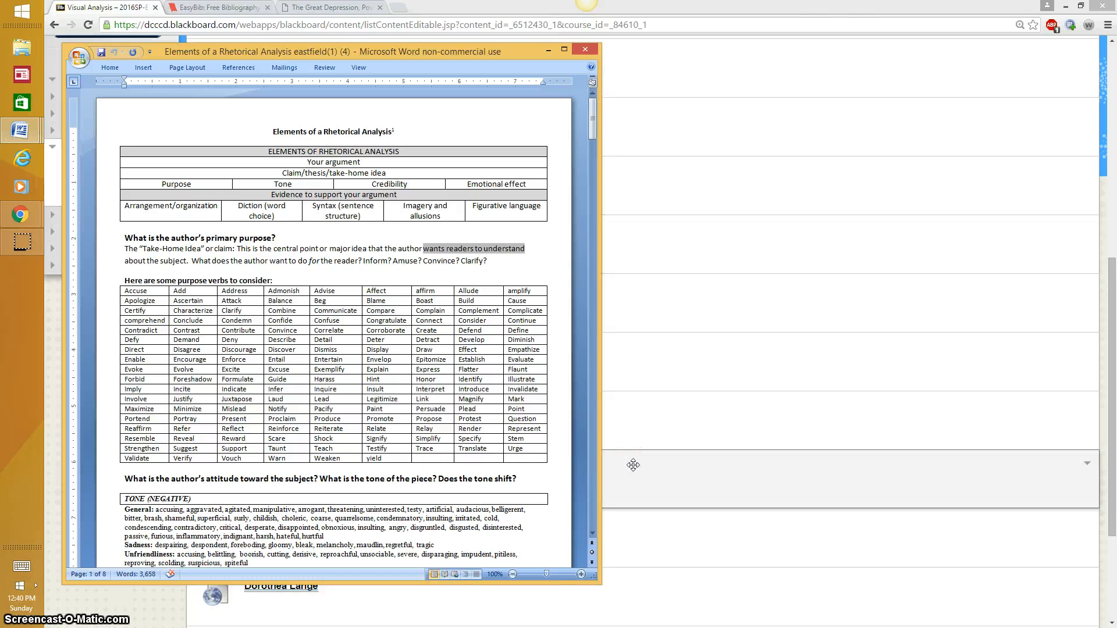
# Step: Bring up the rhetorical analysis handout and scroll through its purpose verbs and tone lists
pyautogui.click(272, 132)
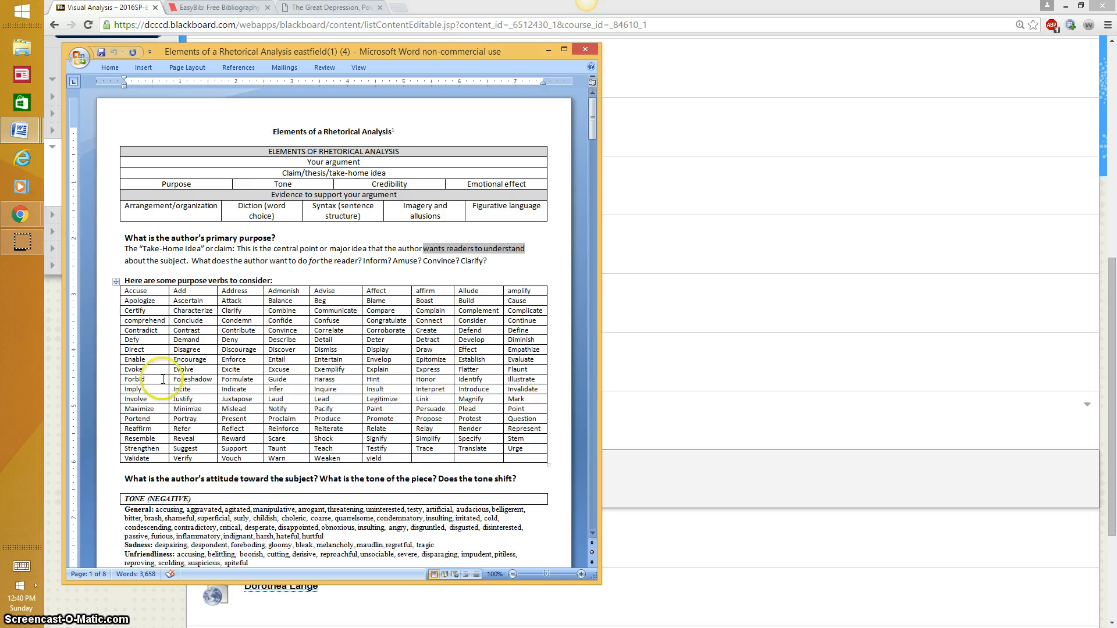
pyautogui.scroll(-3)
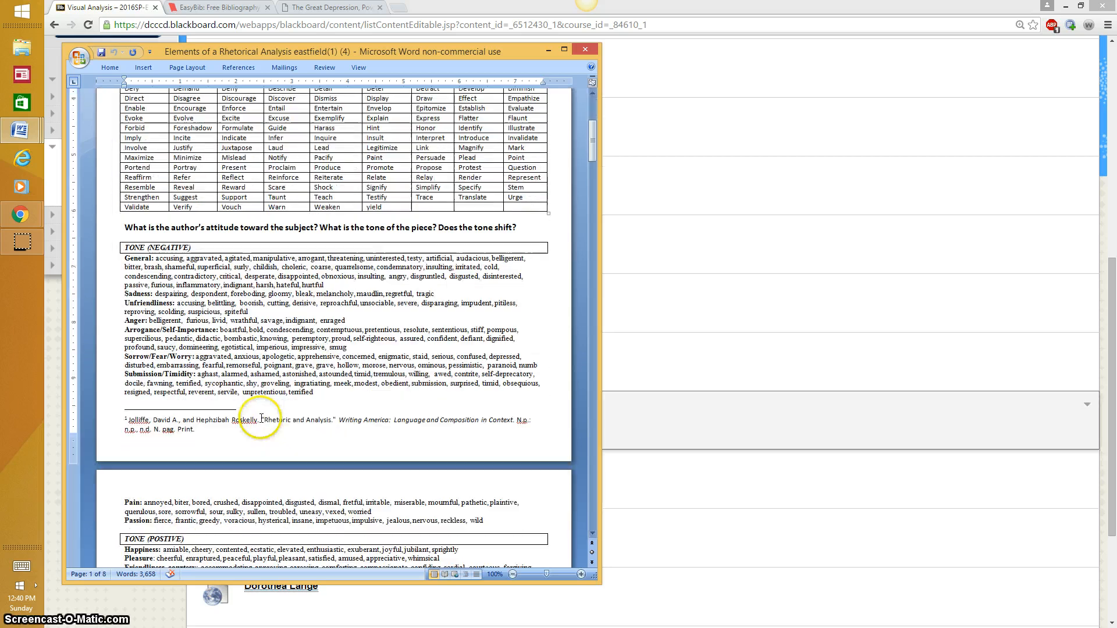
pyautogui.moveTo(321, 382)
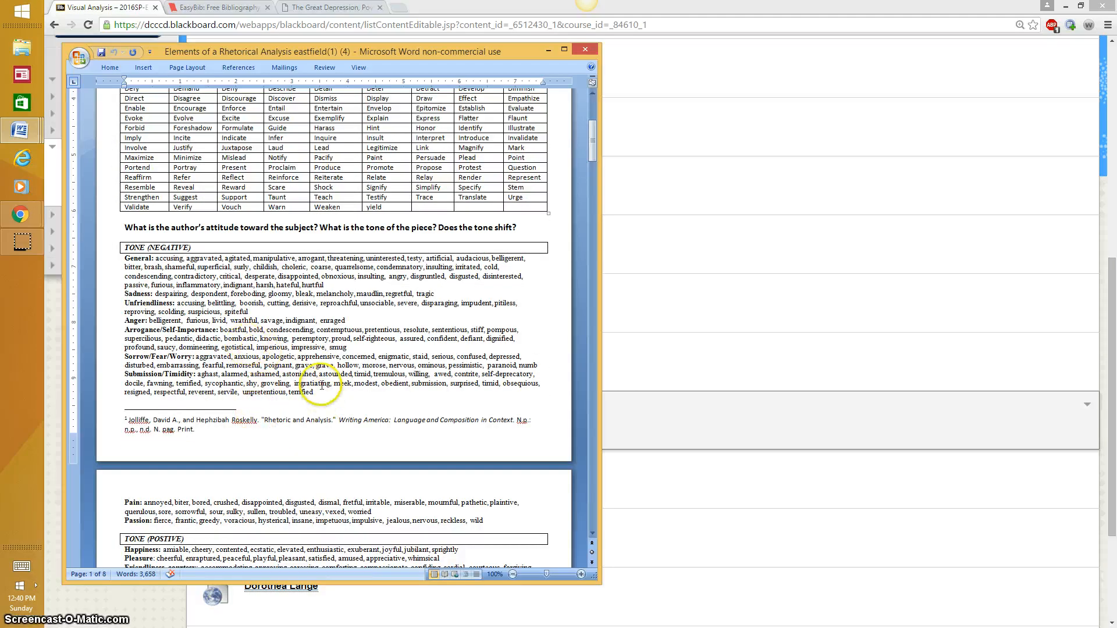
pyautogui.scroll(-3)
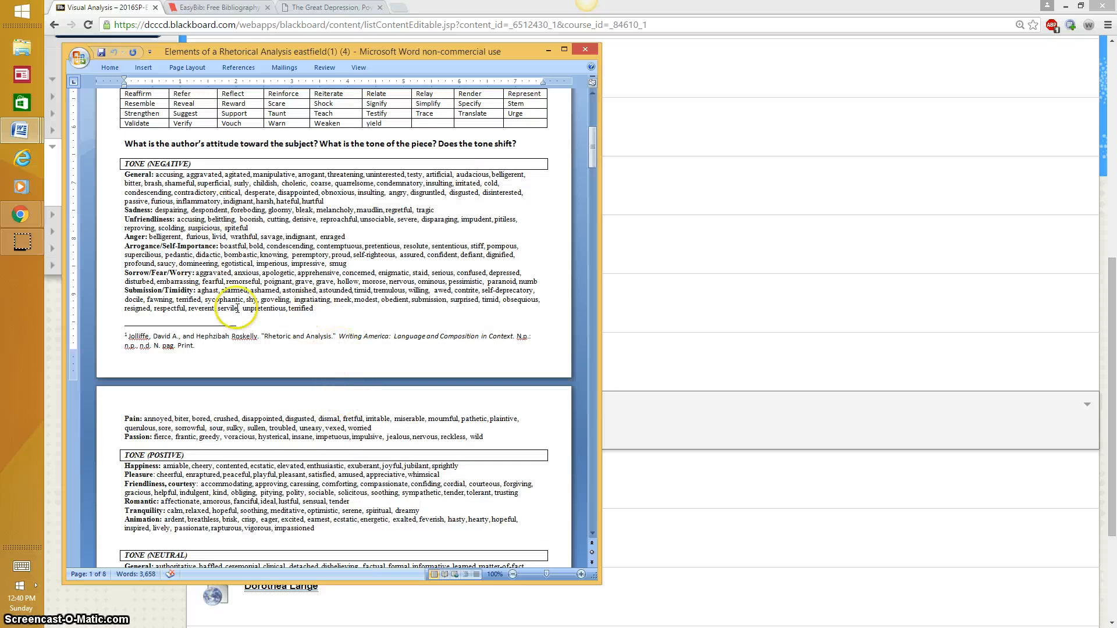
pyautogui.scroll(-3)
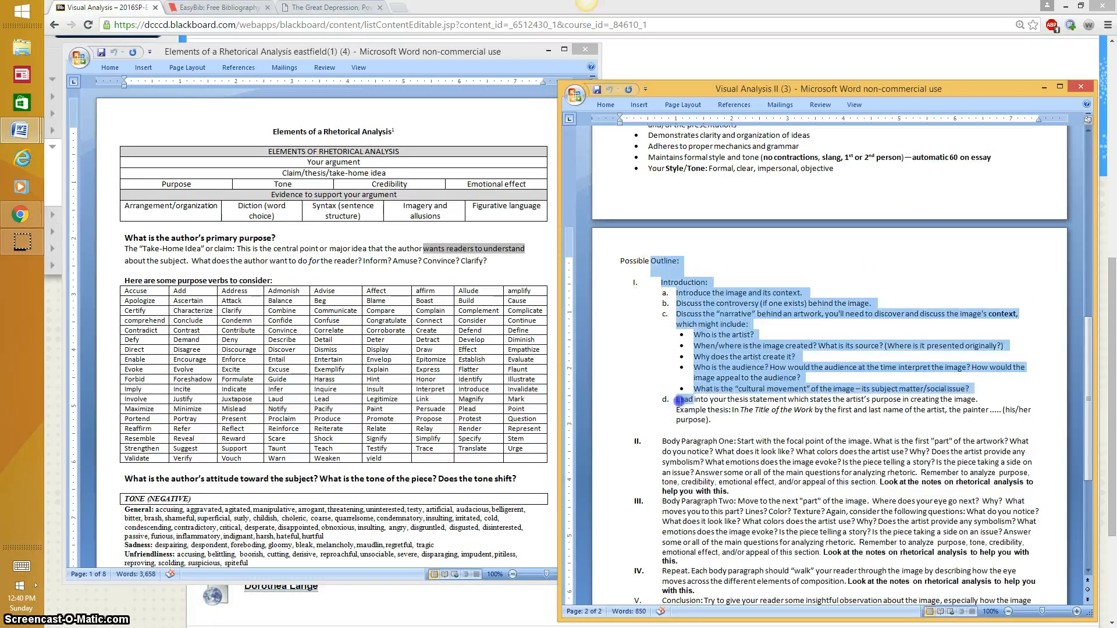
# Step: Scroll the Visual Analysis II outline to its conclusion and the image and works cited note
pyautogui.scroll(-3)
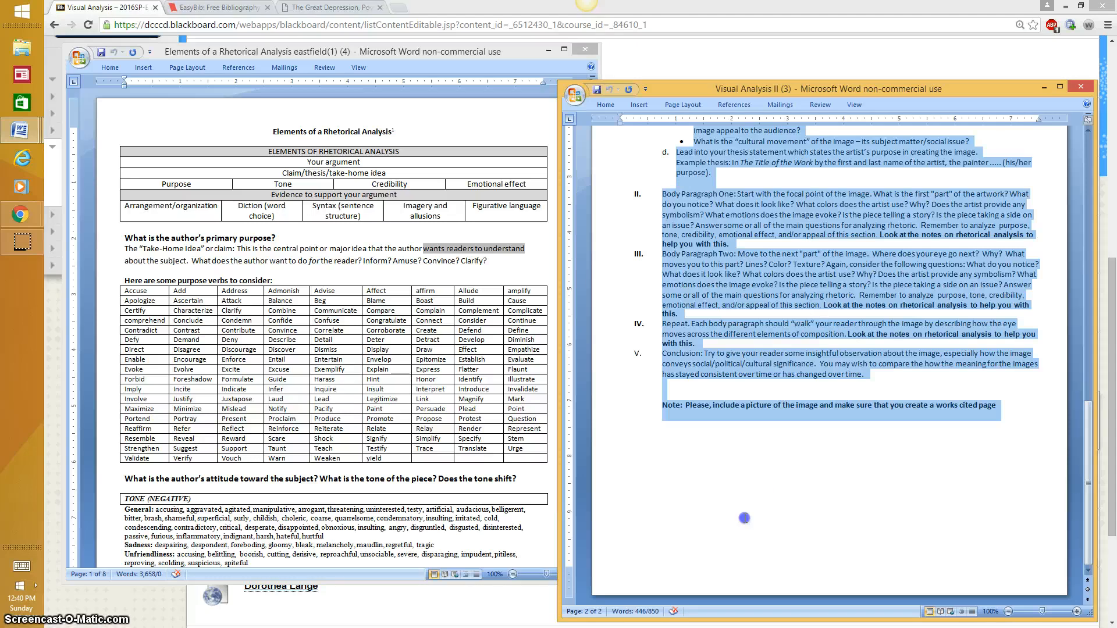
pyautogui.moveTo(703, 511)
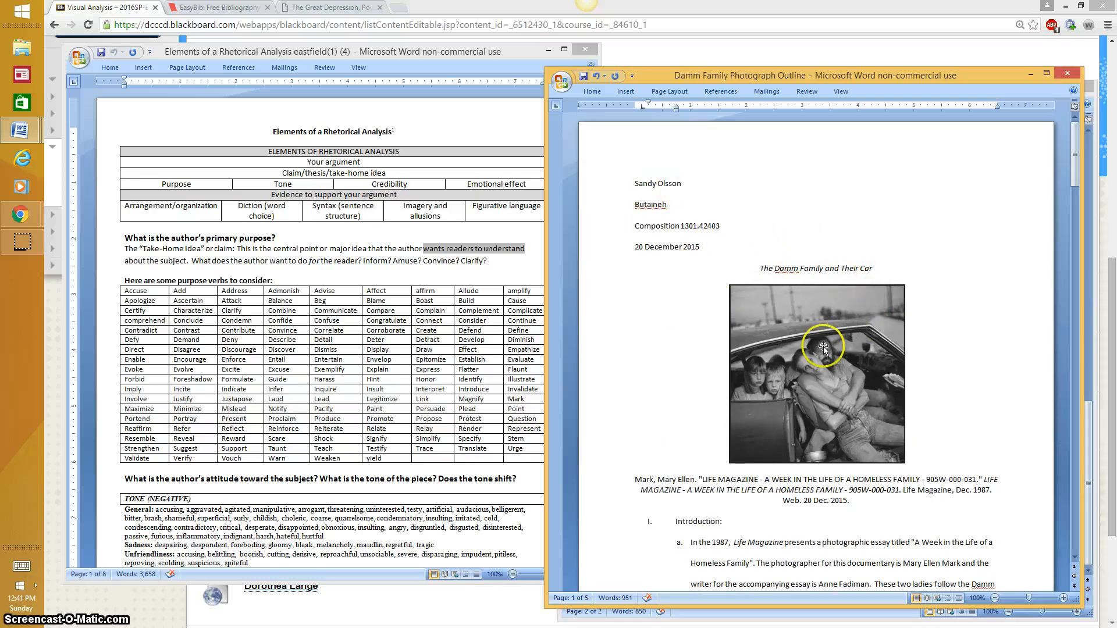
pyautogui.moveTo(992, 386)
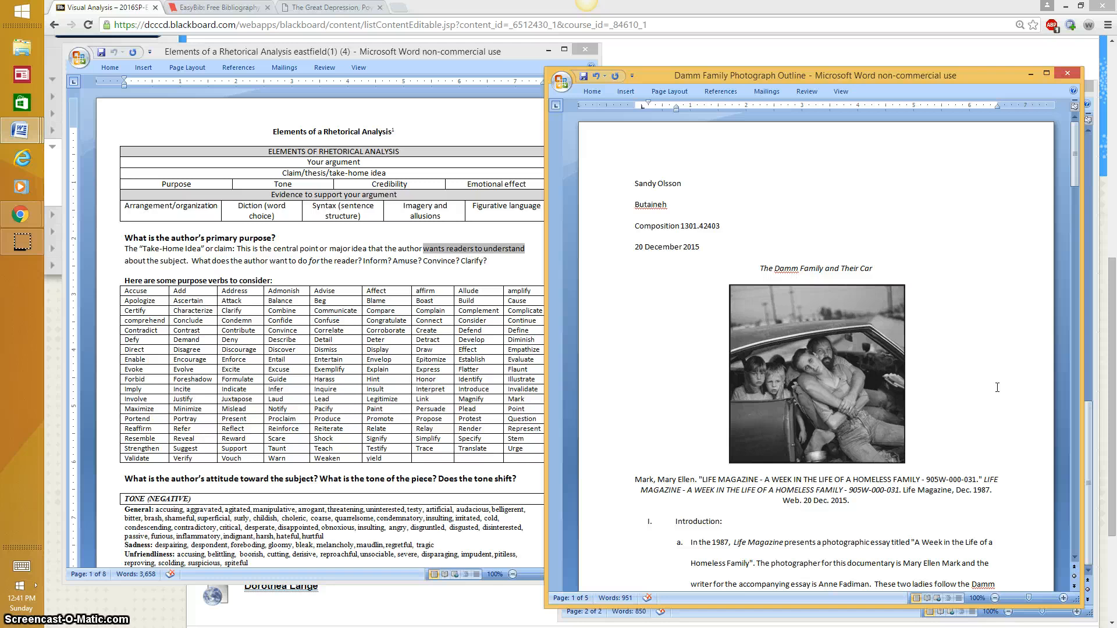
# Step: Scroll the Damm Family Photograph Outline to review the photo, citation and Introduction
pyautogui.scroll(-3)
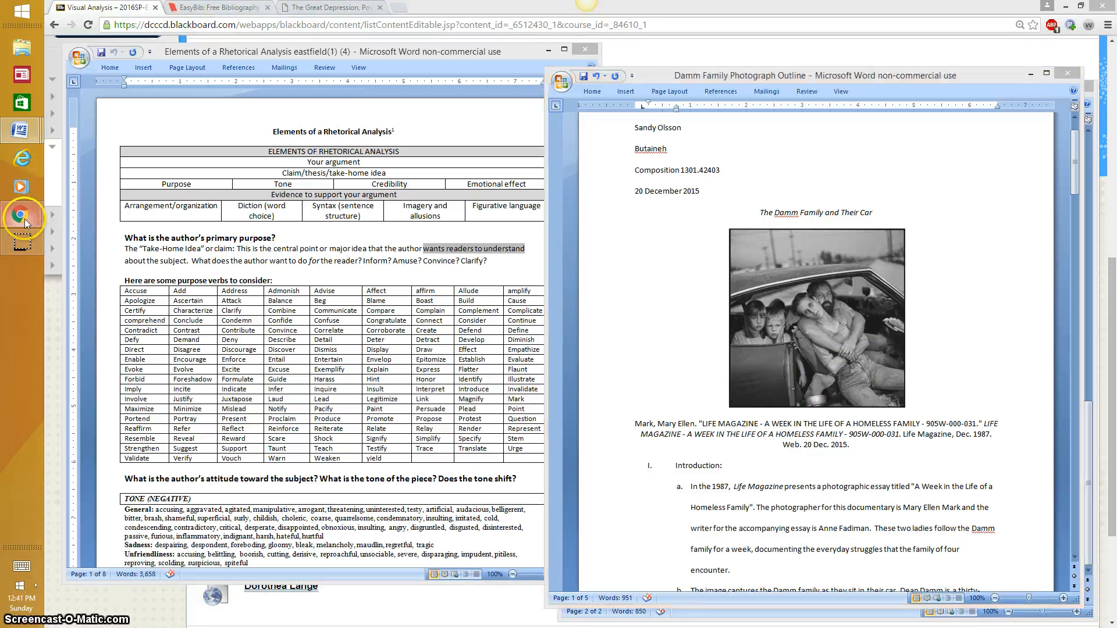
pyautogui.moveTo(22, 216)
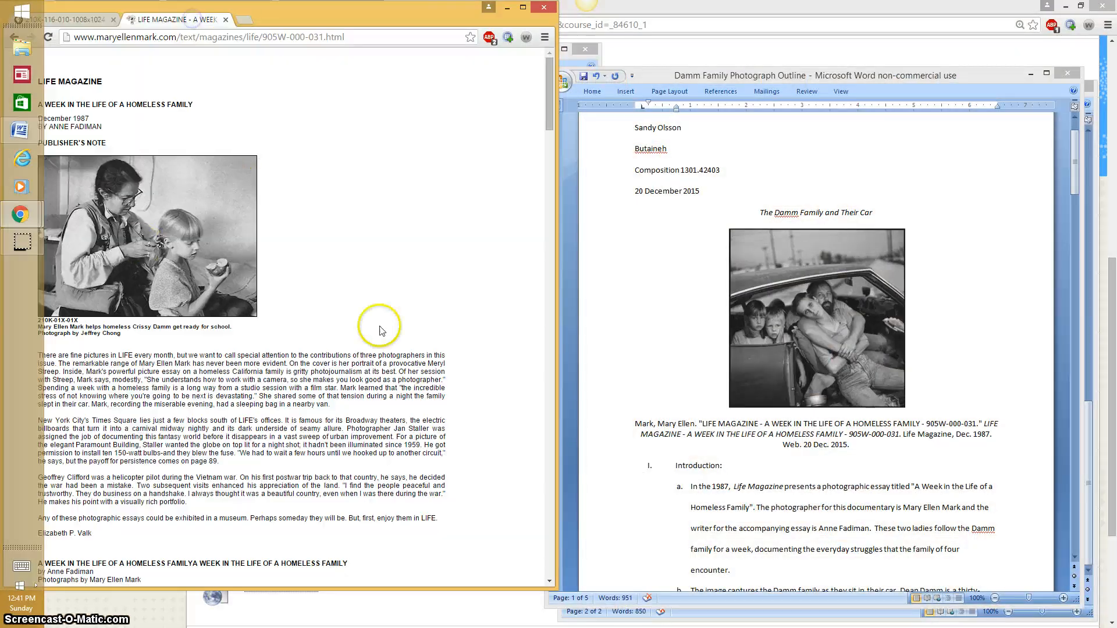
# Step: Scroll the LIFE Magazine homeless family article to the Damm photo, then go to EasyBib
pyautogui.scroll(-3)
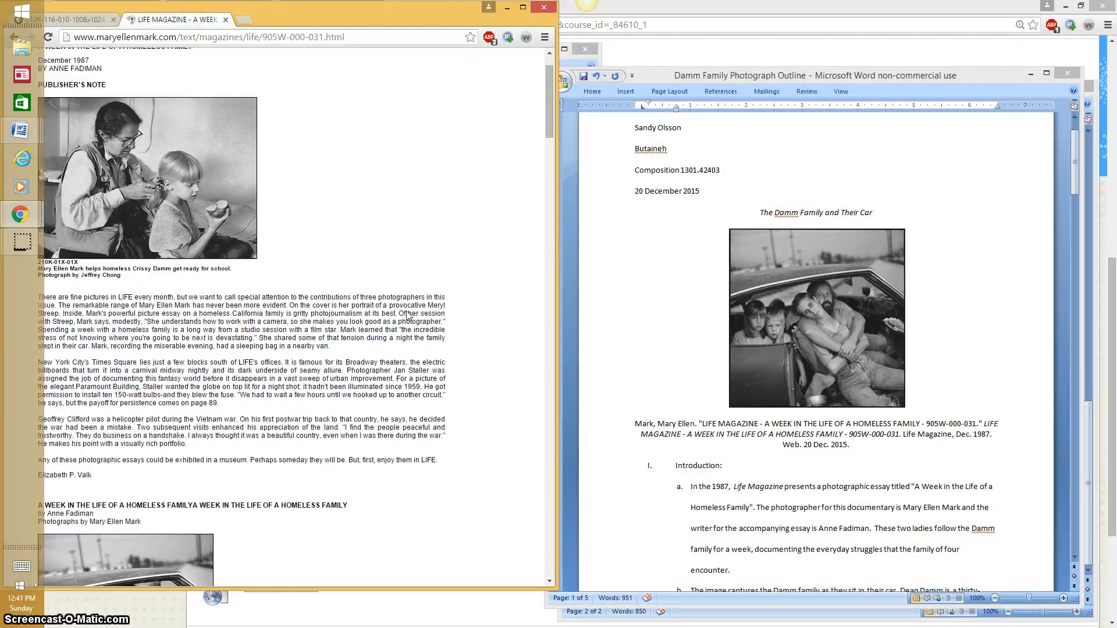
pyautogui.scroll(-3)
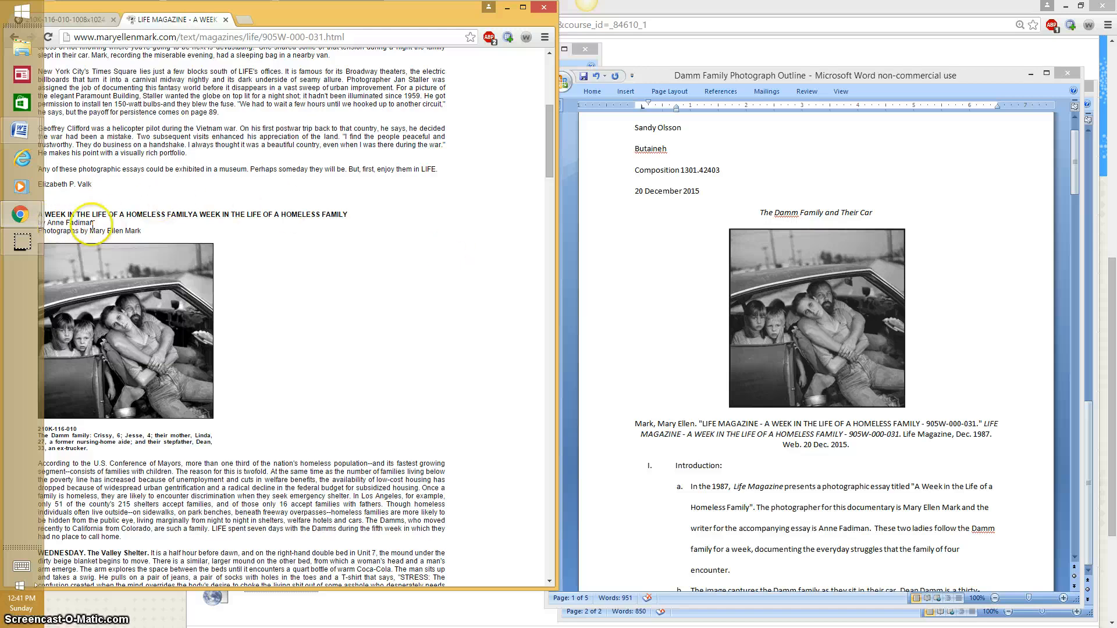
pyautogui.moveTo(431, 332)
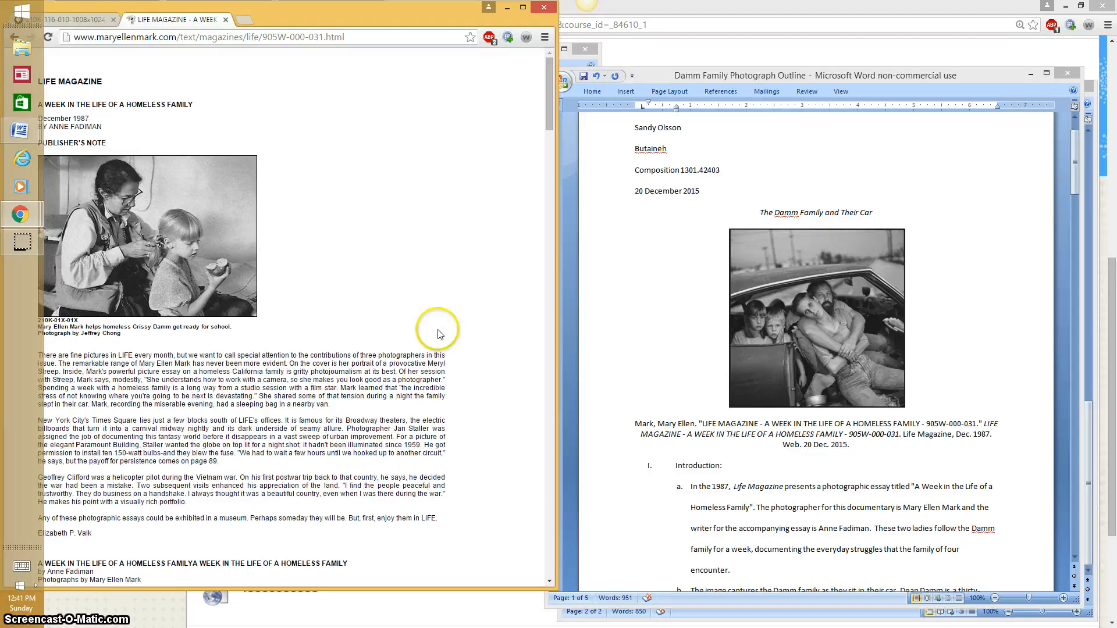
pyautogui.click(206, 36)
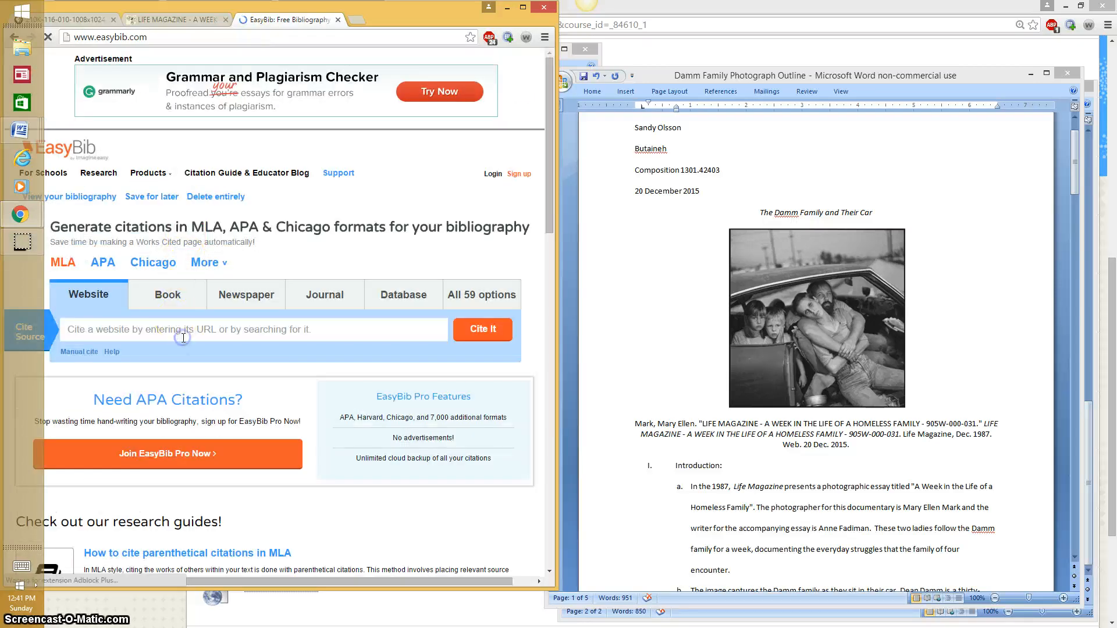
# Step: Look up the maryellenmark.com LIFE article URL with EasyBib's website citation search
pyautogui.write('http://www.maryellenmark.com/text/magazines/life/905W-000-031.html')
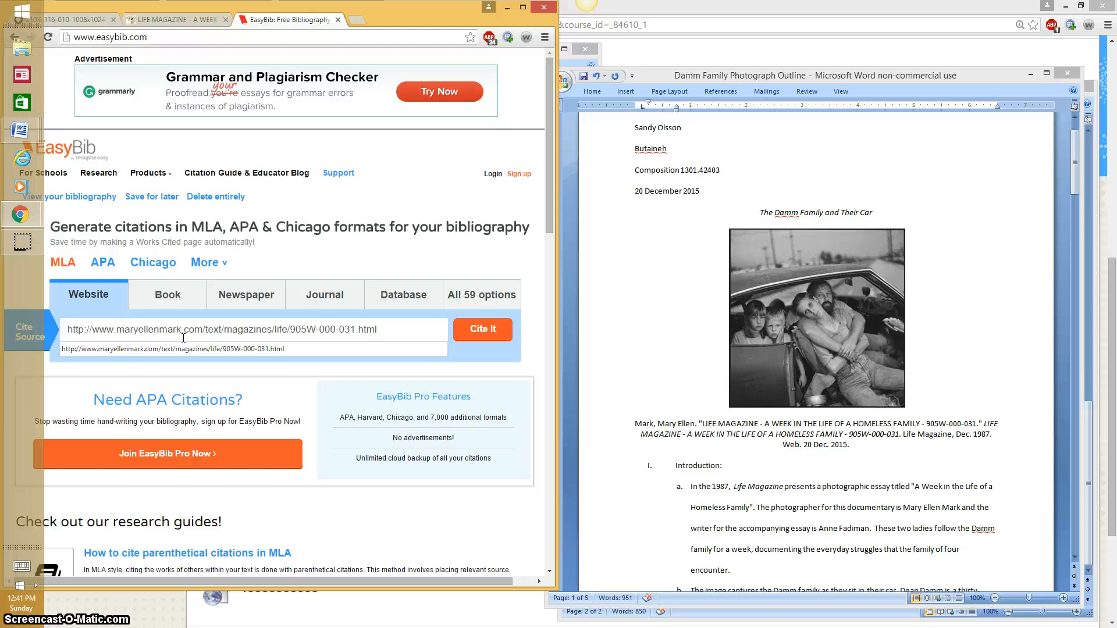
pyautogui.click(481, 330)
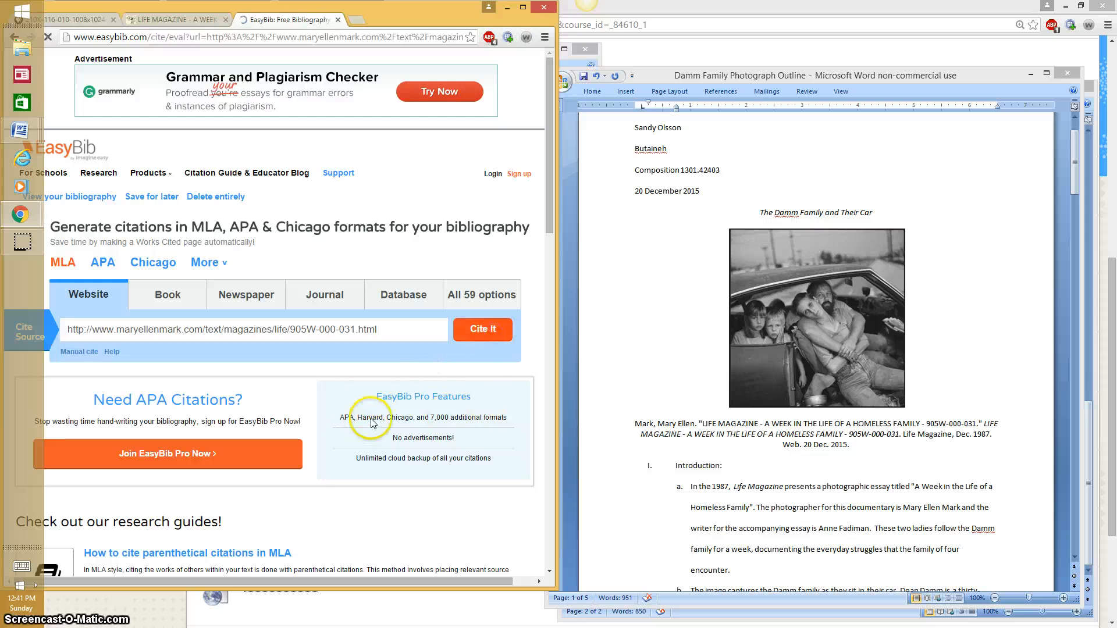
pyautogui.click(481, 329)
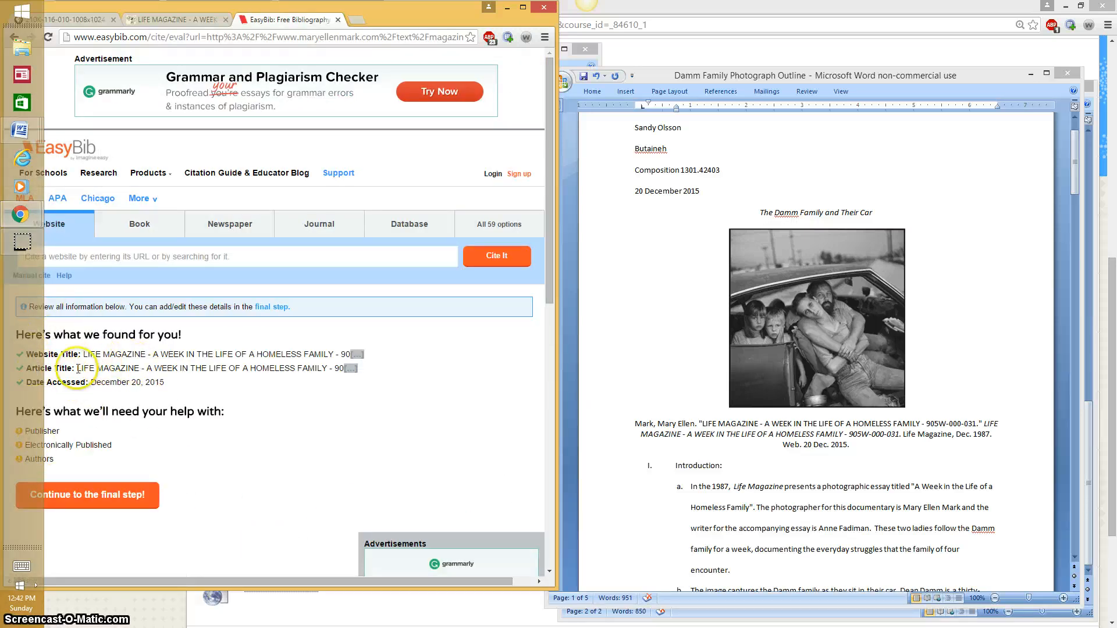
pyautogui.moveTo(121, 399)
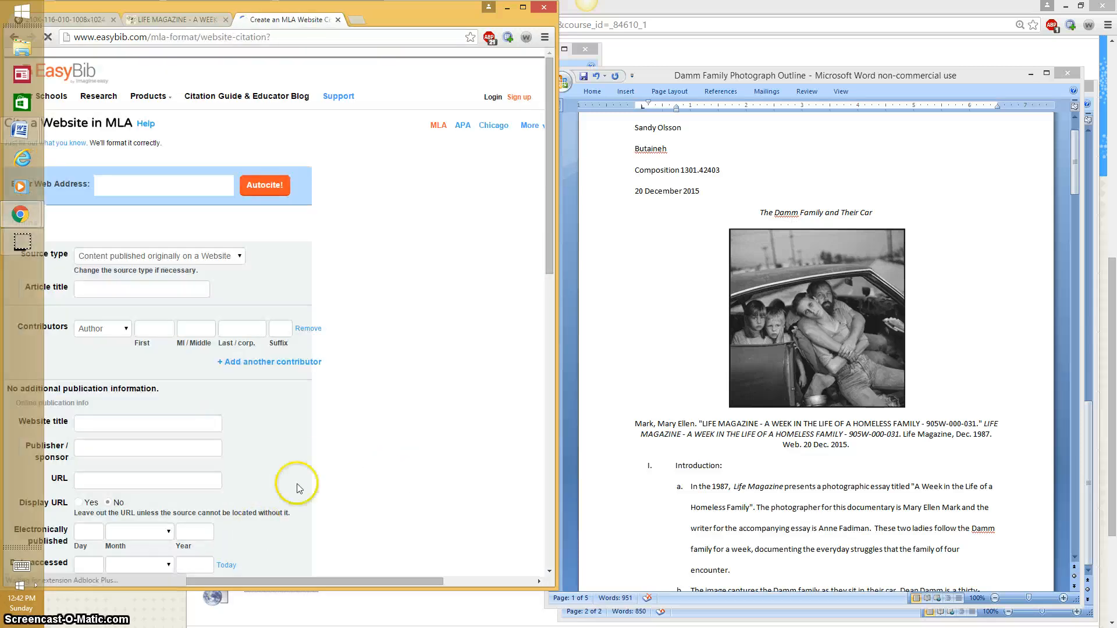
# Step: Enter author Mary Ellen Mark and the Life Magazine publication details
pyautogui.click(264, 185)
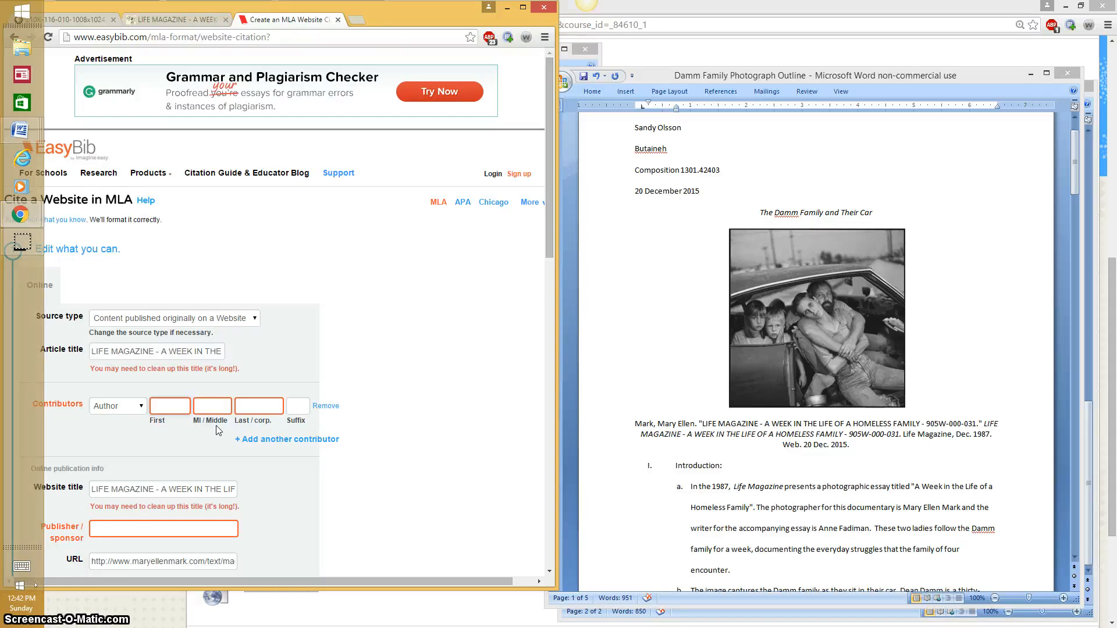
pyautogui.write('Mary')
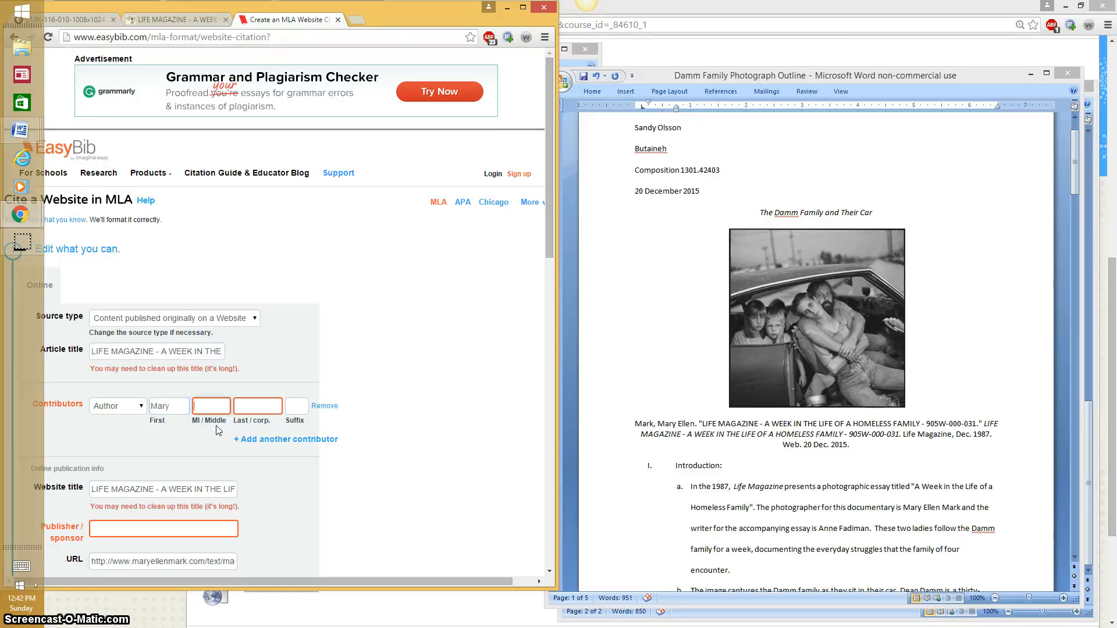
pyautogui.write('Ellen')
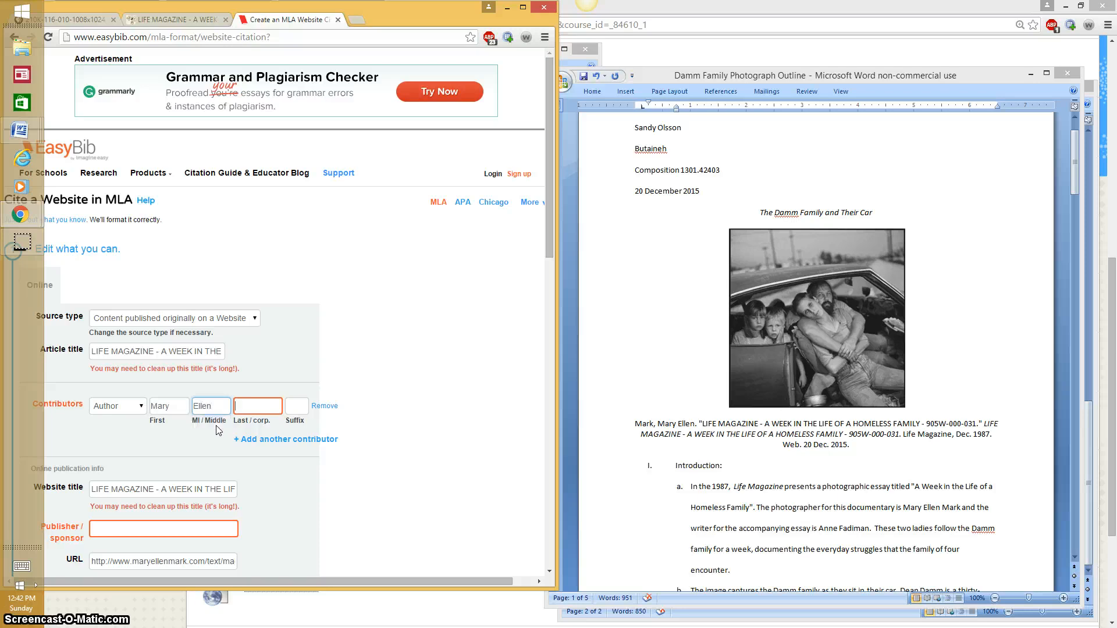
pyautogui.write('Mark')
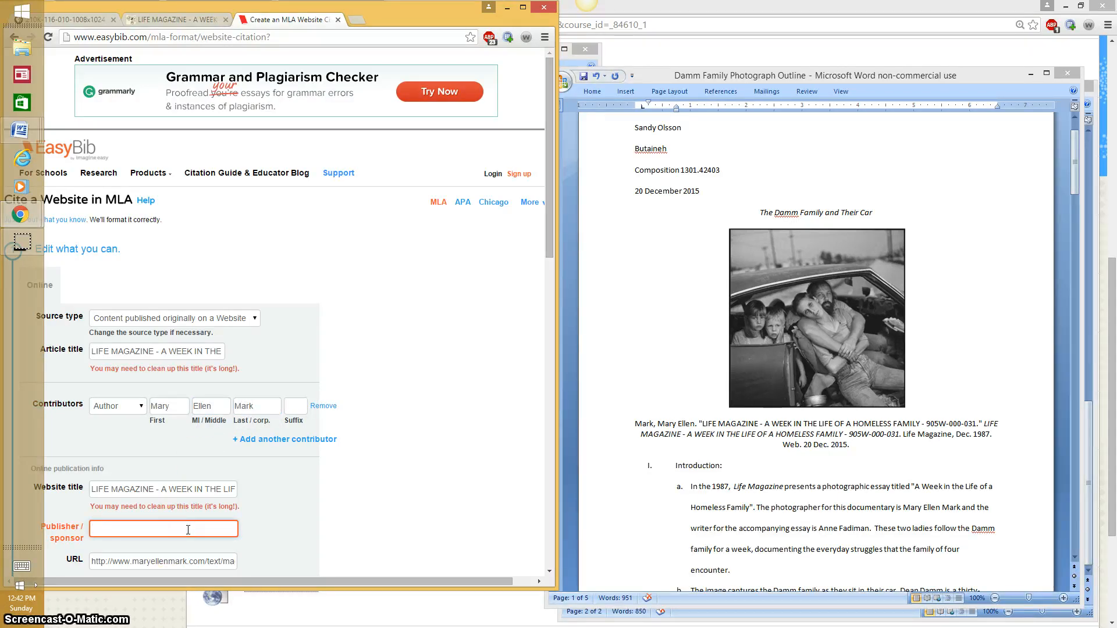
pyautogui.write('Life Magazine')
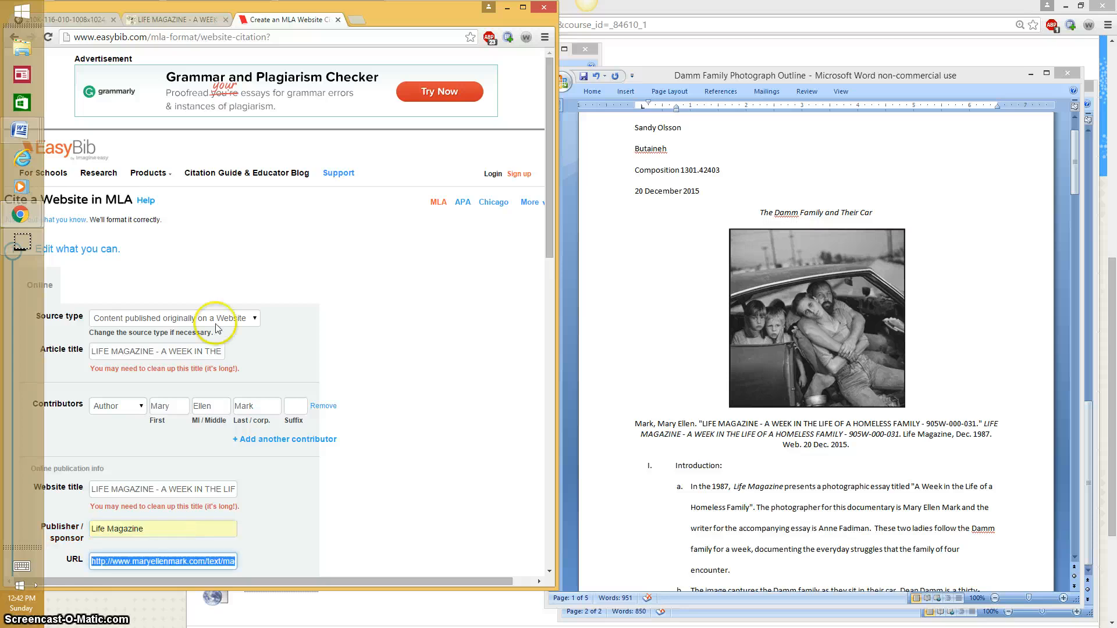
pyautogui.scroll(-3)
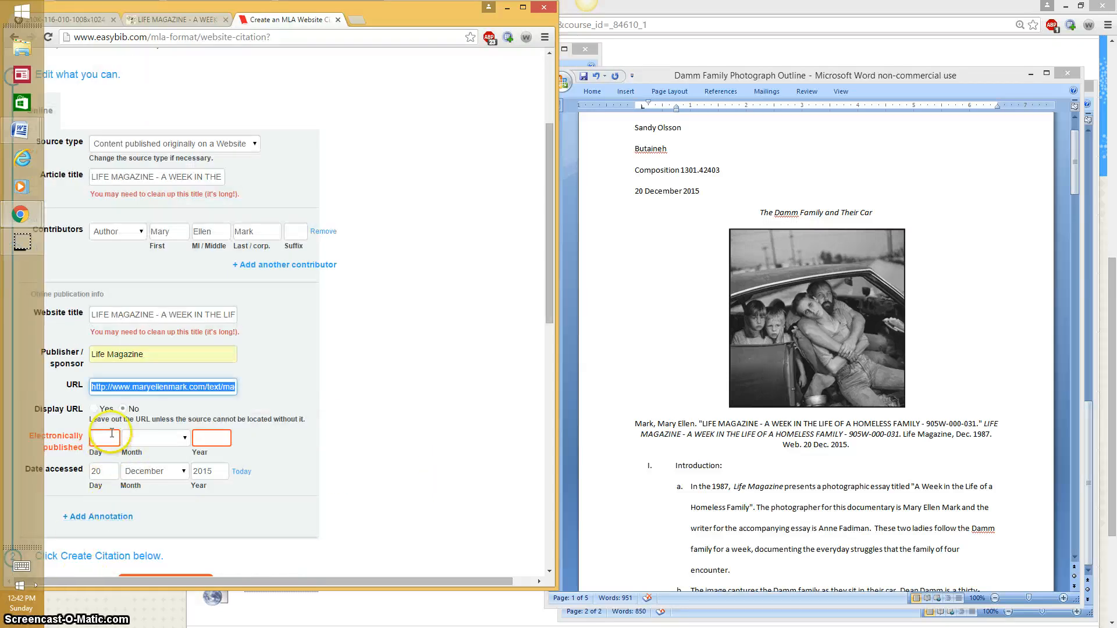
# Step: Set the publication date to December 1987 and generate the MLA citation
pyautogui.click(155, 438)
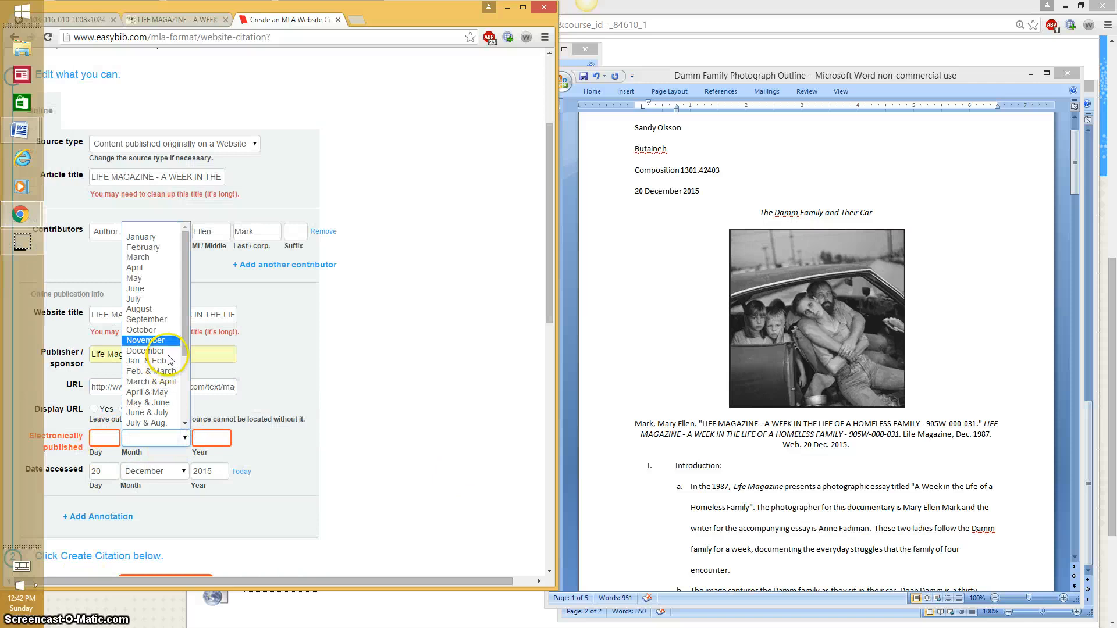
pyautogui.click(146, 350)
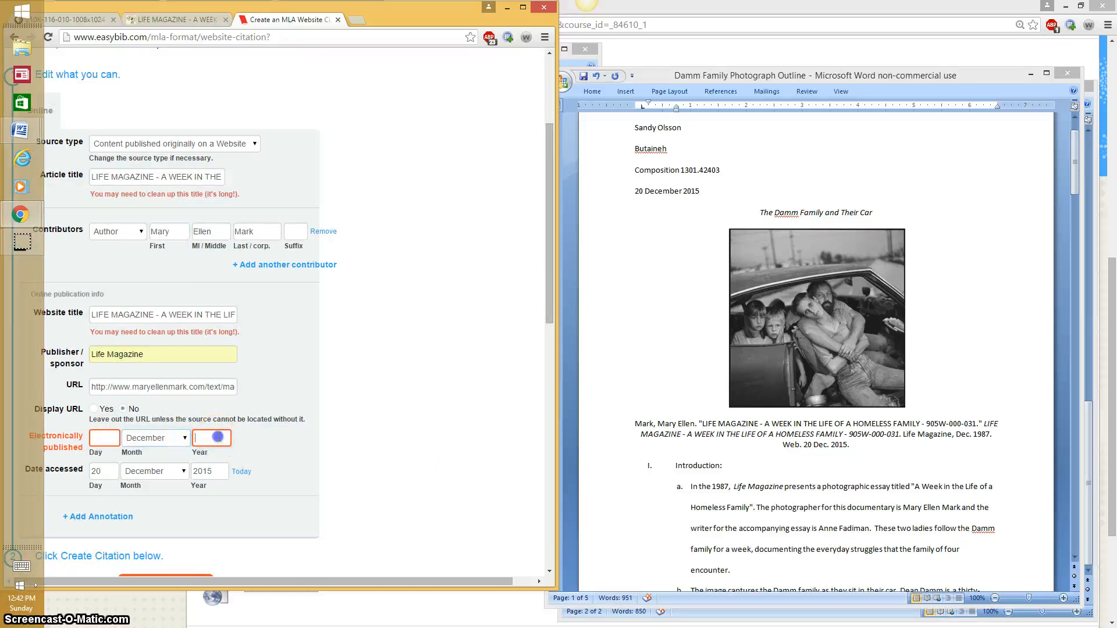
pyautogui.write('4')
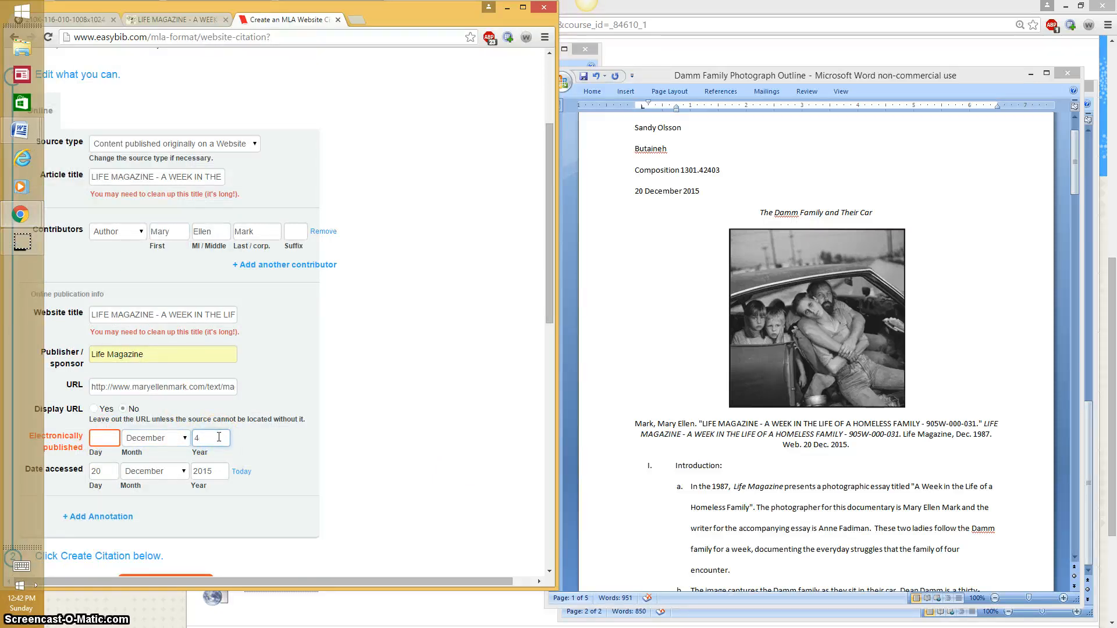
pyautogui.write('19')
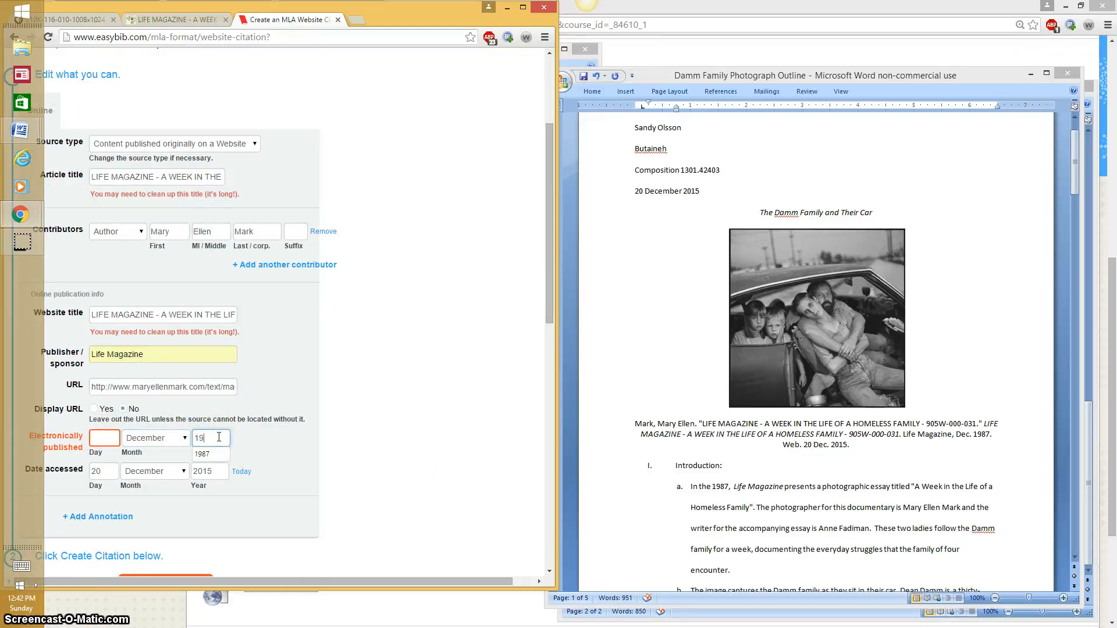
pyautogui.scroll(-3)
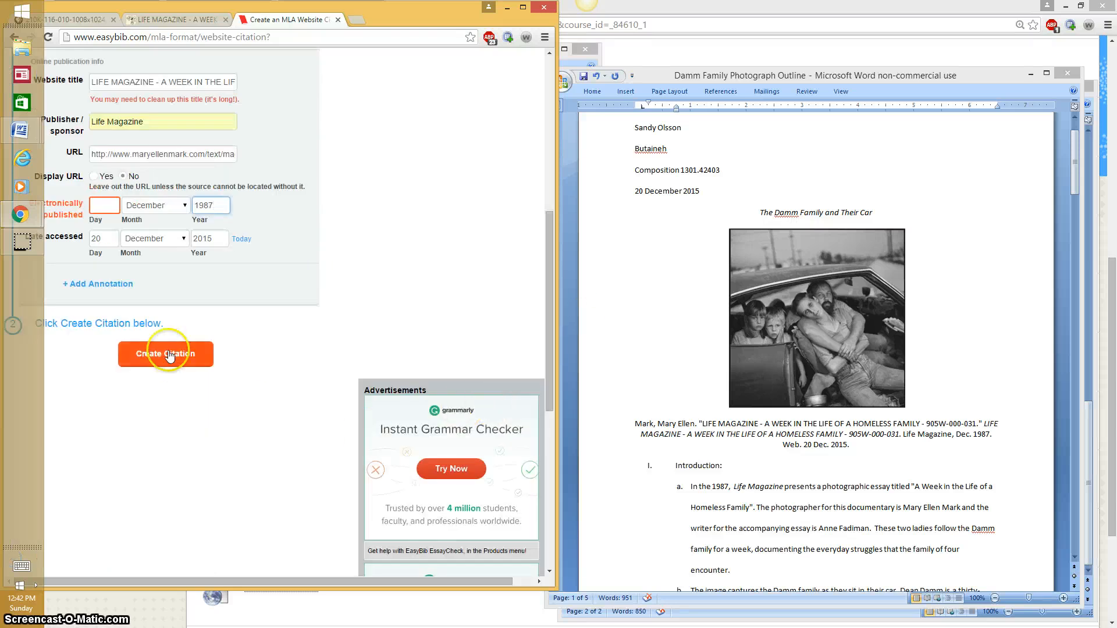
pyautogui.click(165, 354)
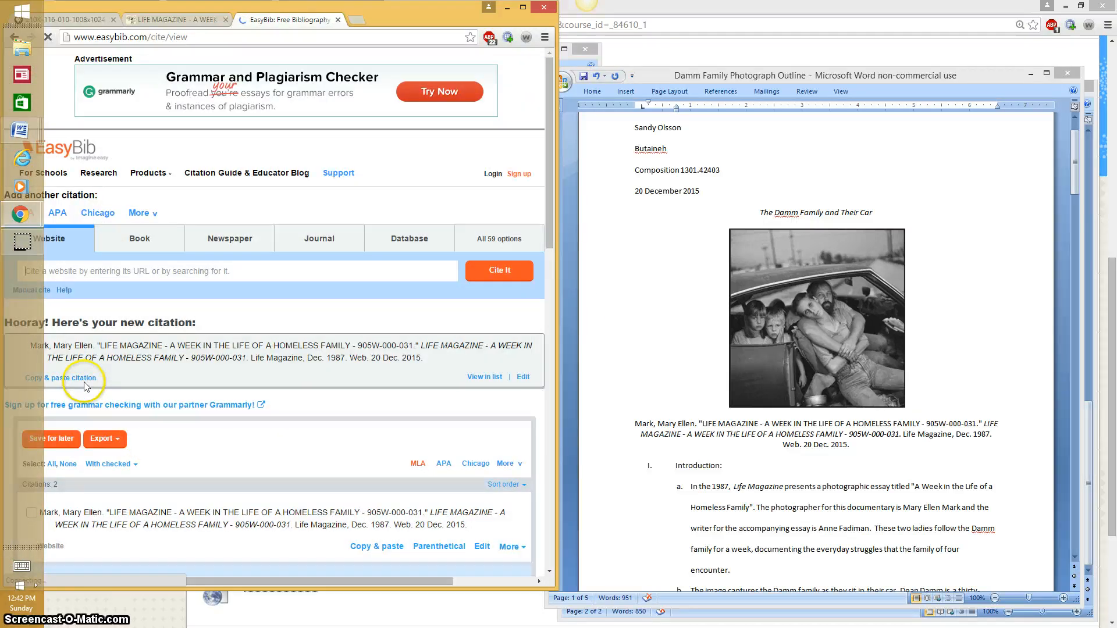
pyautogui.moveTo(881, 454)
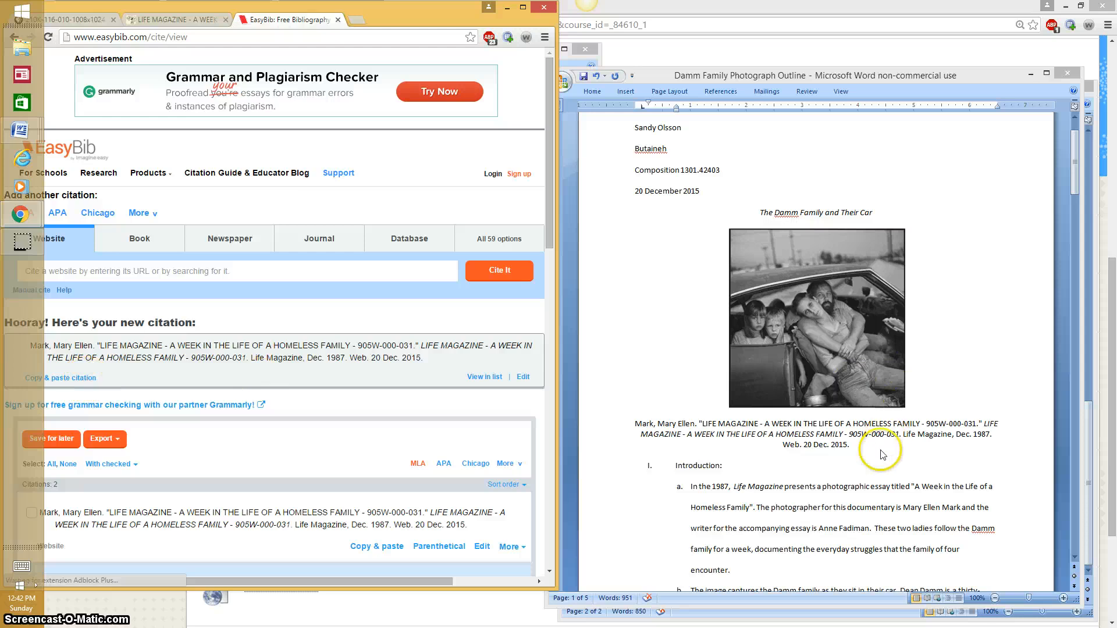
pyautogui.scroll(-3)
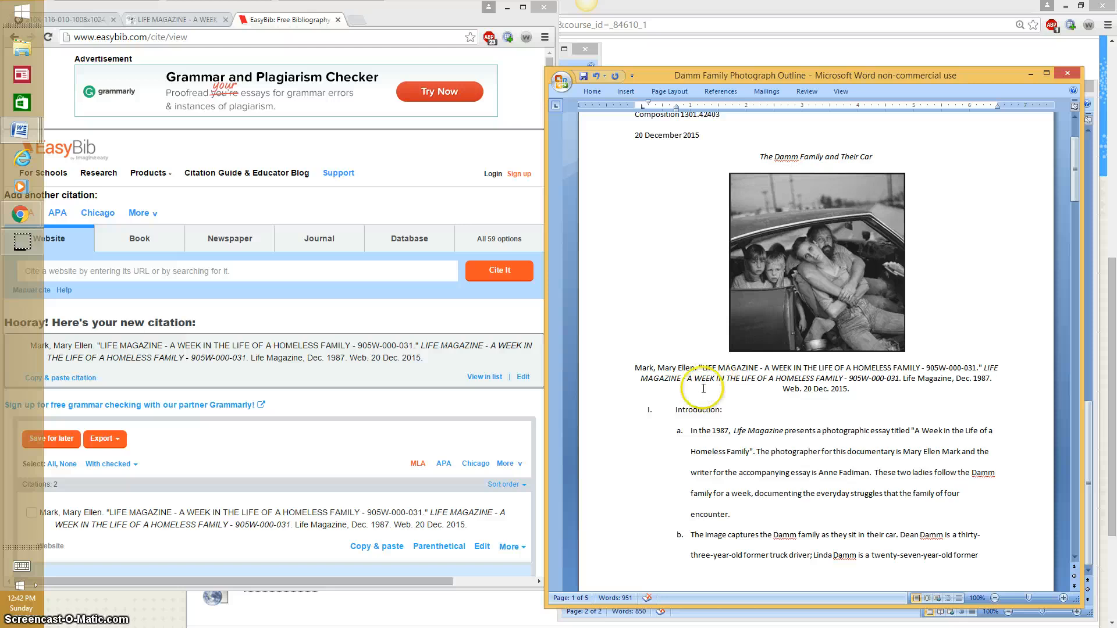
# Step: Scroll the outline past the citation to the Introduction's homelessness points a through c
pyautogui.scroll(-3)
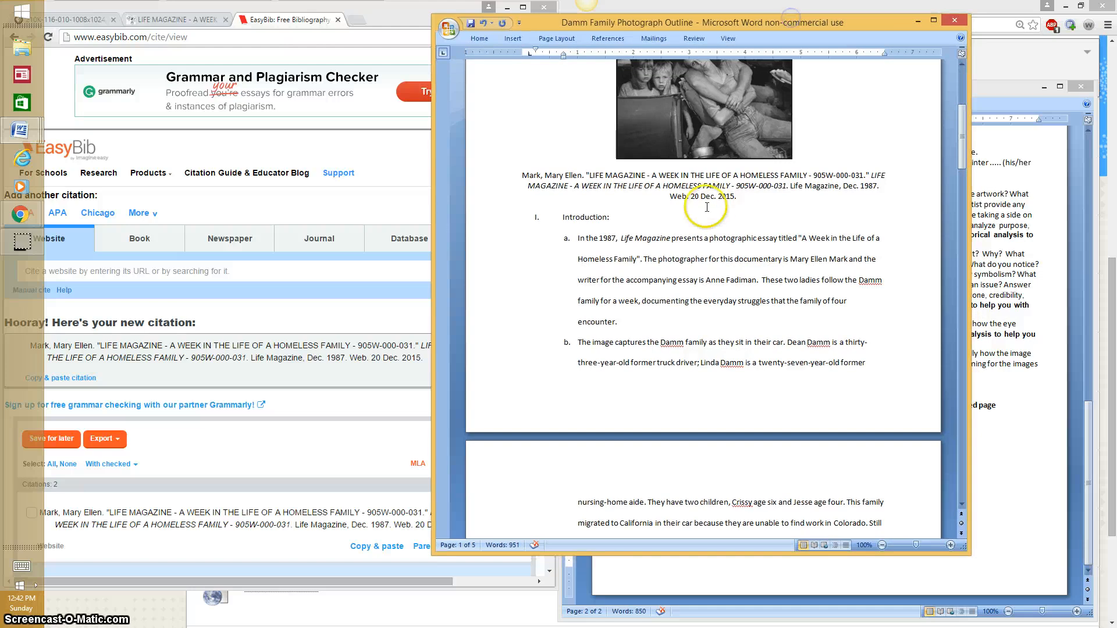
pyautogui.moveTo(566, 228)
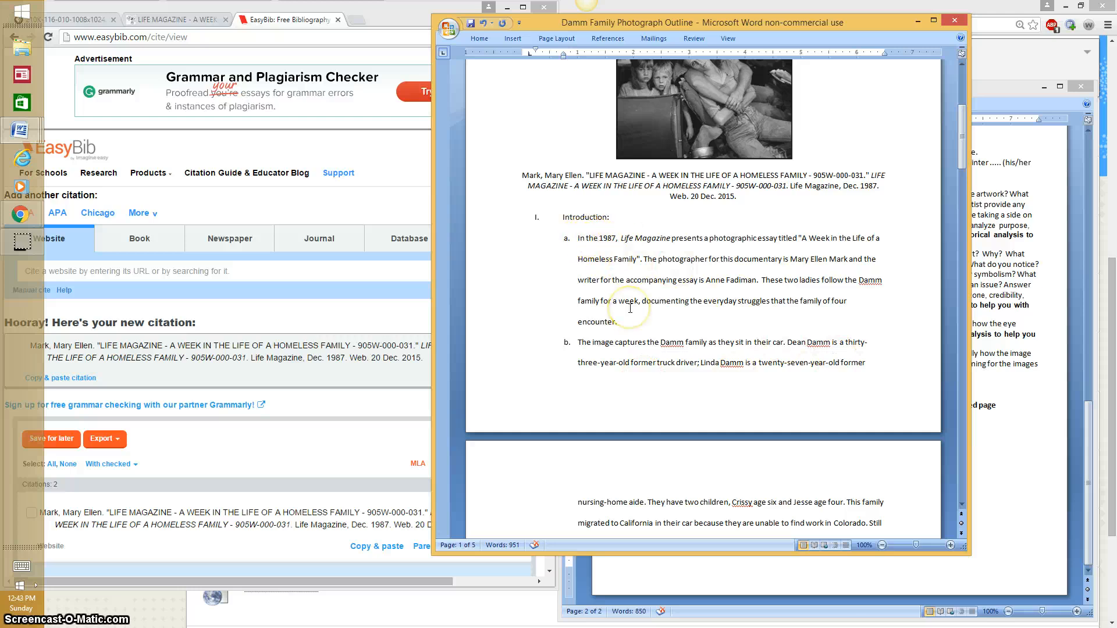
pyautogui.scroll(-3)
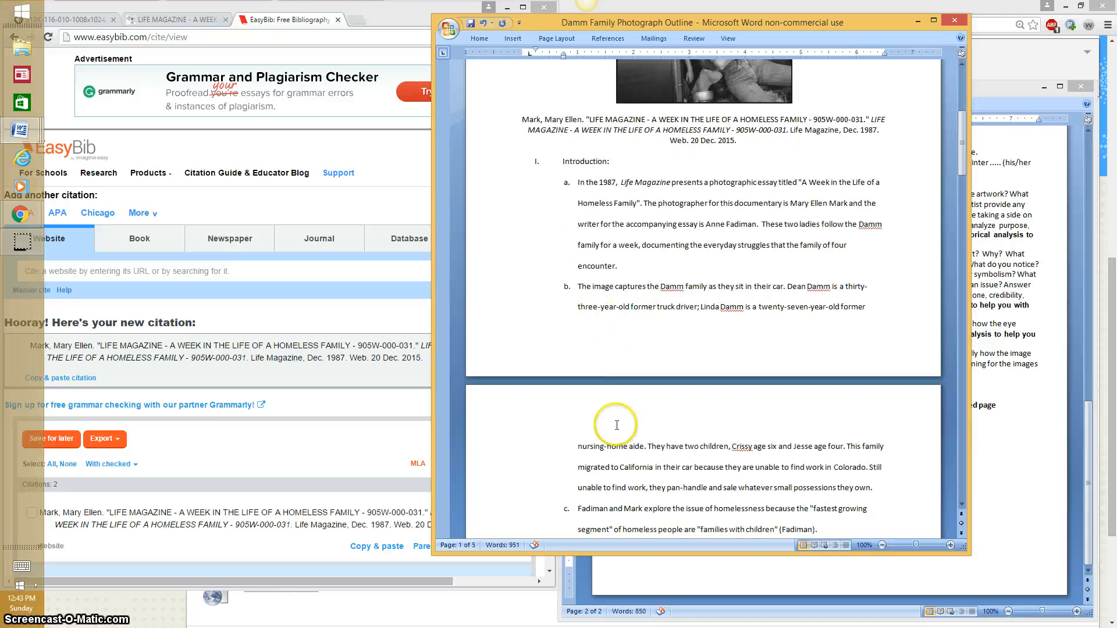
pyautogui.scroll(-3)
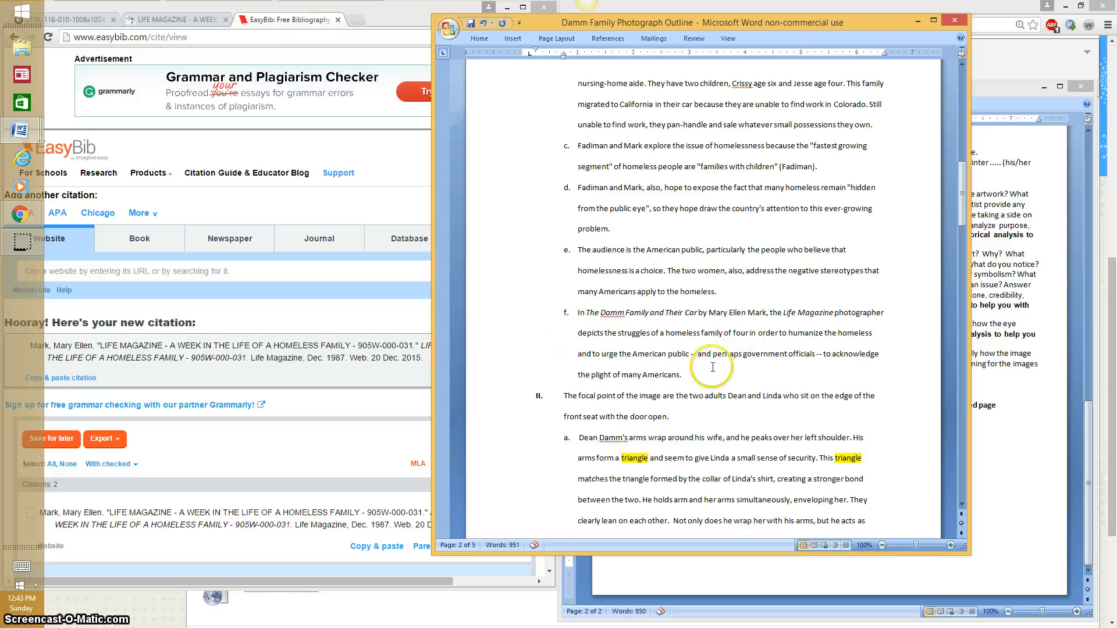
pyautogui.moveTo(809, 333)
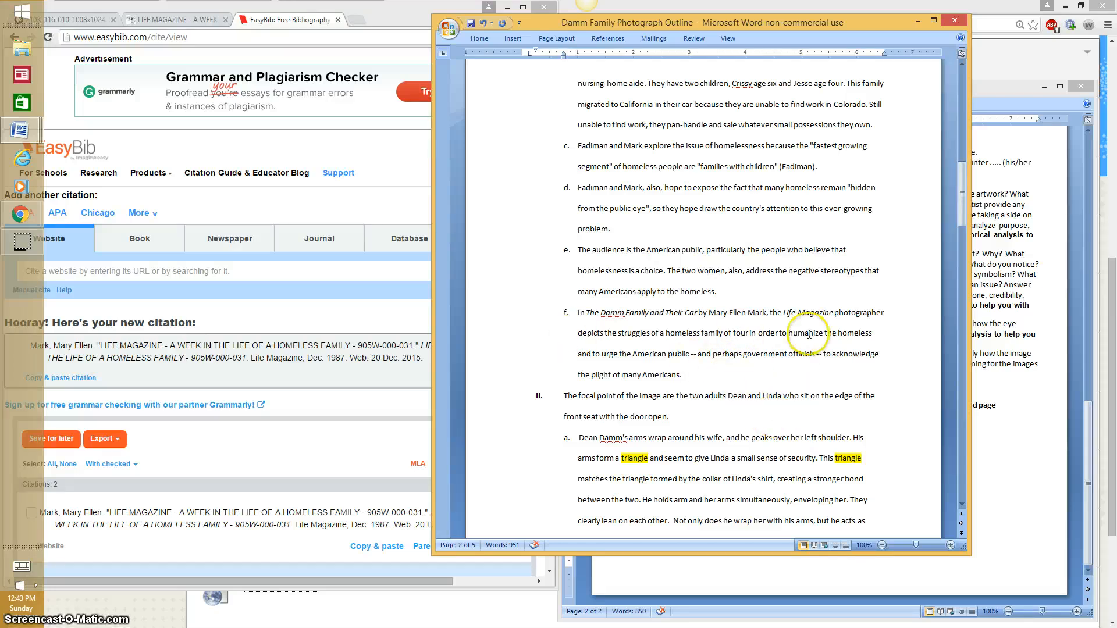
pyautogui.moveTo(648, 342)
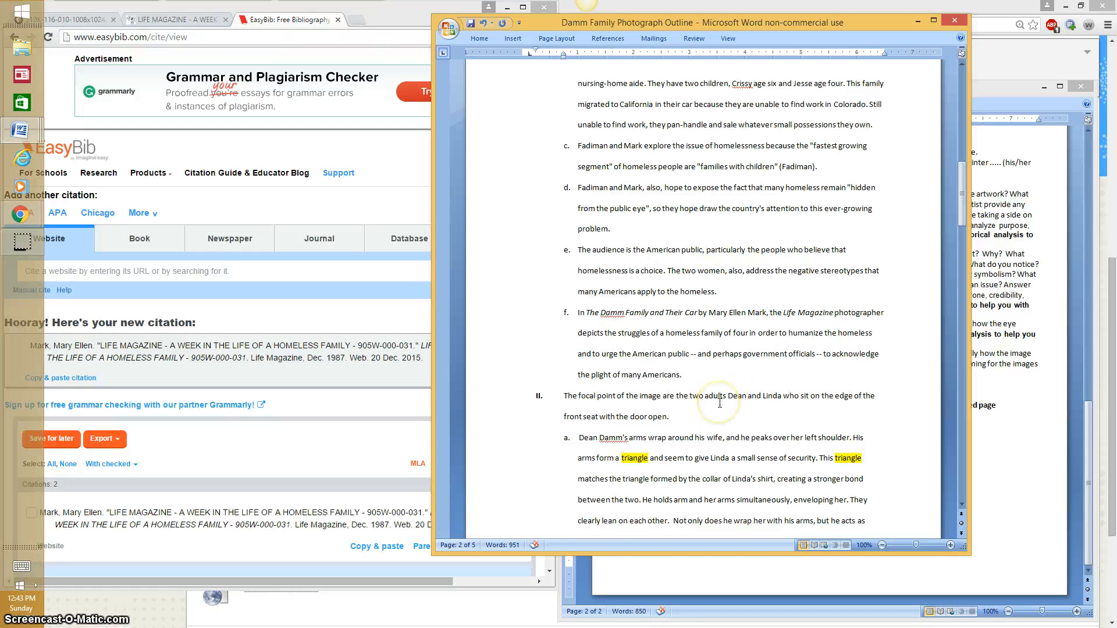
pyautogui.scroll(-3)
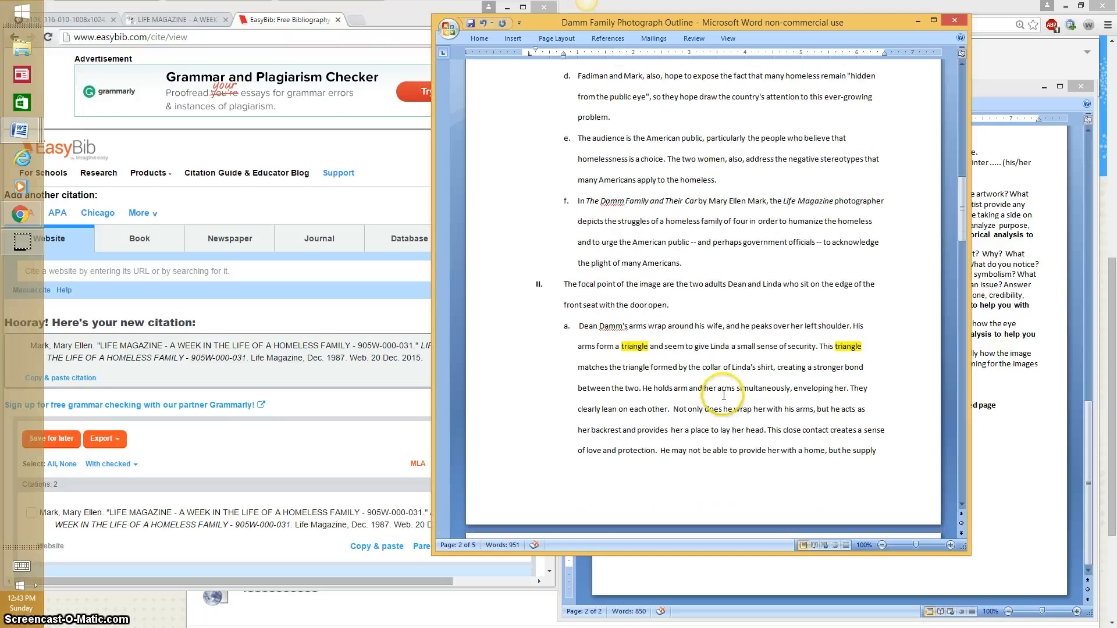
pyautogui.moveTo(676, 369)
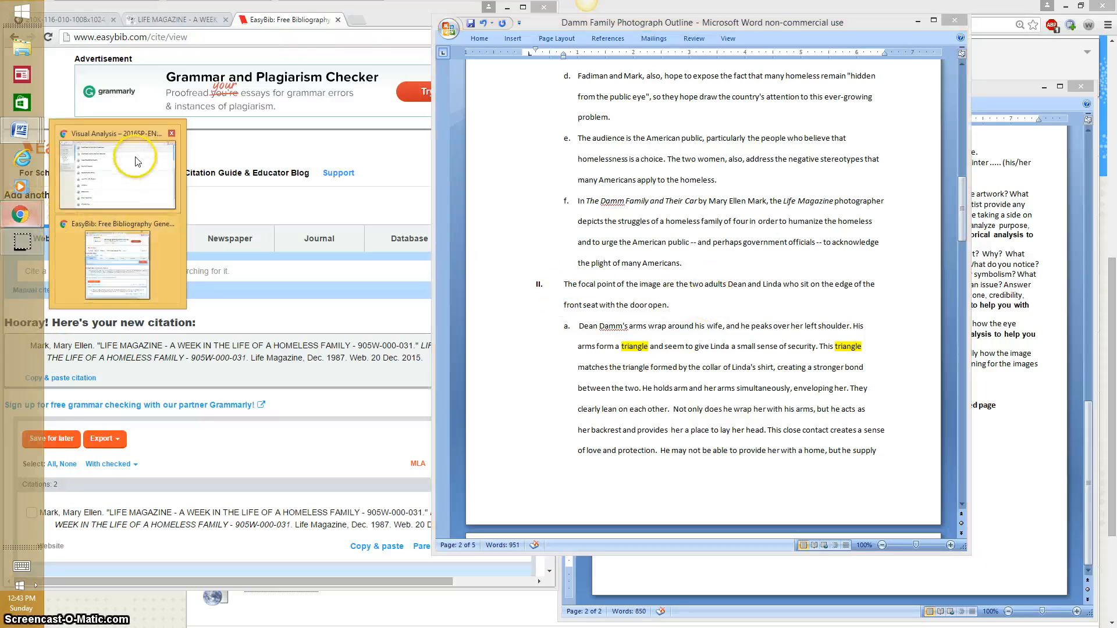
pyautogui.moveTo(66, 19)
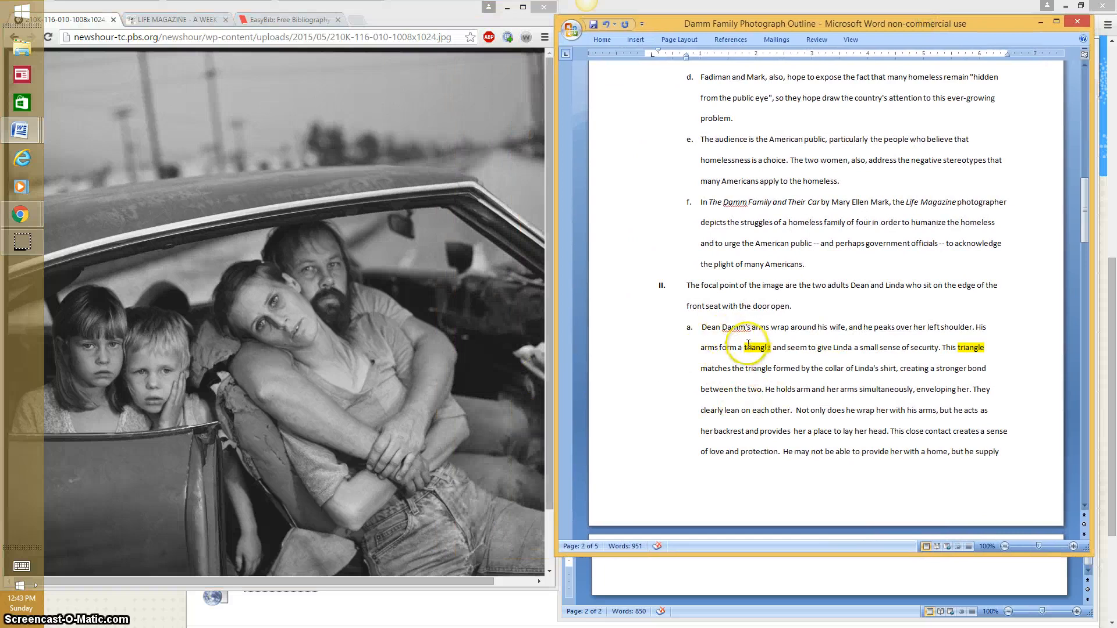
pyautogui.scroll(-3)
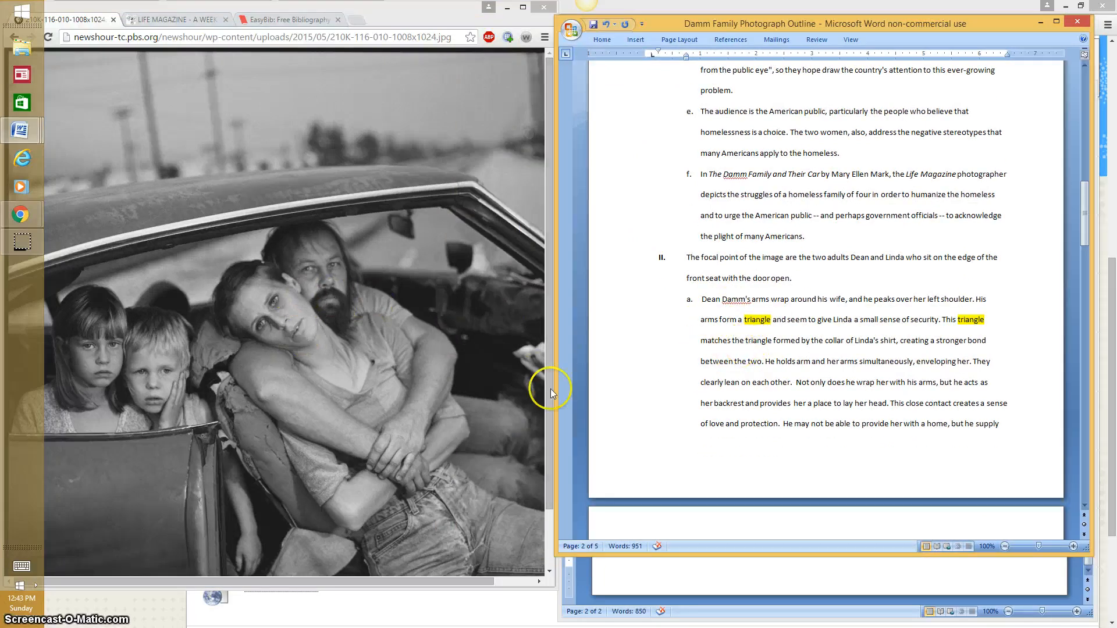
pyautogui.moveTo(698, 417)
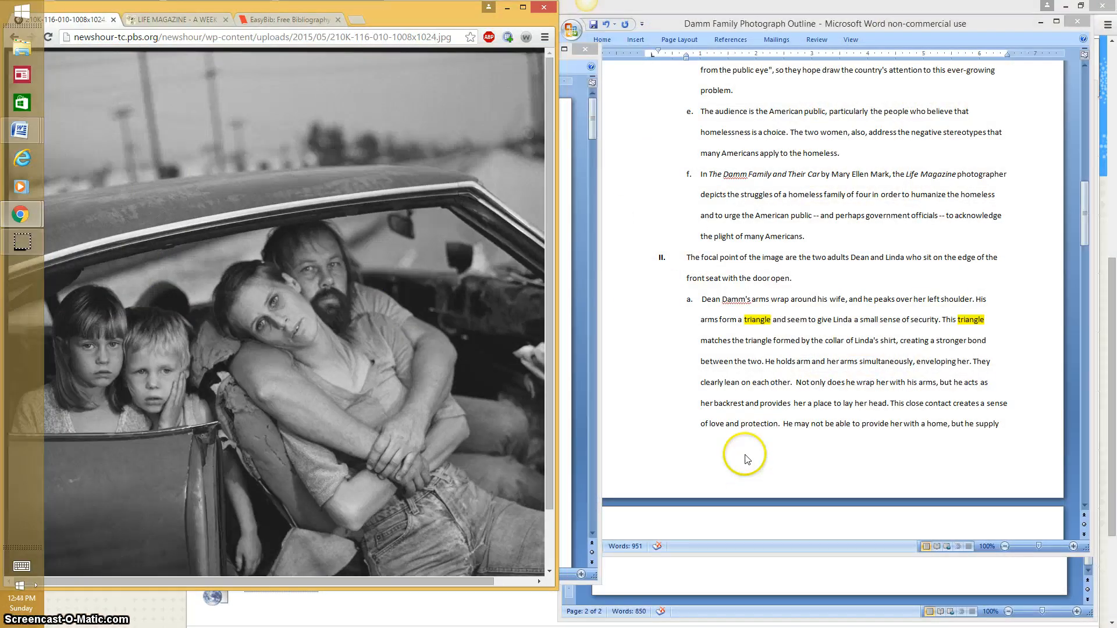
pyautogui.moveTo(278, 266)
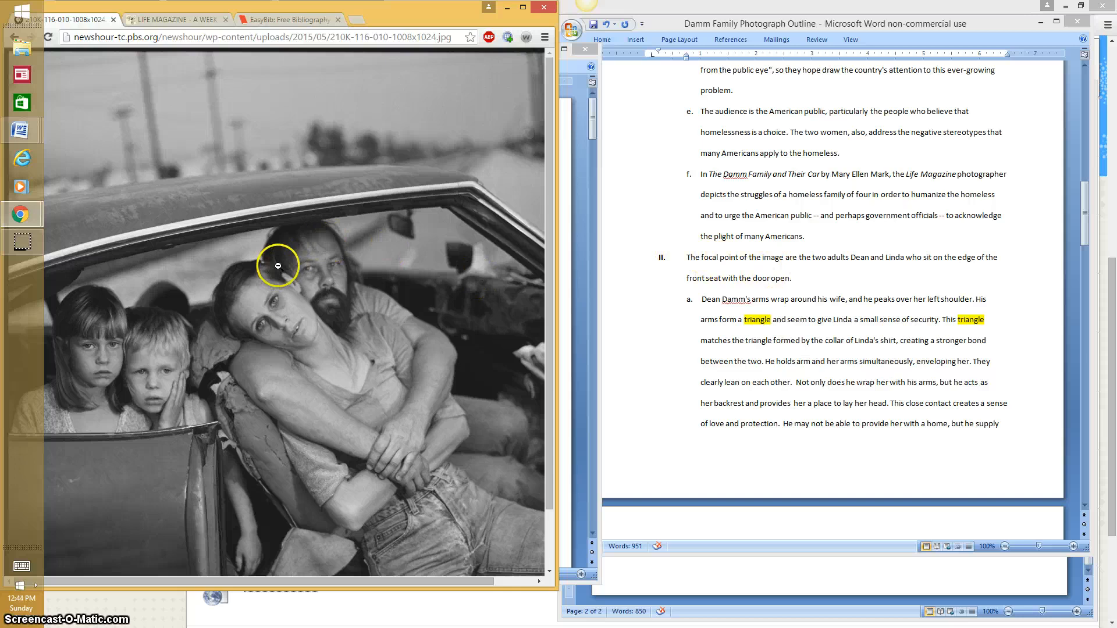
pyautogui.moveTo(502, 344)
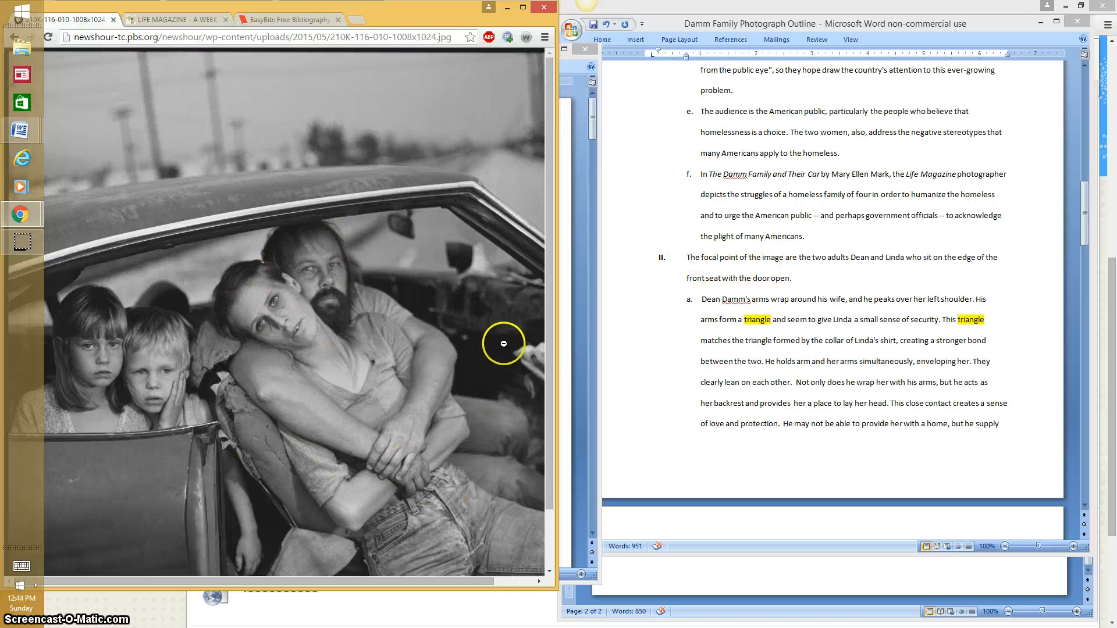
pyautogui.moveTo(661, 290)
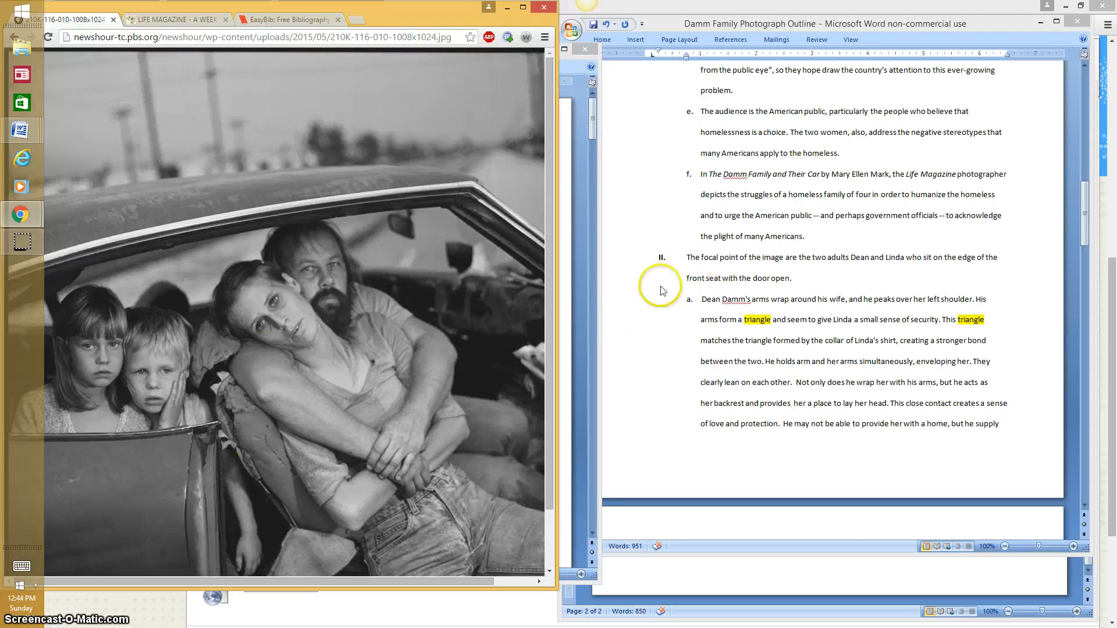
pyautogui.moveTo(864, 285)
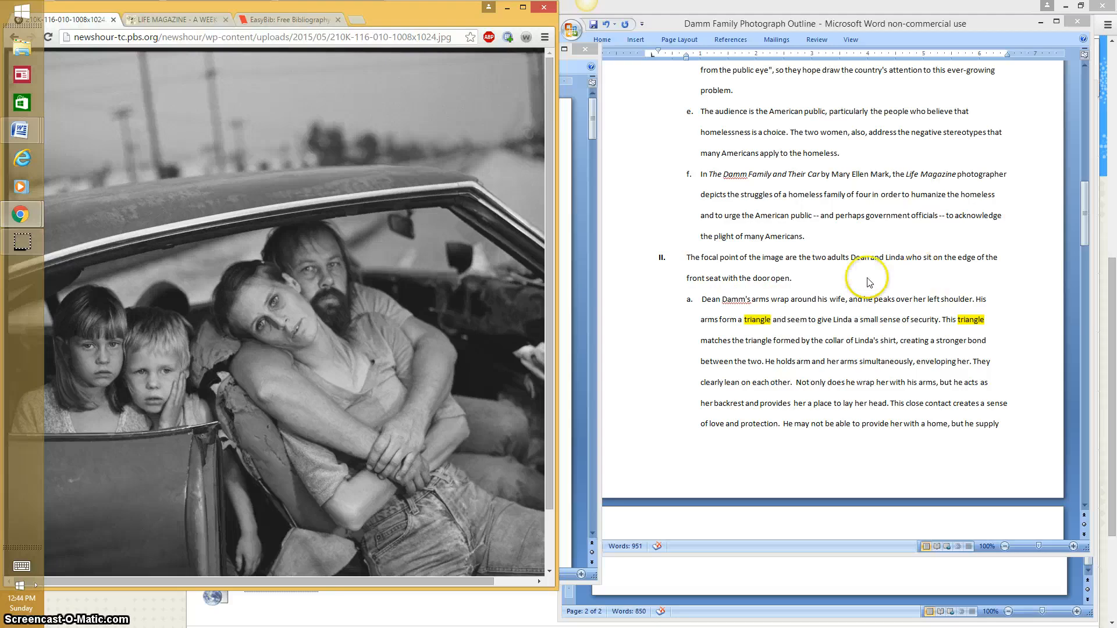
pyautogui.moveTo(813, 285)
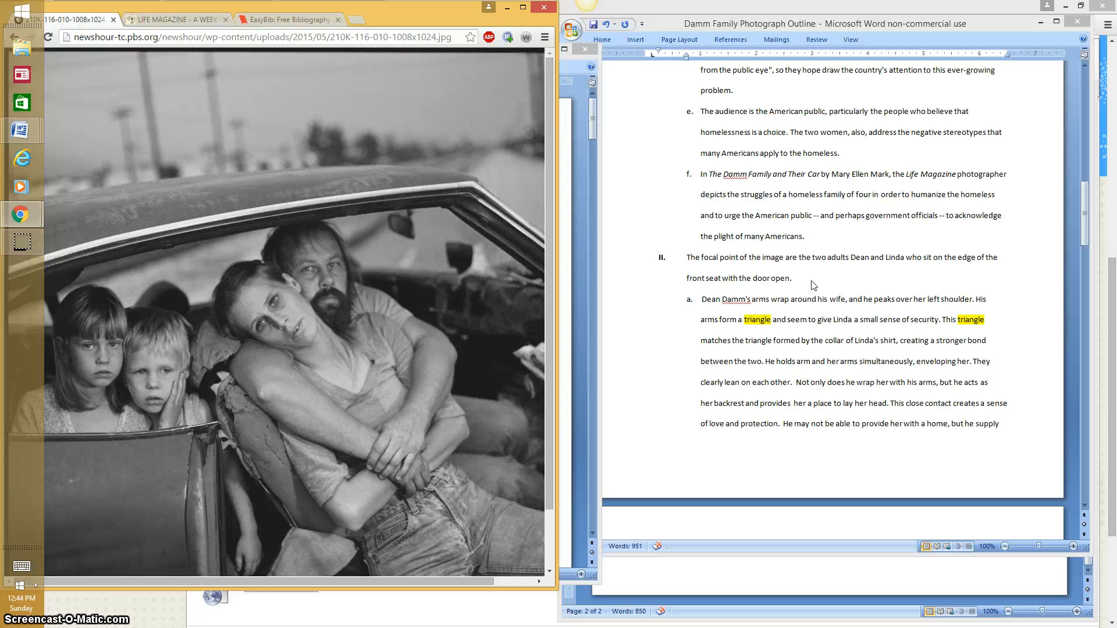
pyautogui.click(448, 333)
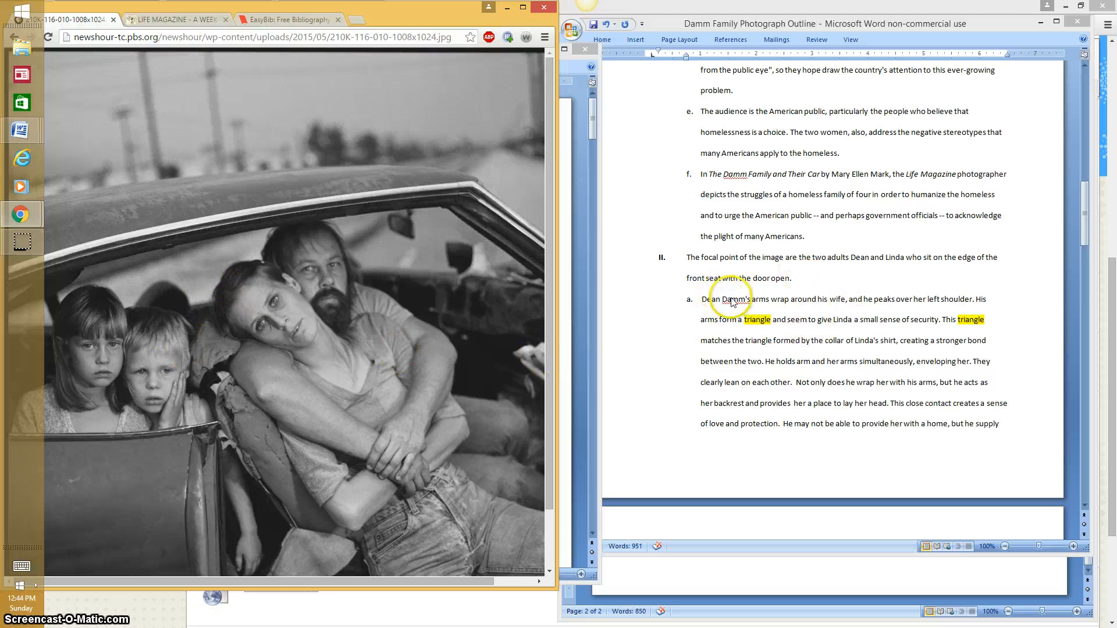
pyautogui.moveTo(851, 315)
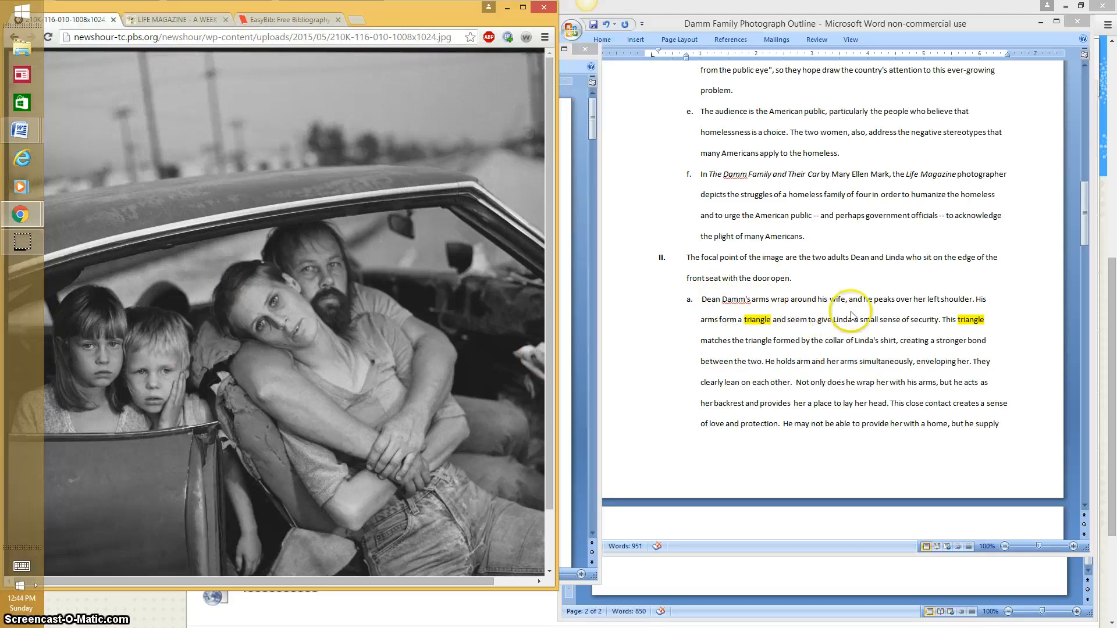
pyautogui.moveTo(648, 469)
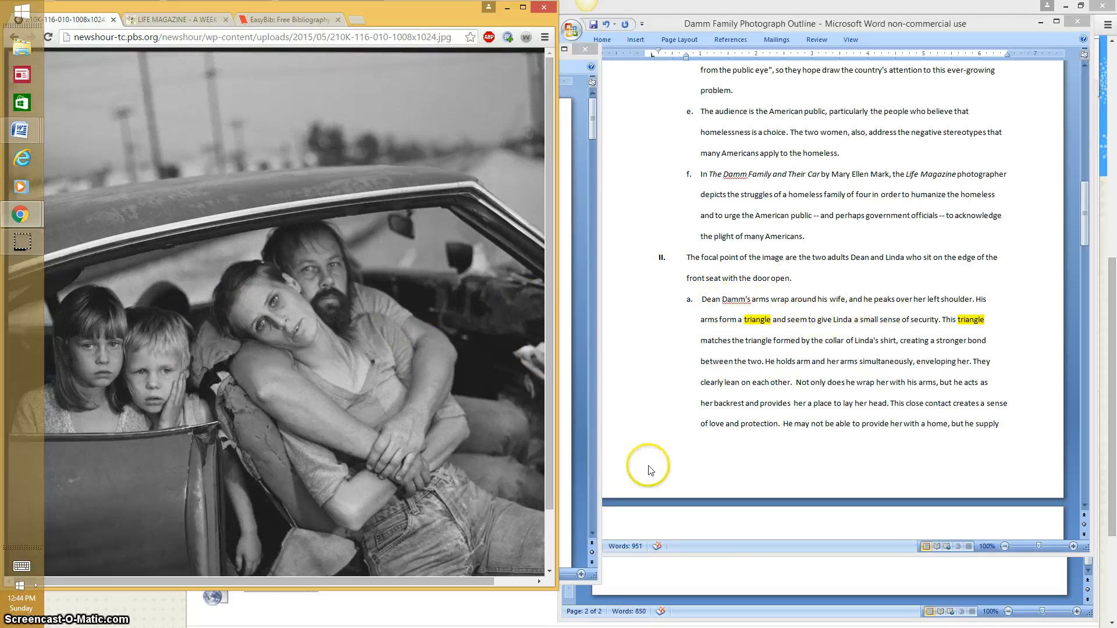
pyautogui.moveTo(725, 349)
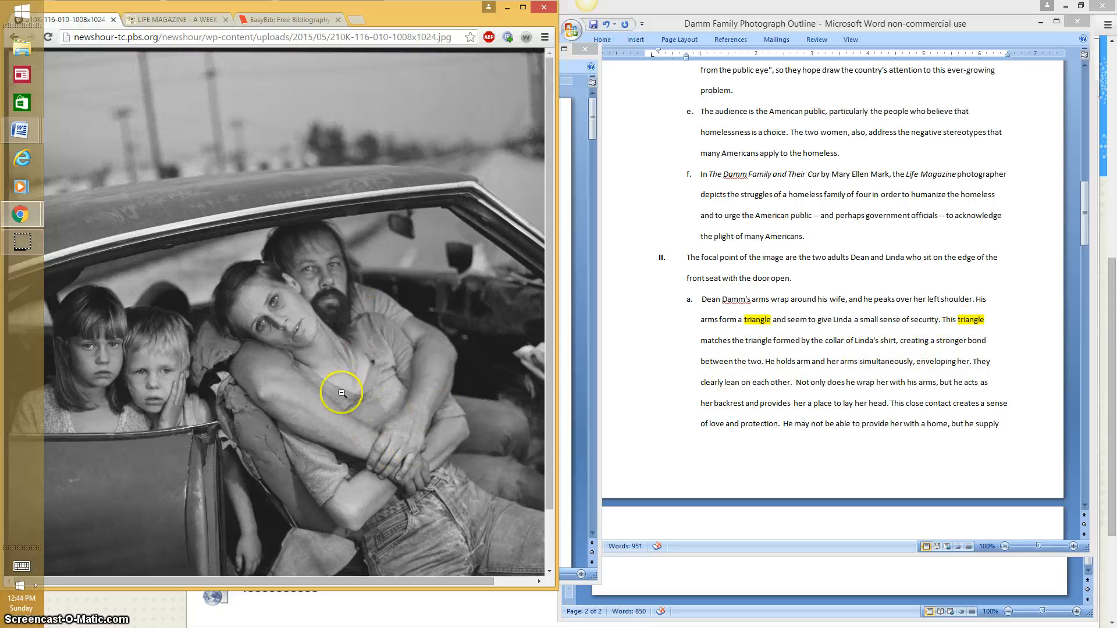
pyautogui.moveTo(924, 347)
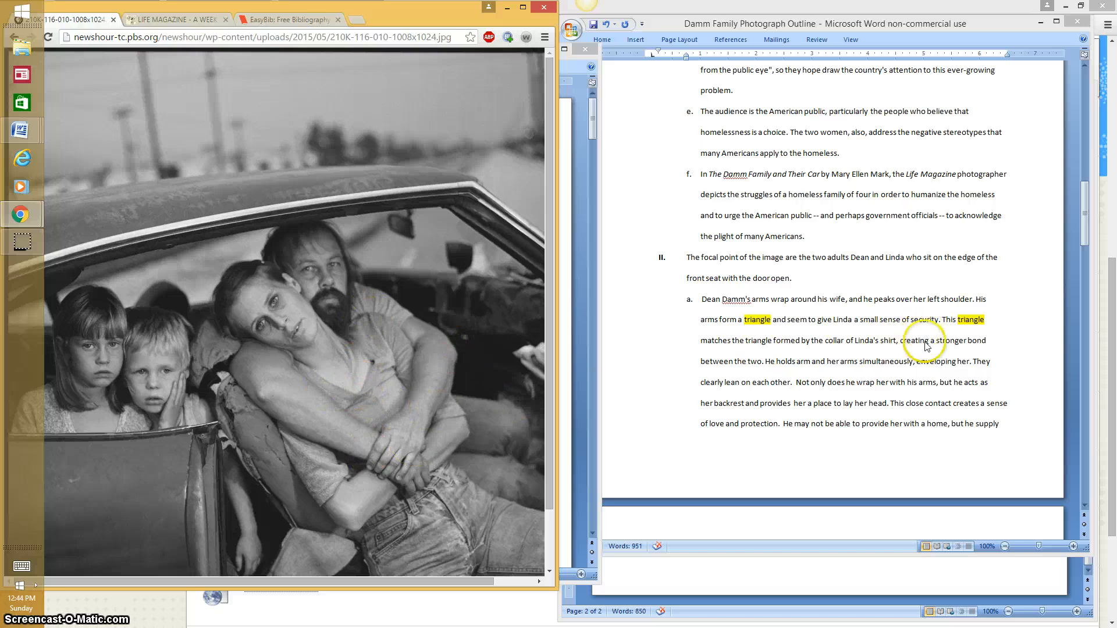
pyautogui.moveTo(1016, 359)
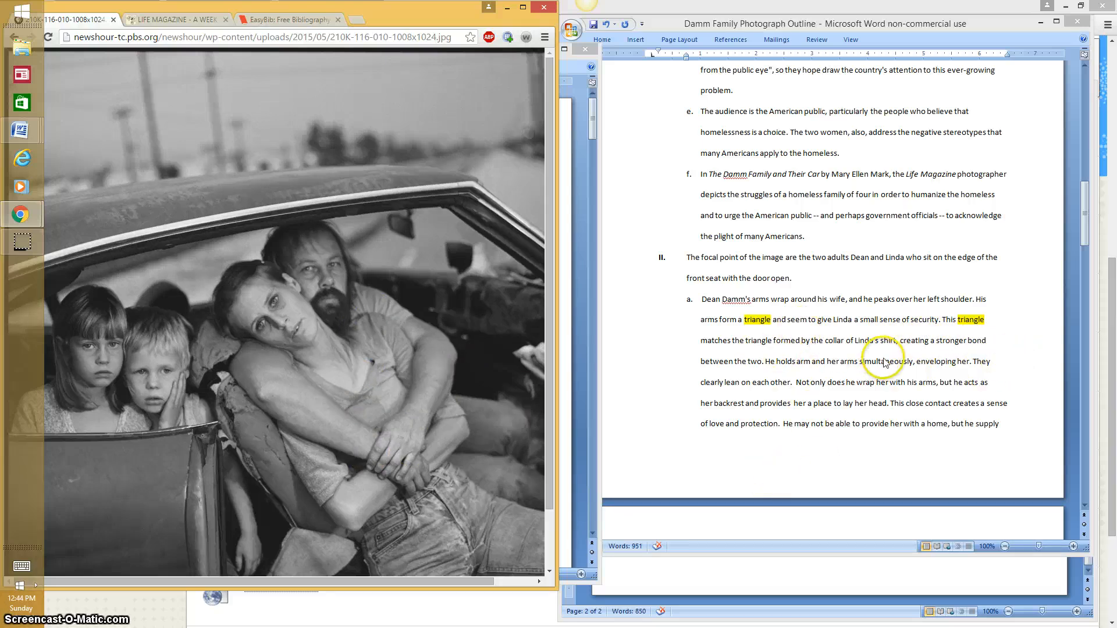
pyautogui.moveTo(644, 466)
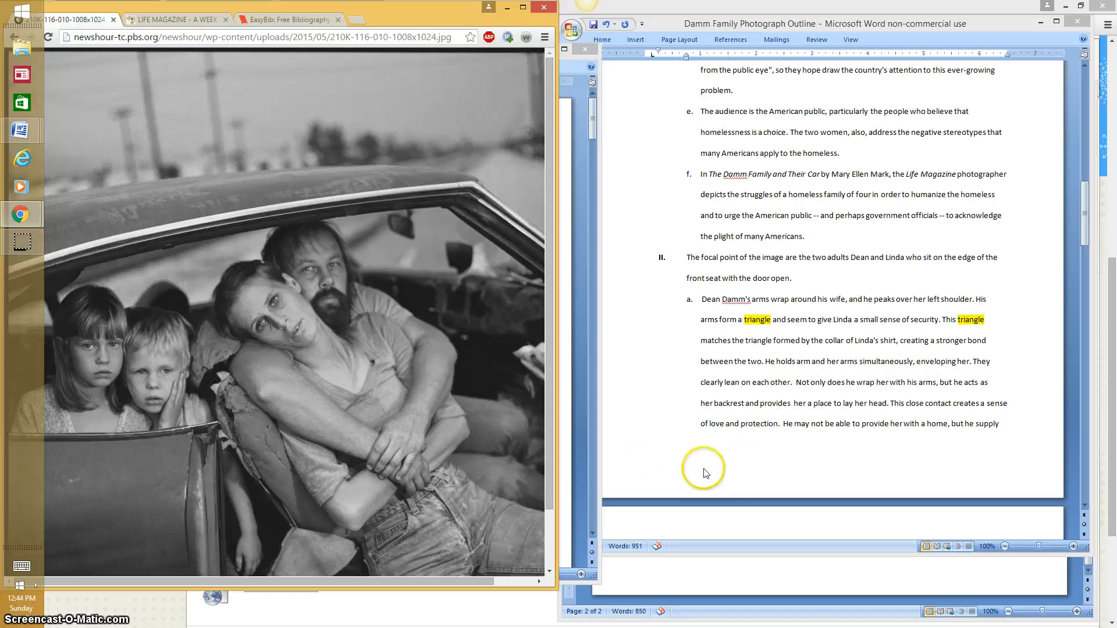
pyautogui.moveTo(409, 432)
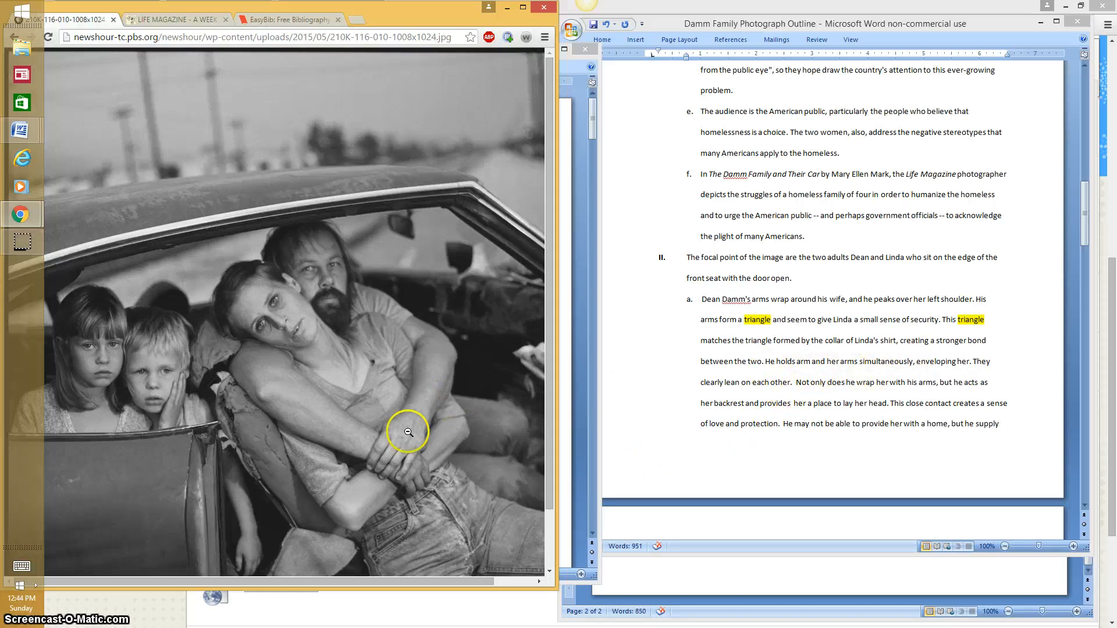
pyautogui.moveTo(942, 378)
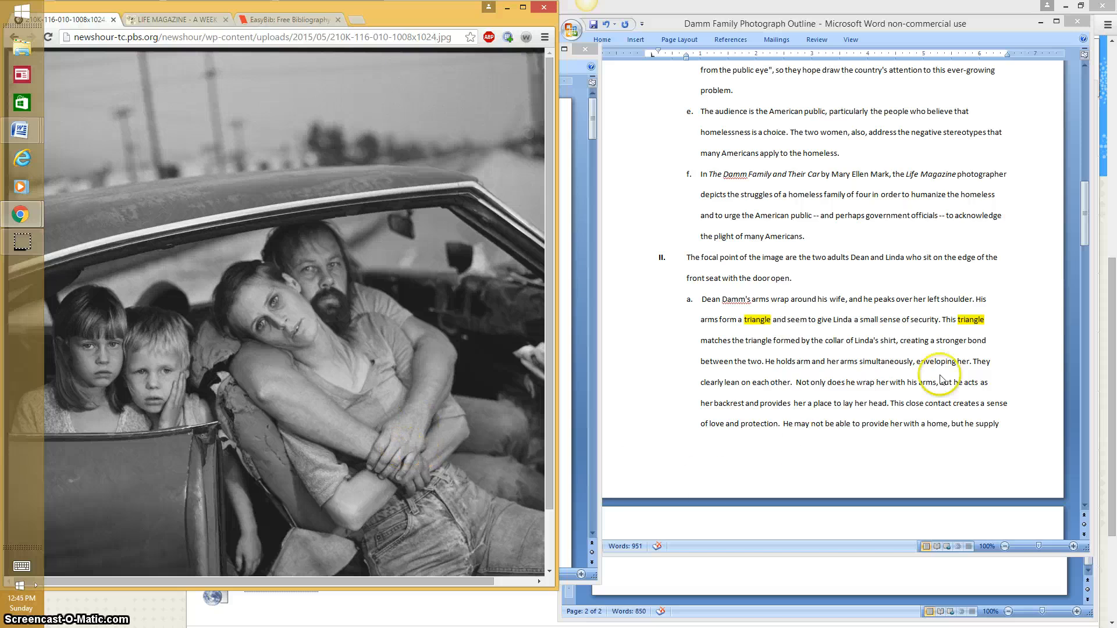
pyautogui.moveTo(809, 417)
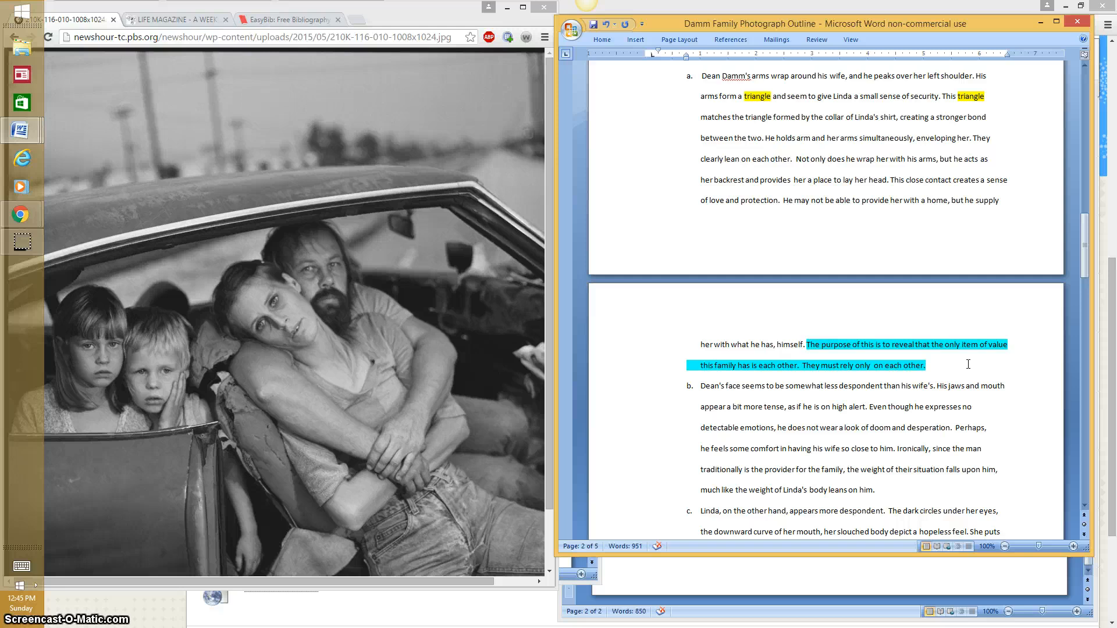
pyautogui.moveTo(610, 411)
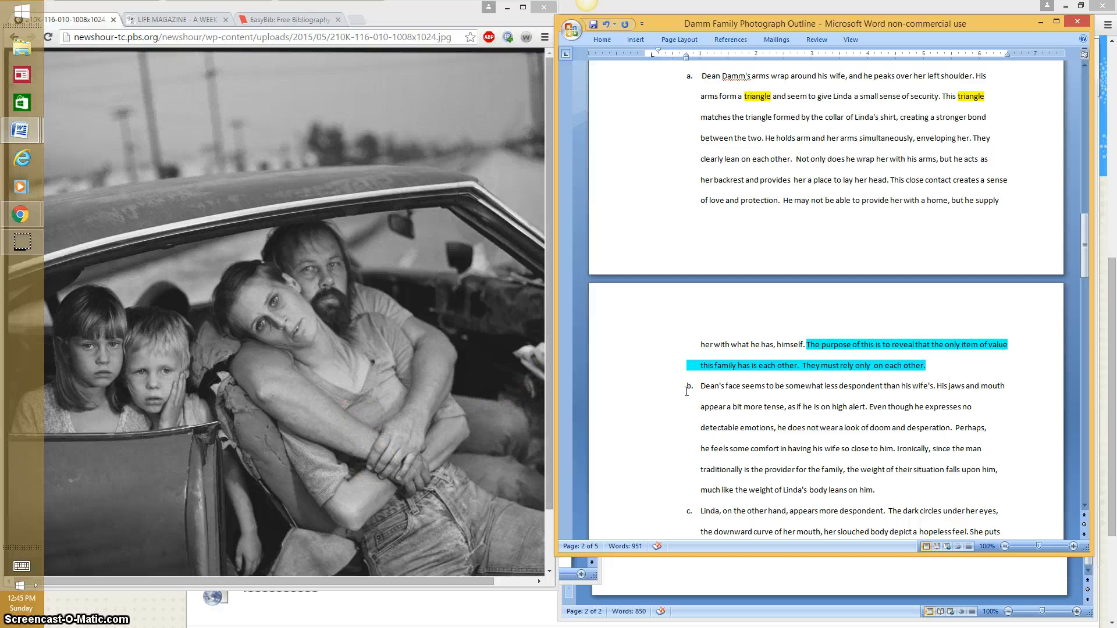
pyautogui.moveTo(651, 413)
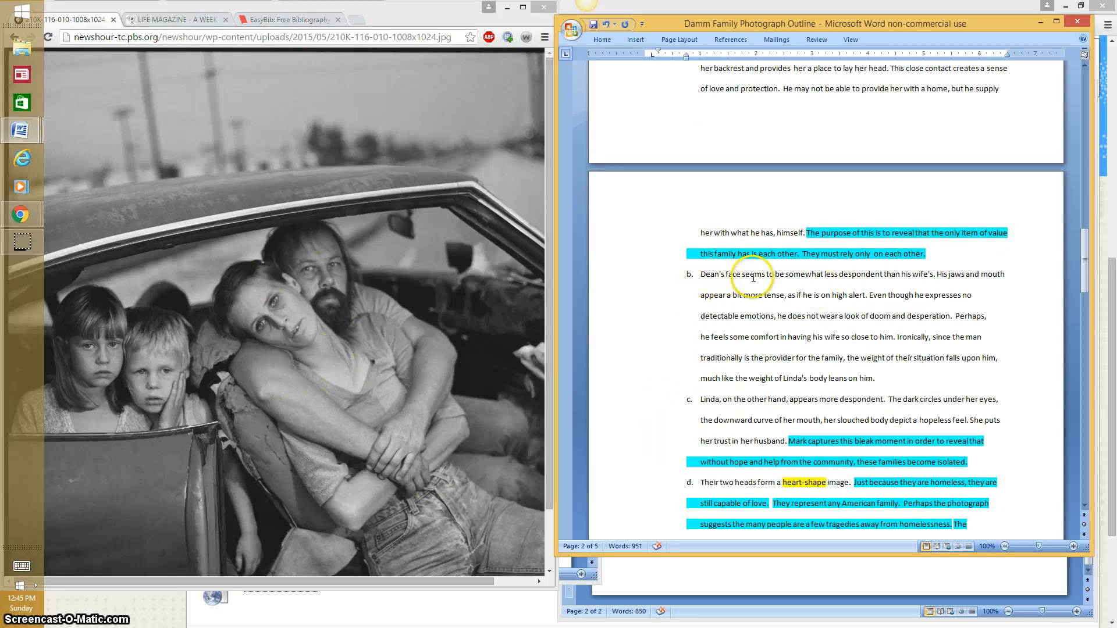
pyautogui.moveTo(641, 398)
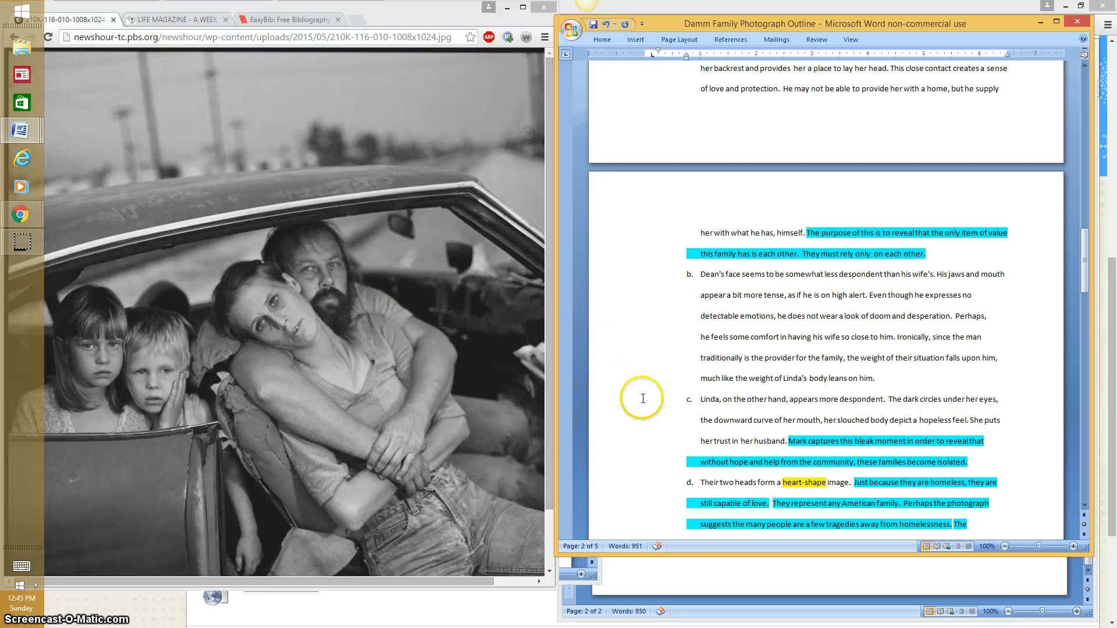
pyautogui.scroll(-3)
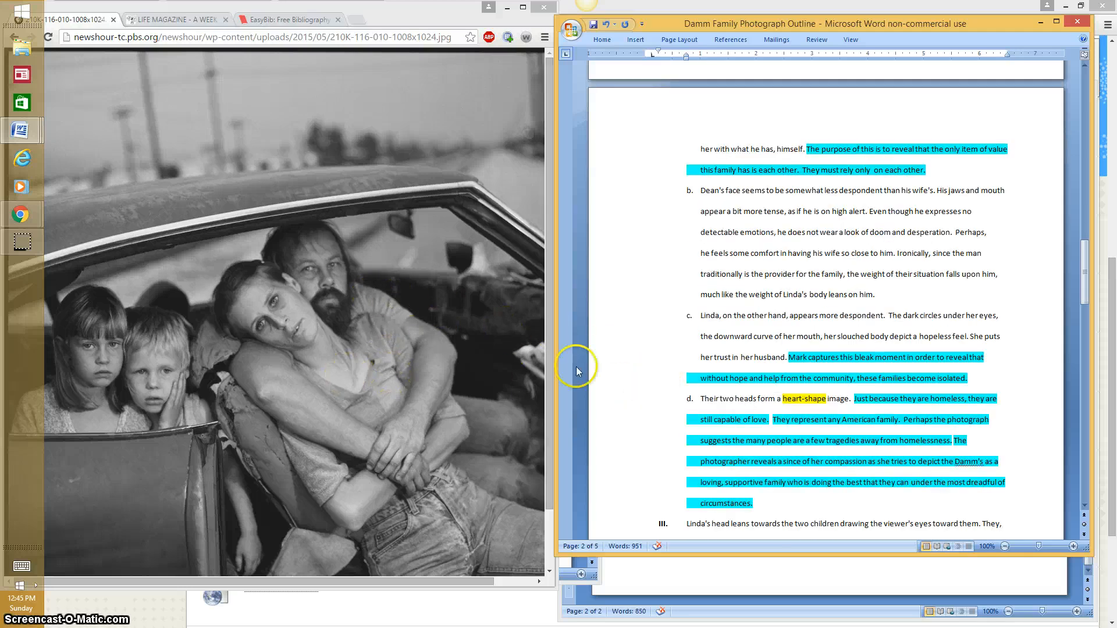
pyautogui.moveTo(648, 370)
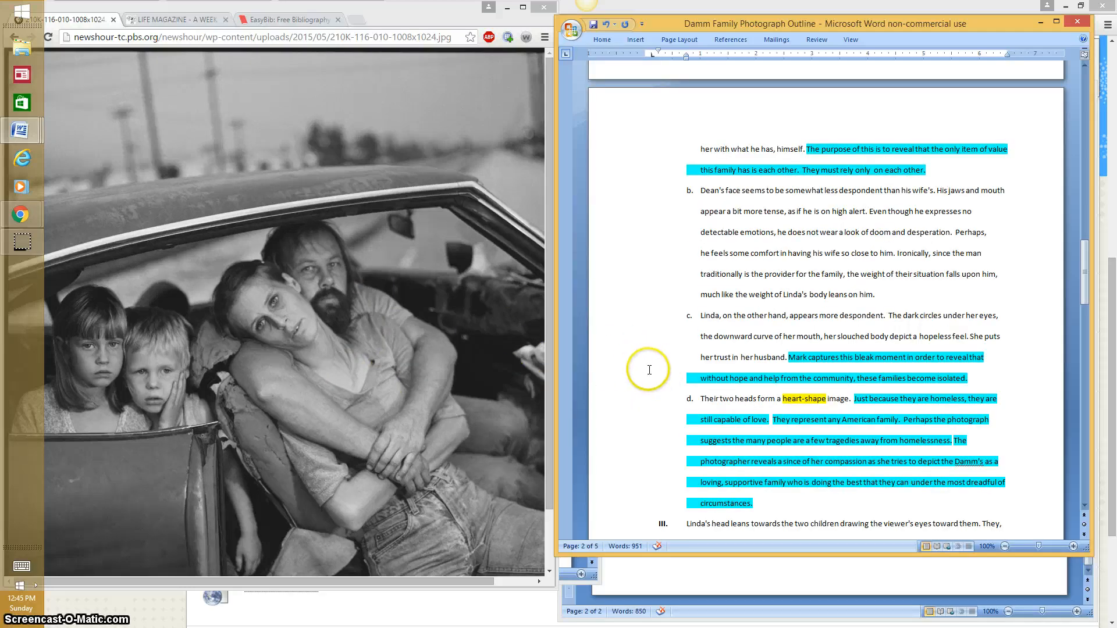
pyautogui.scroll(-3)
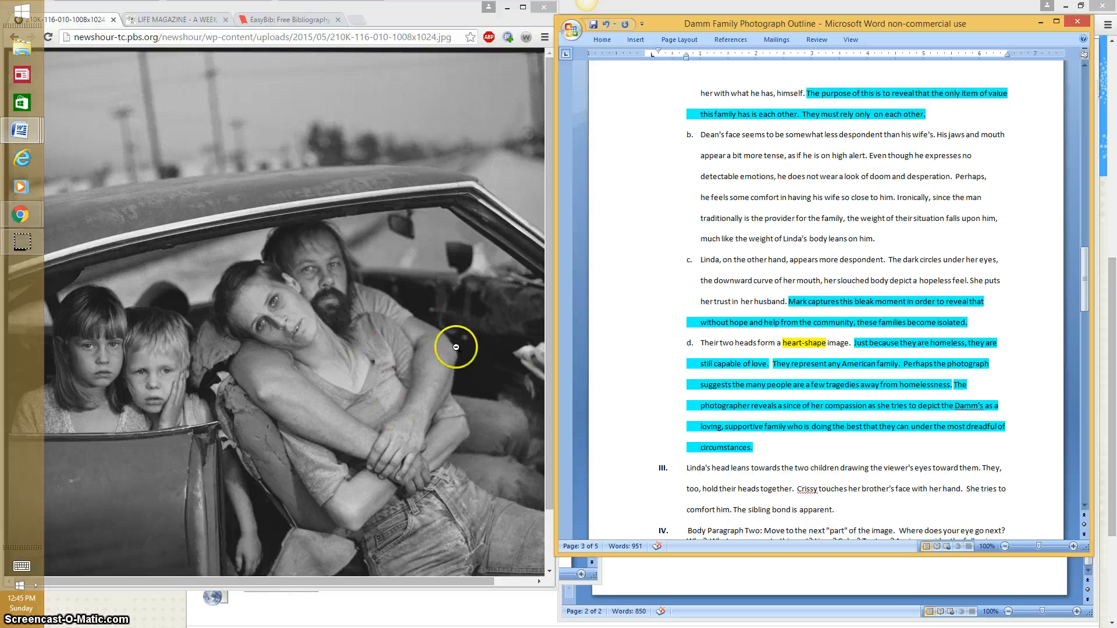
pyautogui.scroll(-3)
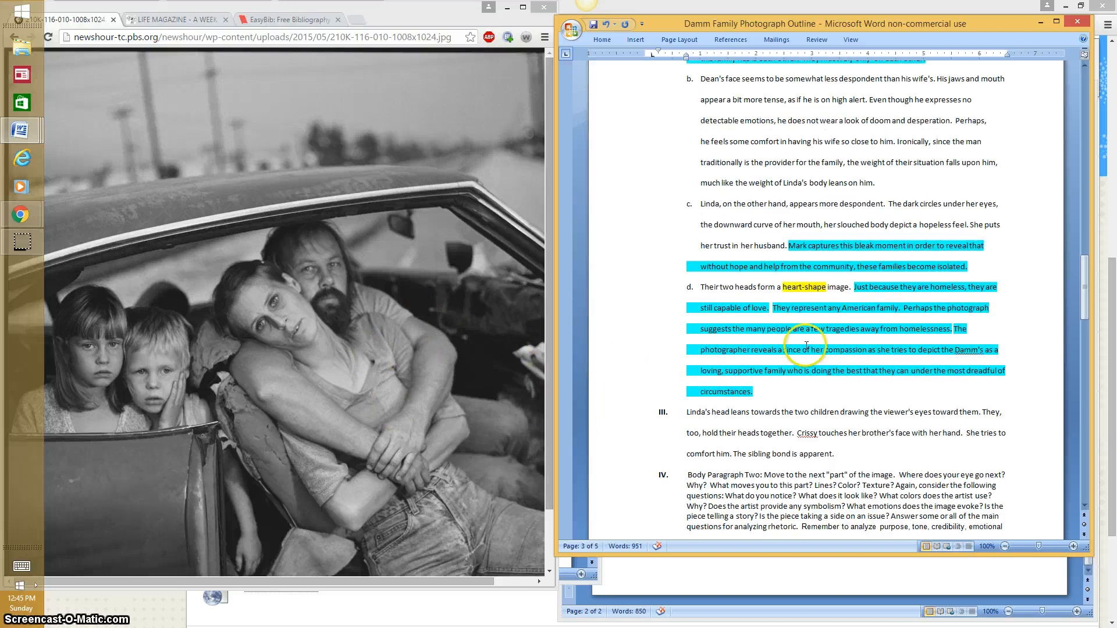
pyautogui.scroll(-3)
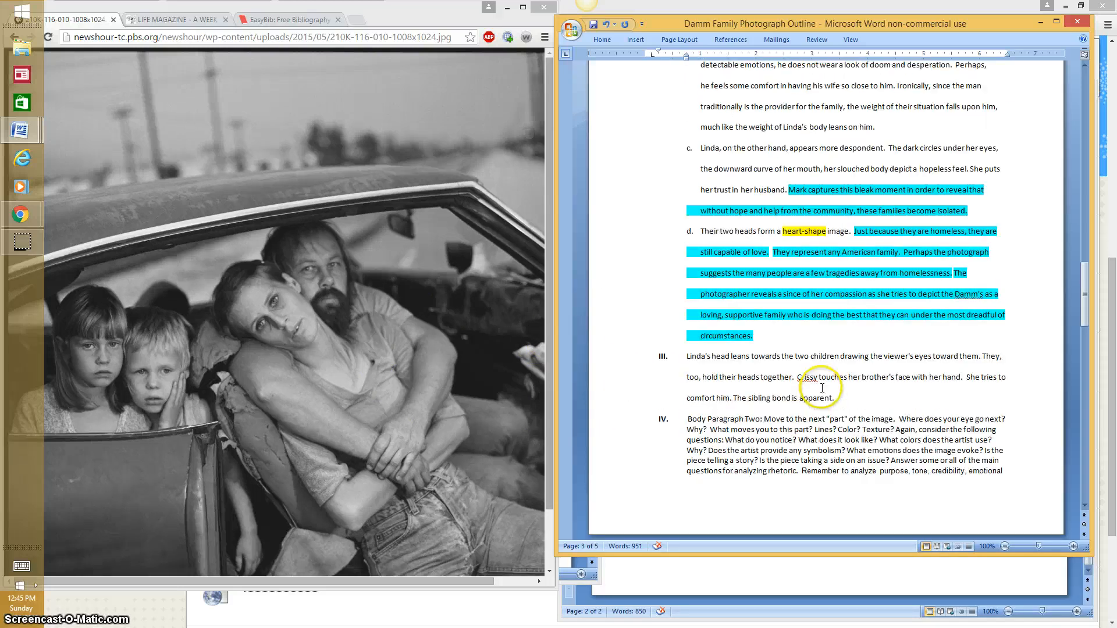
pyautogui.scroll(-3)
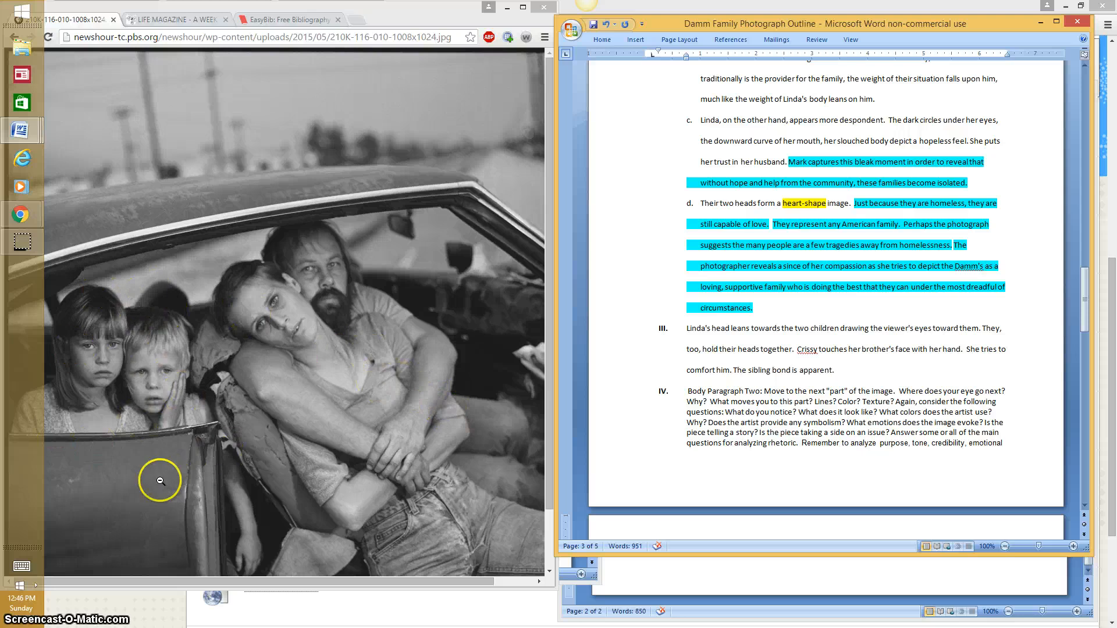
pyautogui.moveTo(48, 425)
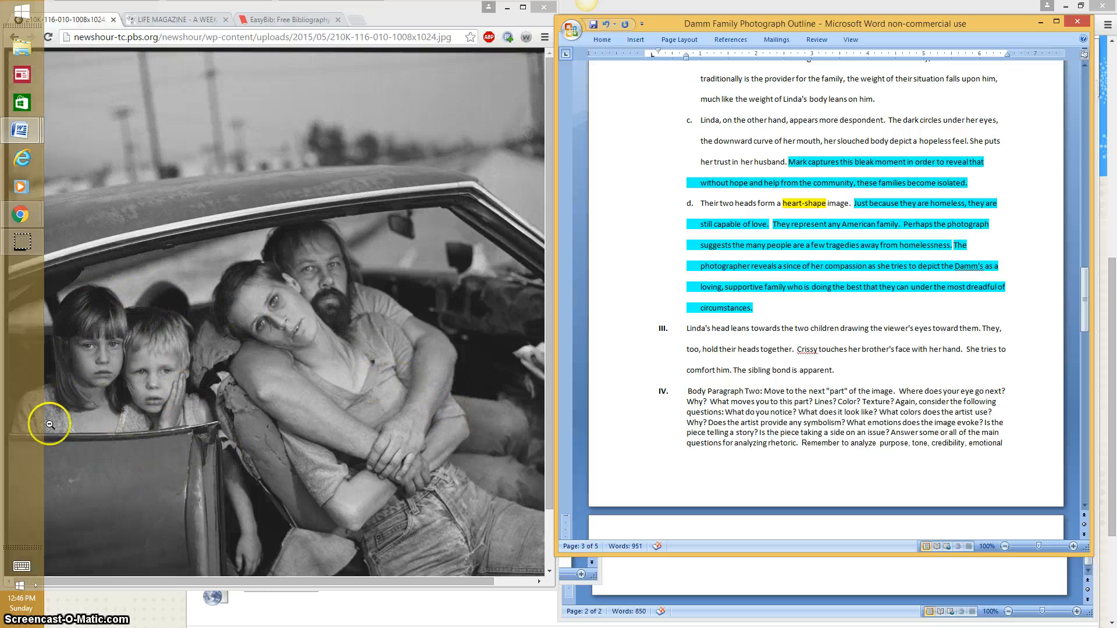
pyautogui.moveTo(186, 476)
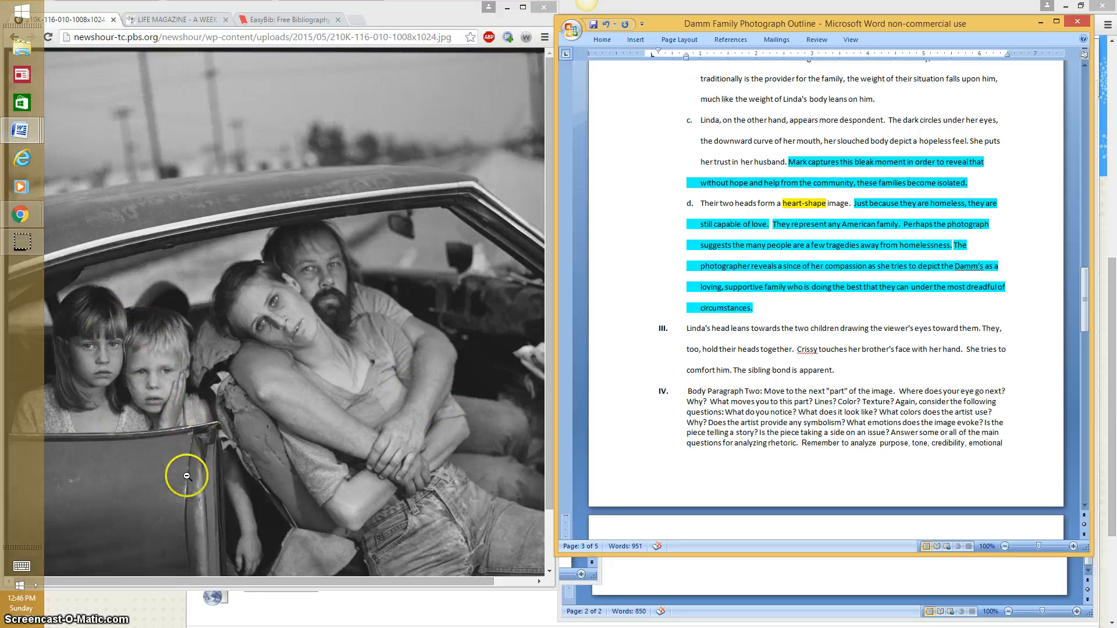
pyautogui.moveTo(686, 359)
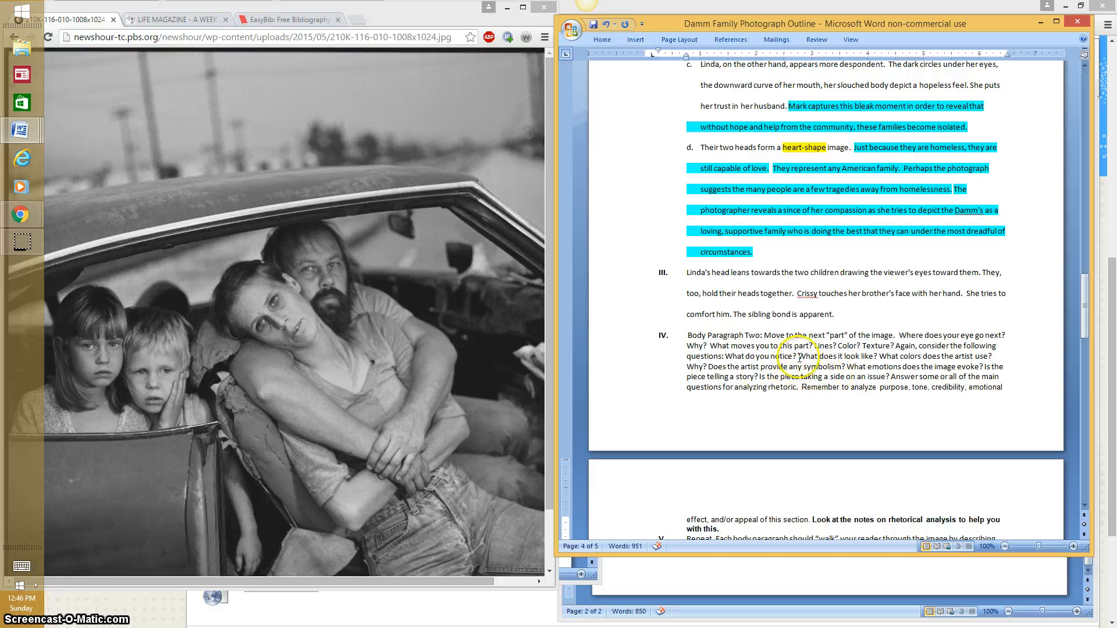
pyautogui.scroll(-3)
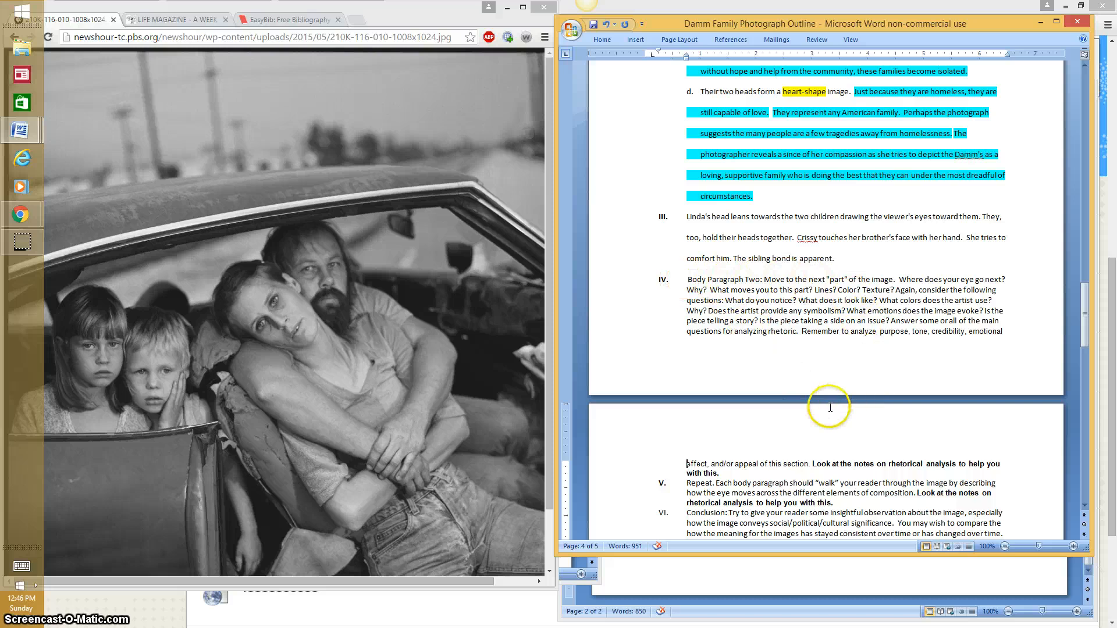
pyautogui.scroll(-3)
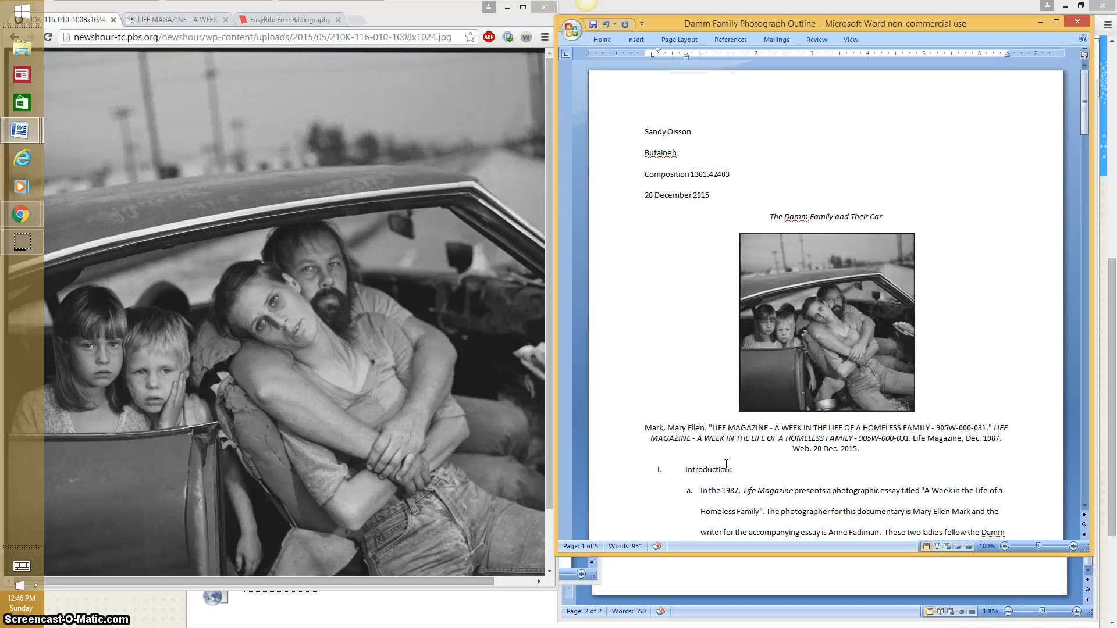
# Step: Add a right-aligned top-of-page number header reading 'Olsson 1'
pyautogui.scroll(-3)
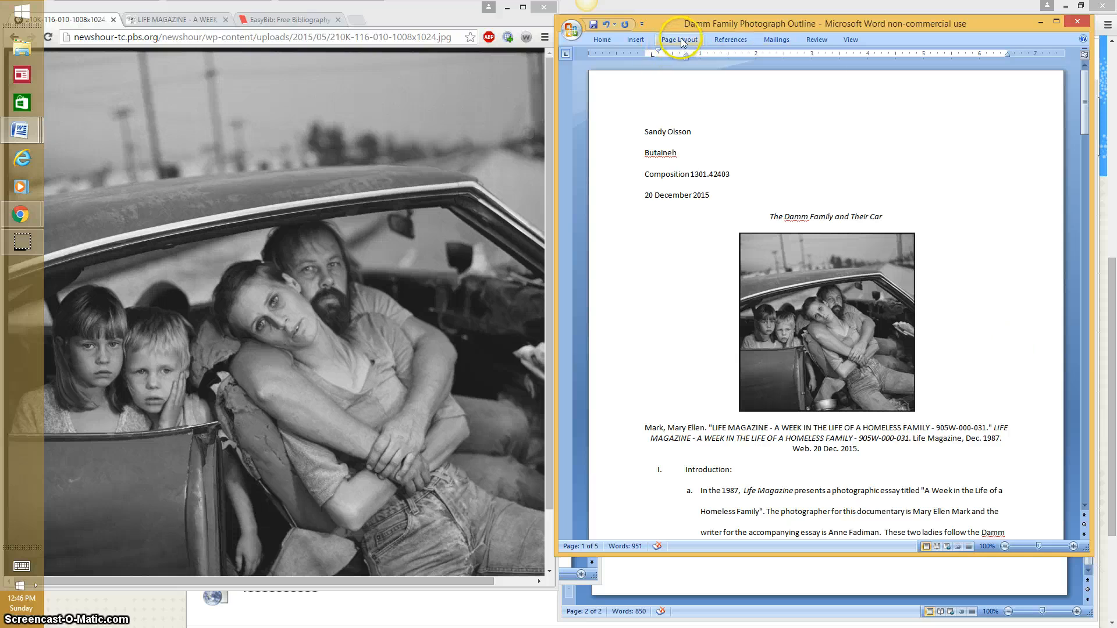
pyautogui.click(634, 39)
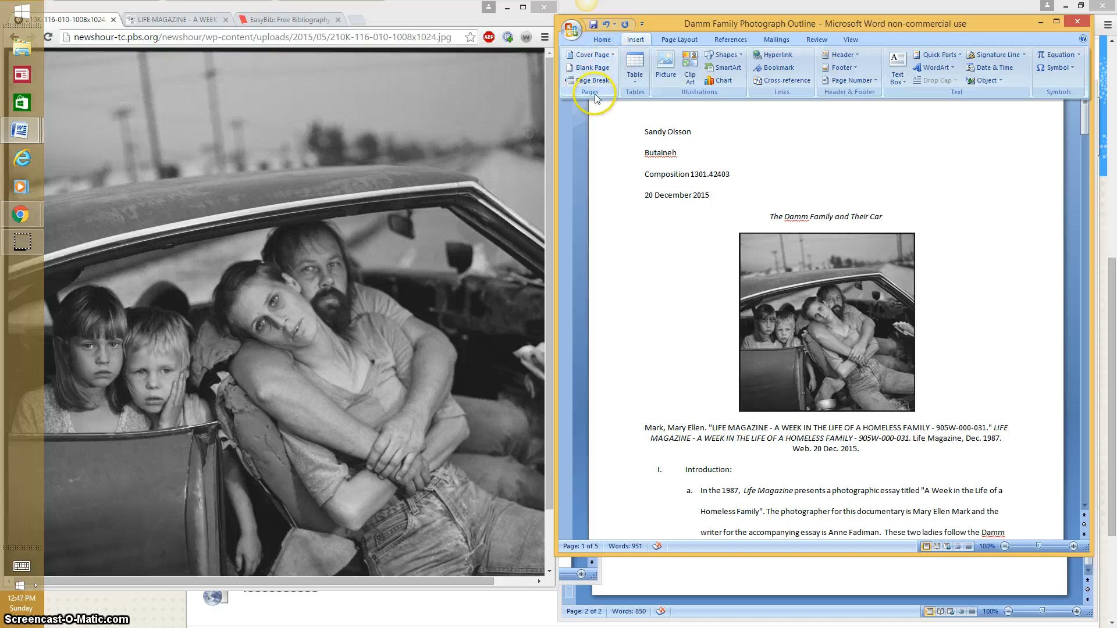
pyautogui.click(847, 79)
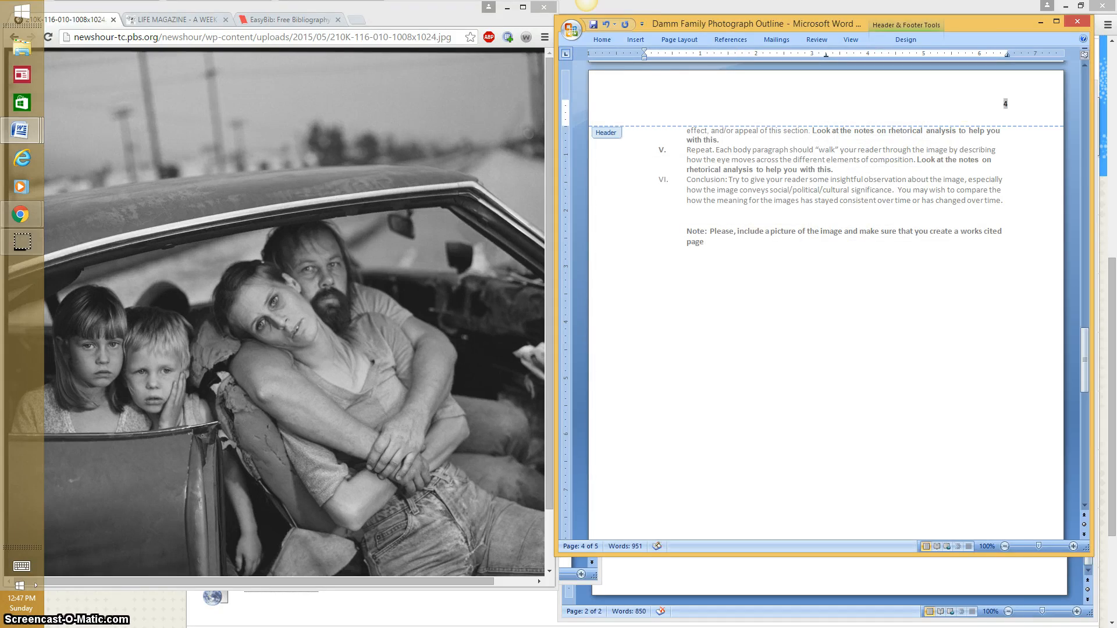
pyautogui.write('Olsson 1')
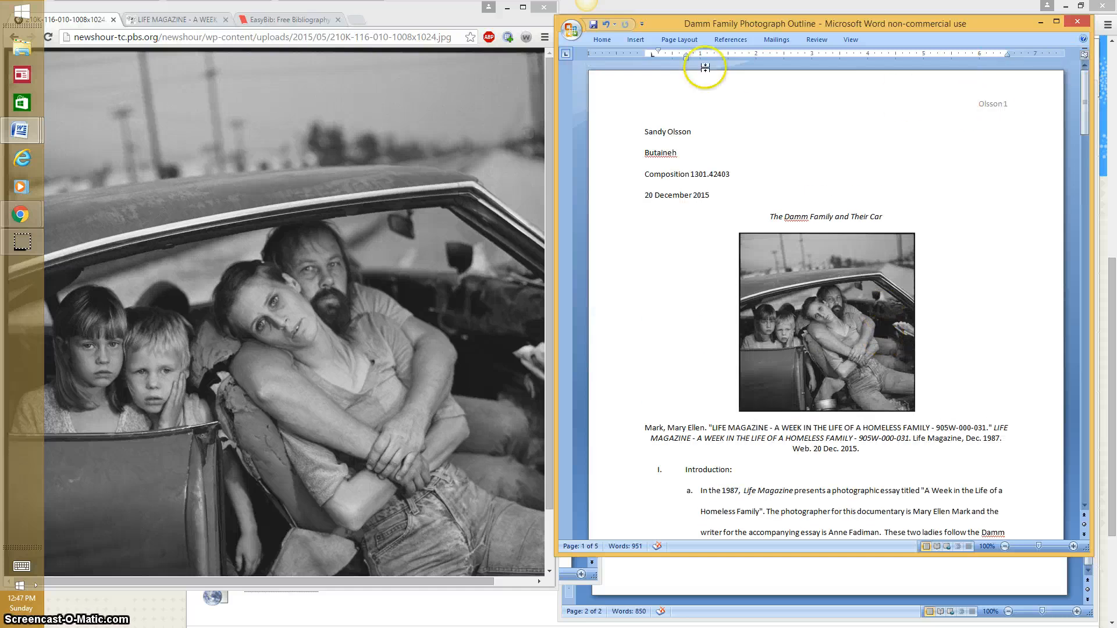
# Step: Review the printer Properties' Page Setup options, then cancel without printing
pyautogui.click(600, 39)
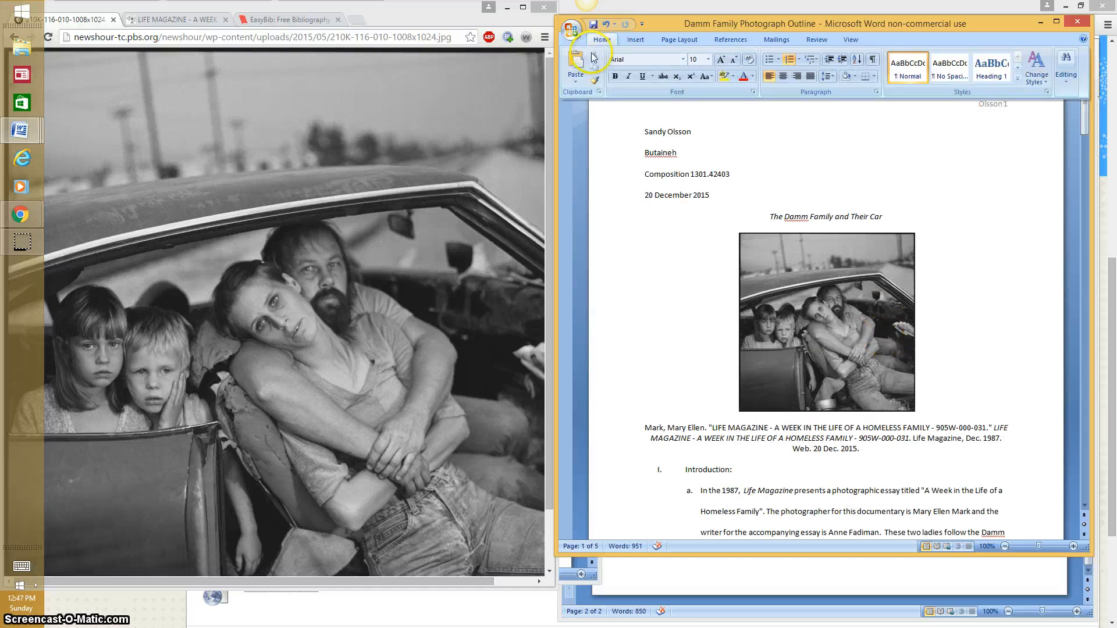
pyautogui.click(571, 23)
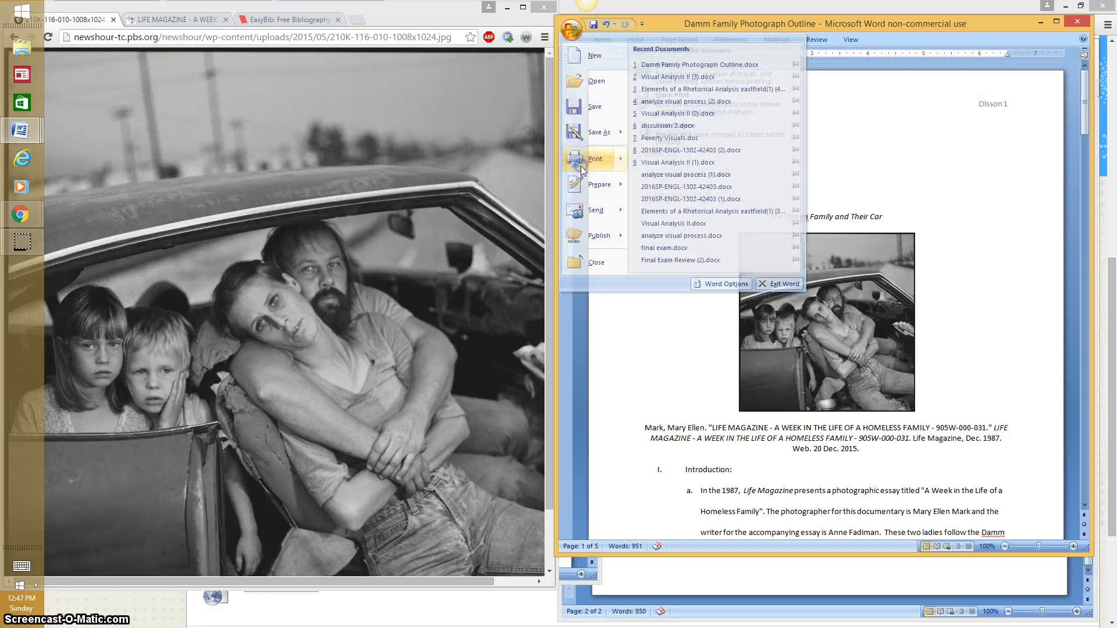
pyautogui.click(594, 159)
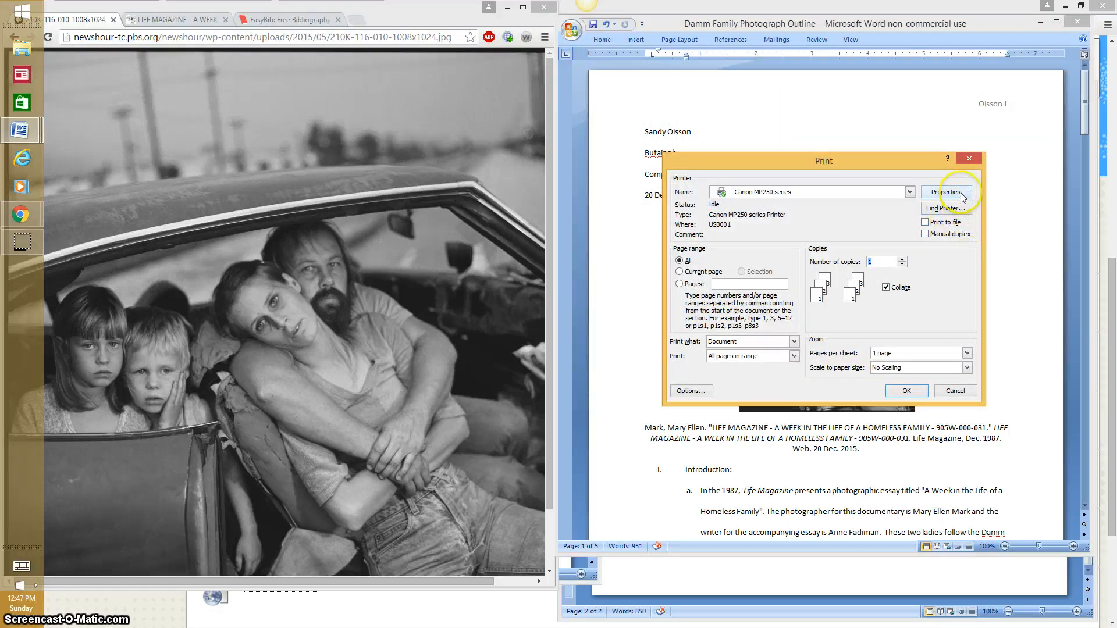
pyautogui.click(946, 192)
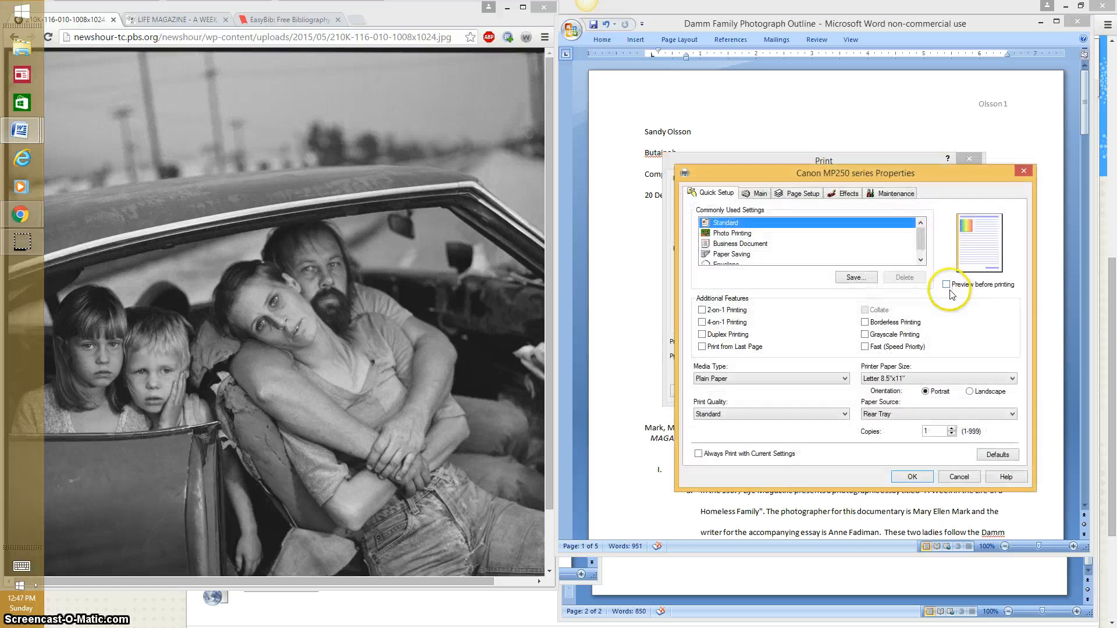
pyautogui.click(801, 193)
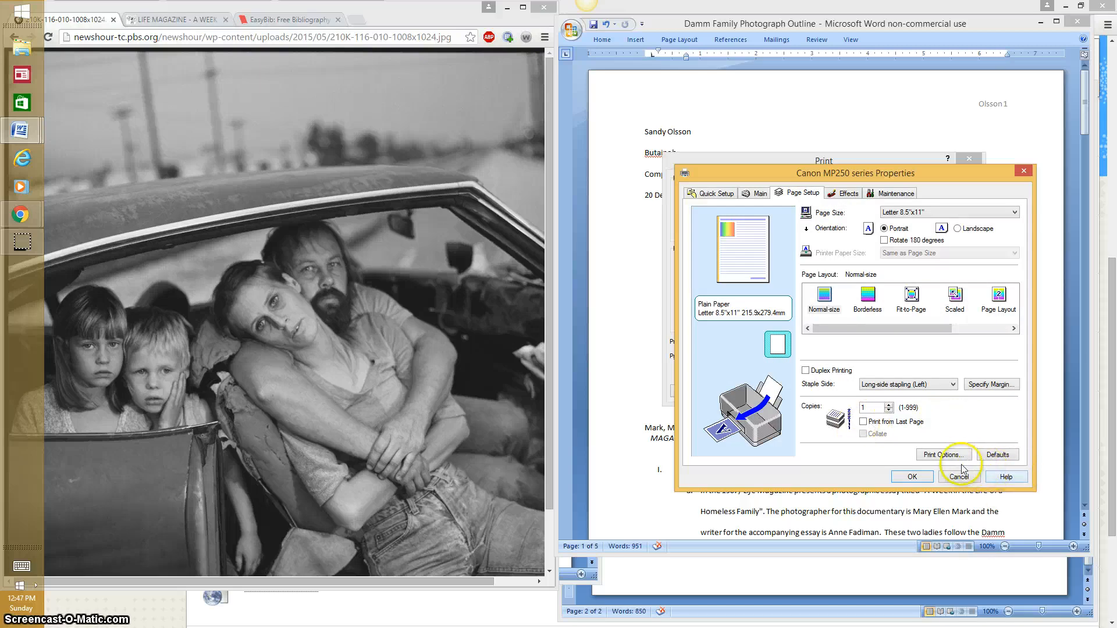
pyautogui.click(942, 454)
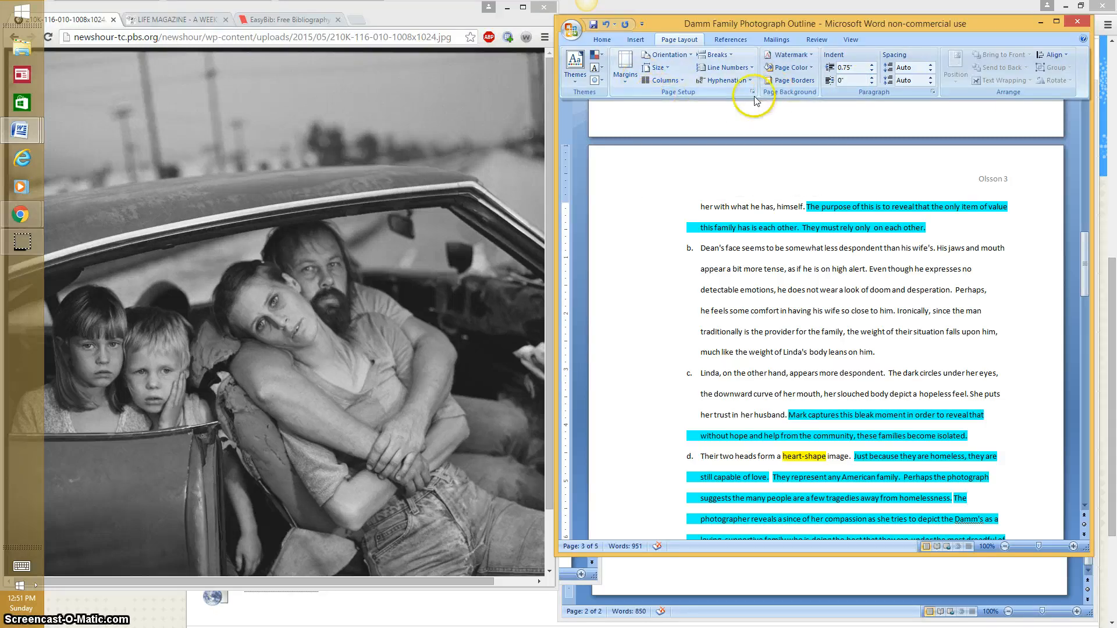
# Step: Enable Different first page in Page Setup so page 1 loses its Olsson header
pyautogui.click(754, 91)
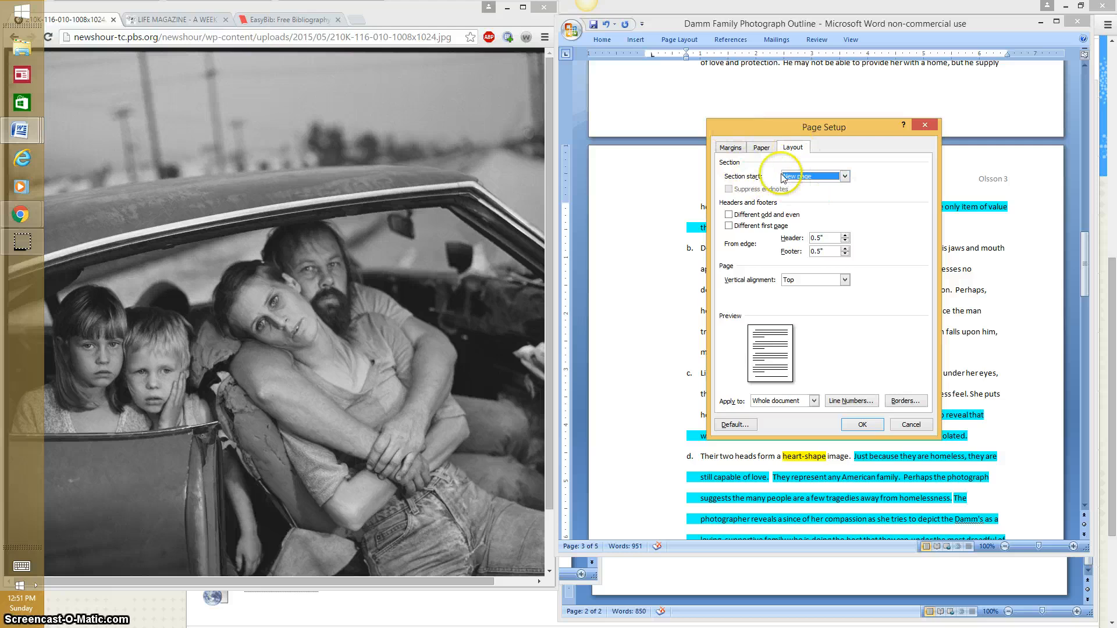
pyautogui.click(728, 226)
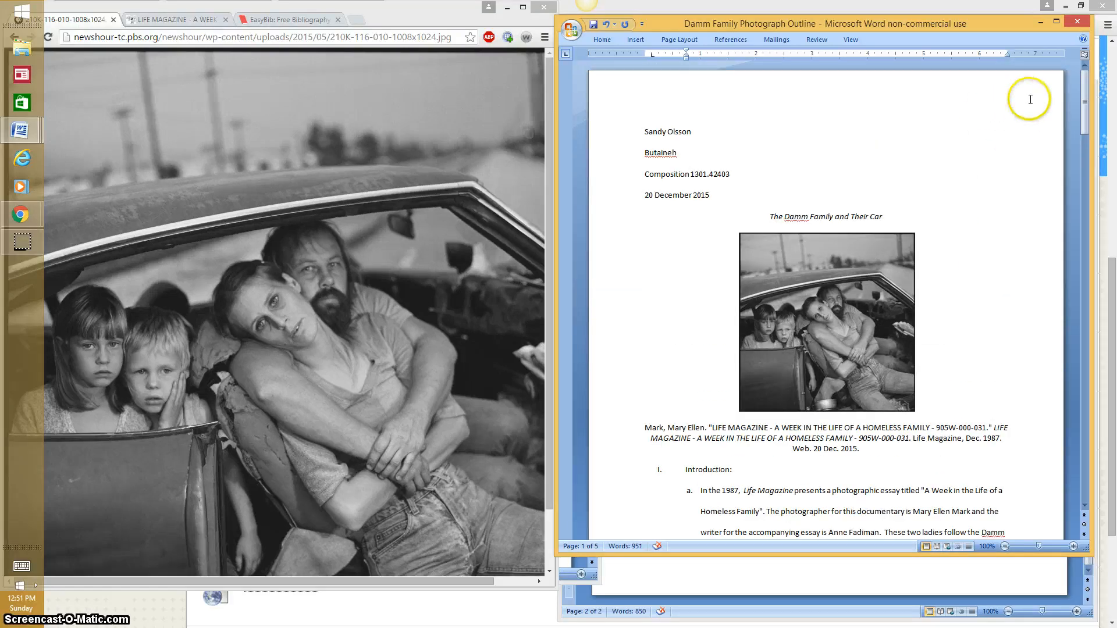
pyautogui.scroll(-3)
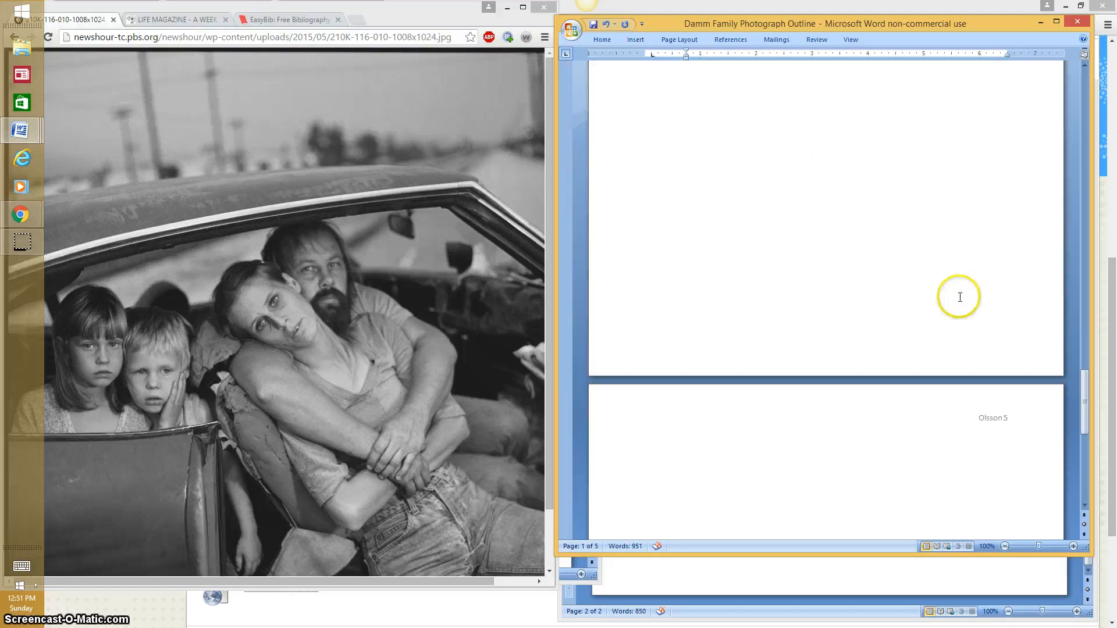
# Step: Add a 'Works Cited' heading on page 5 and paste the Mark, Mary Ellen citation below it
pyautogui.scroll(-3)
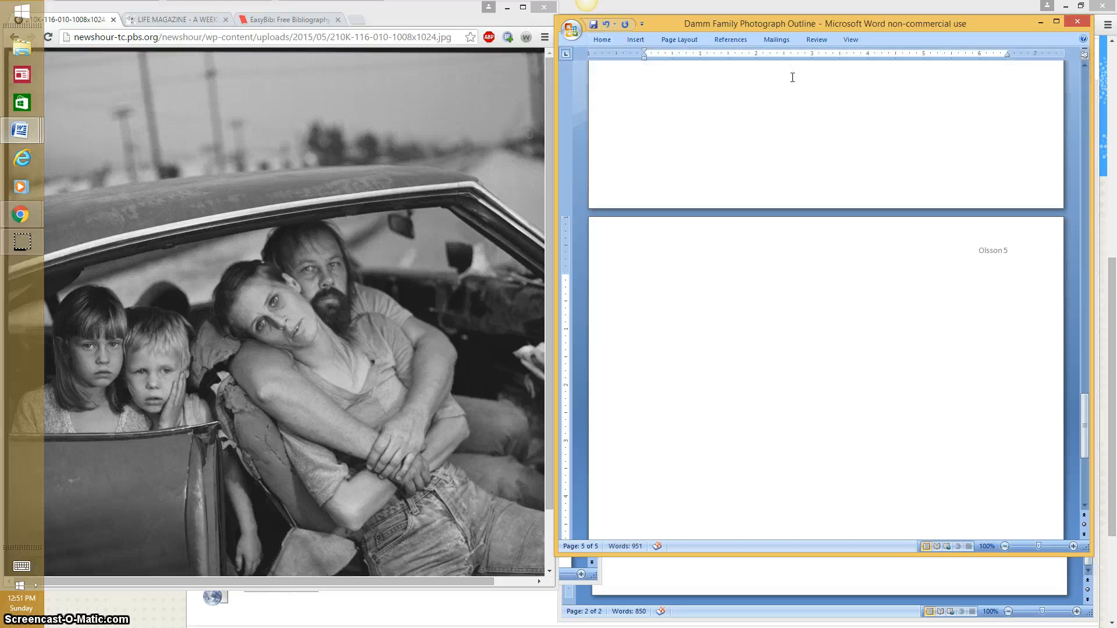
pyautogui.write('Works Cit')
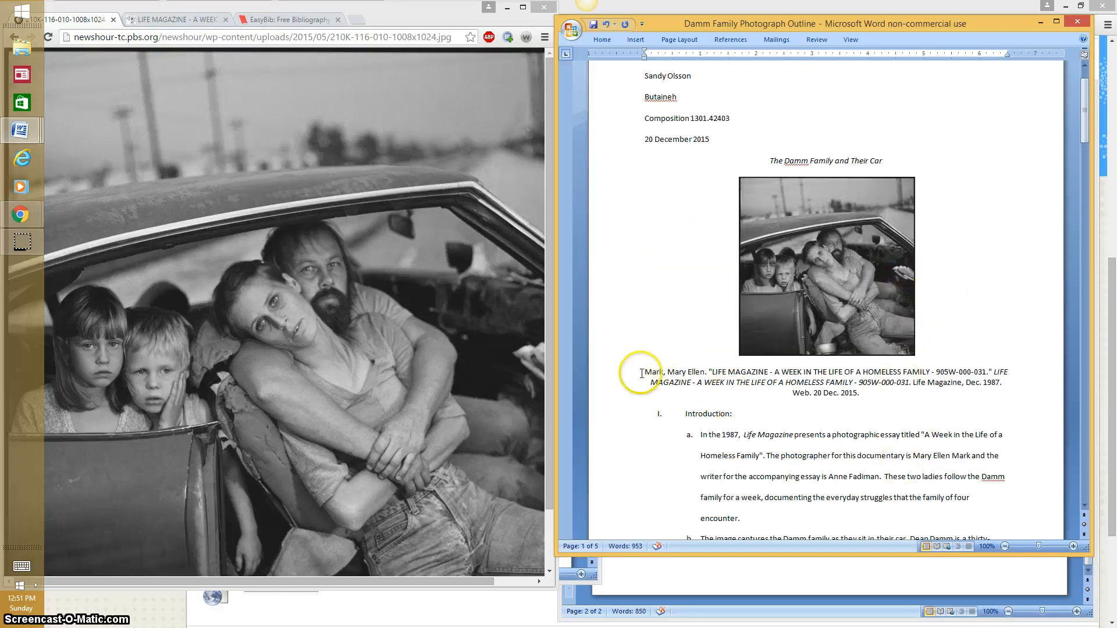
pyautogui.moveTo(641, 372); pyautogui.dragTo(860, 395)
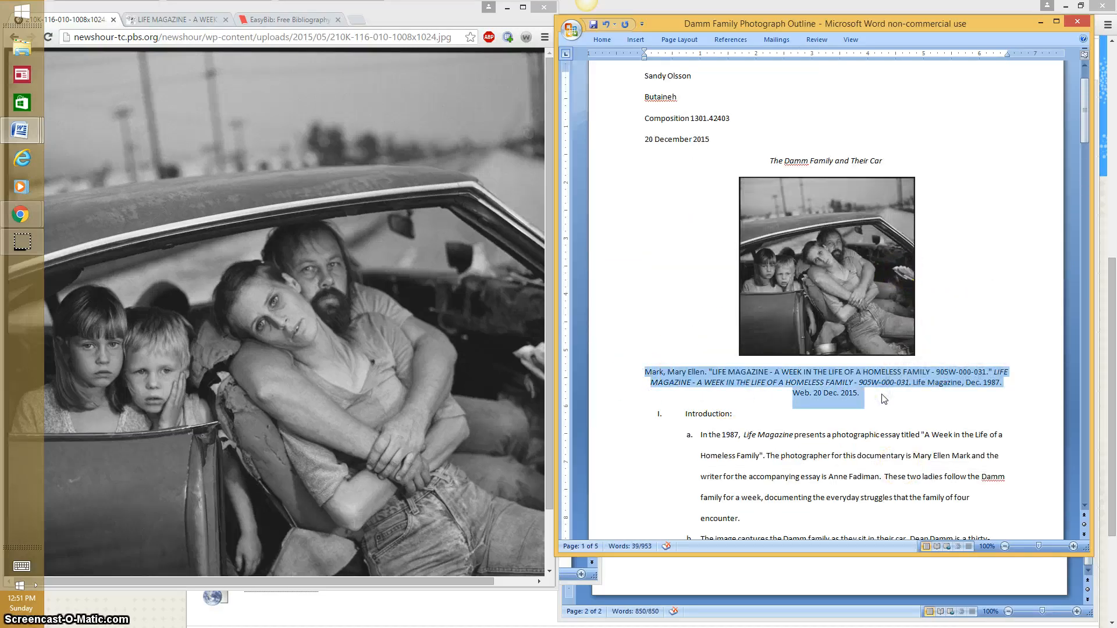
pyautogui.scroll(-3)
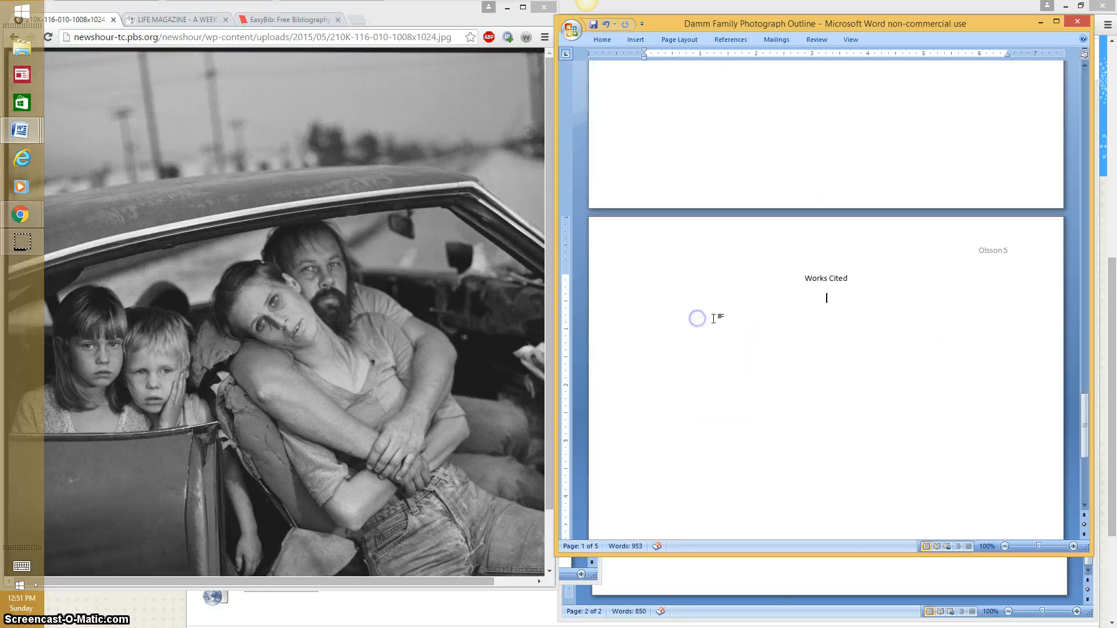
pyautogui.click(601, 39)
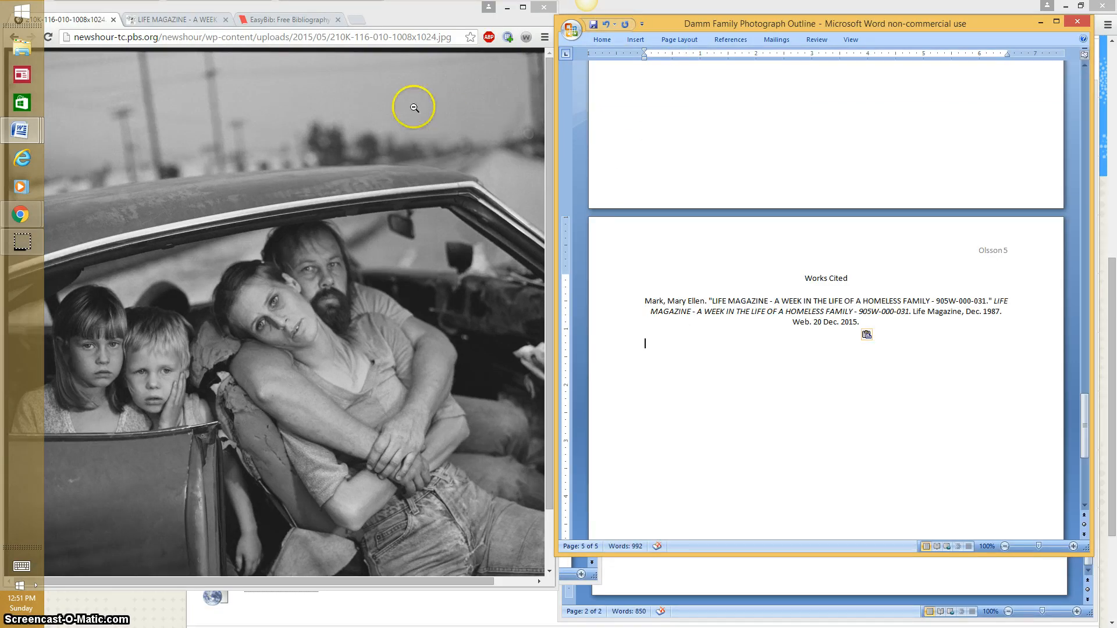
pyautogui.click(601, 39)
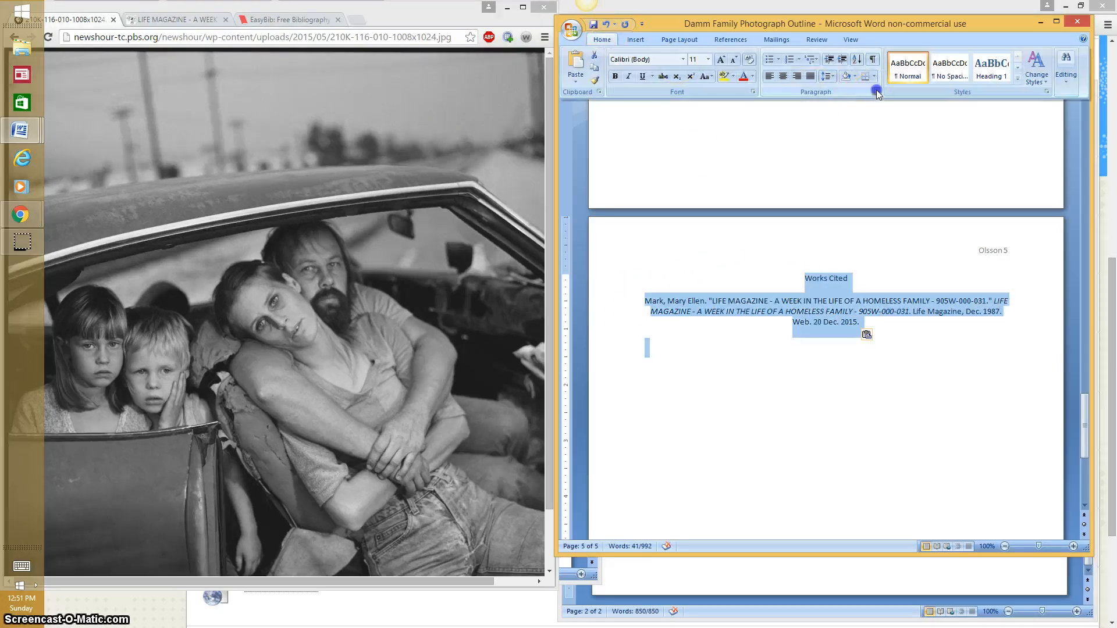
# Step: Double-space the Works Cited page through the Paragraph dialog
pyautogui.click(878, 91)
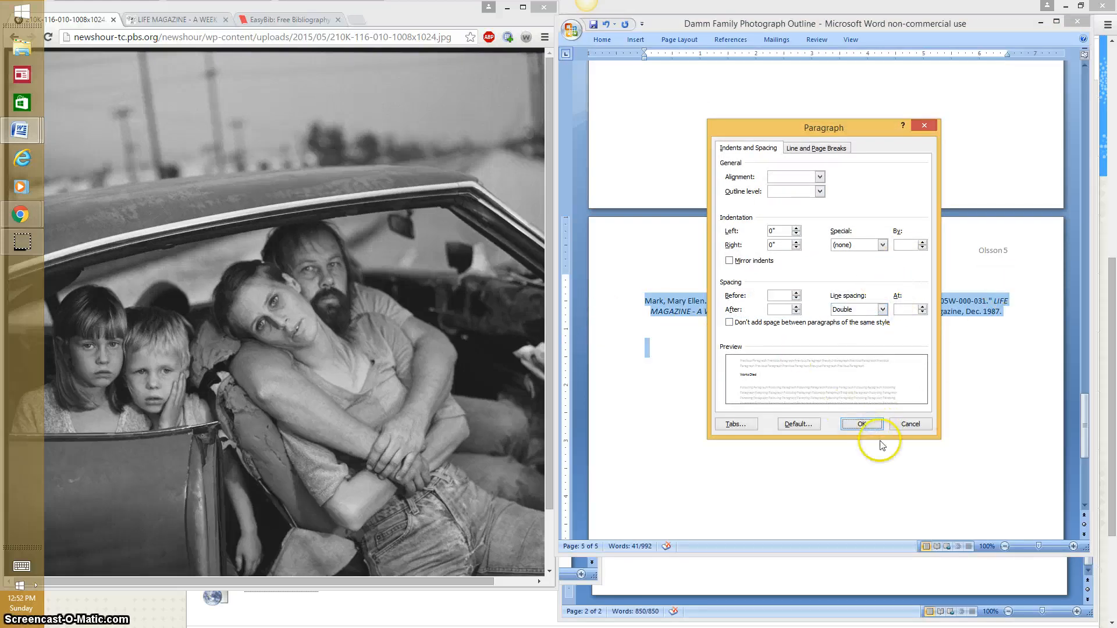
pyautogui.click(861, 424)
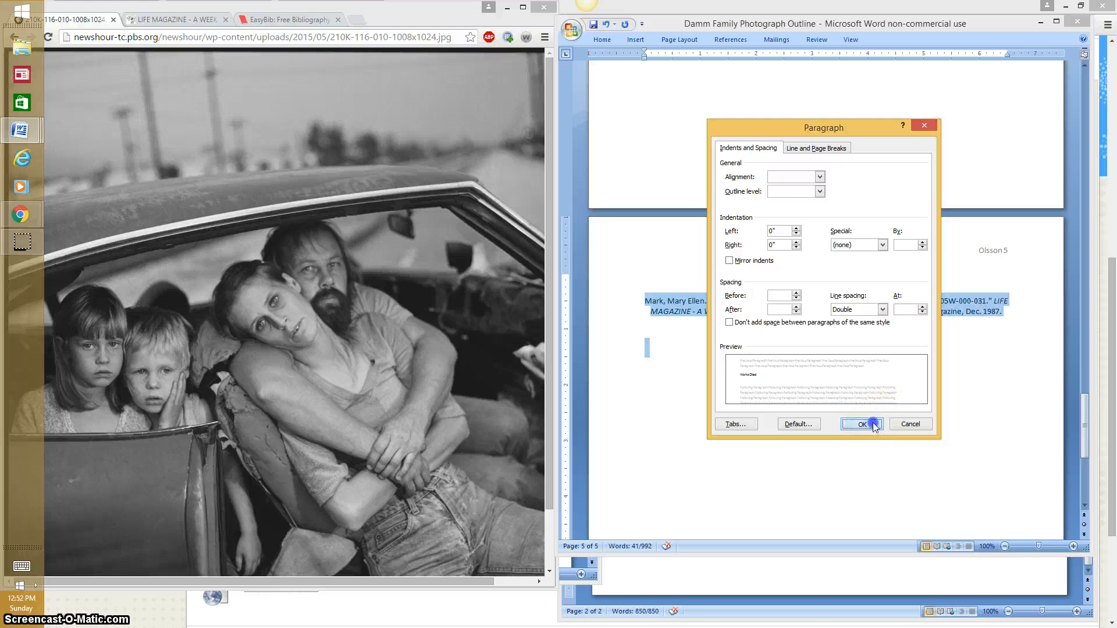
pyautogui.click(859, 424)
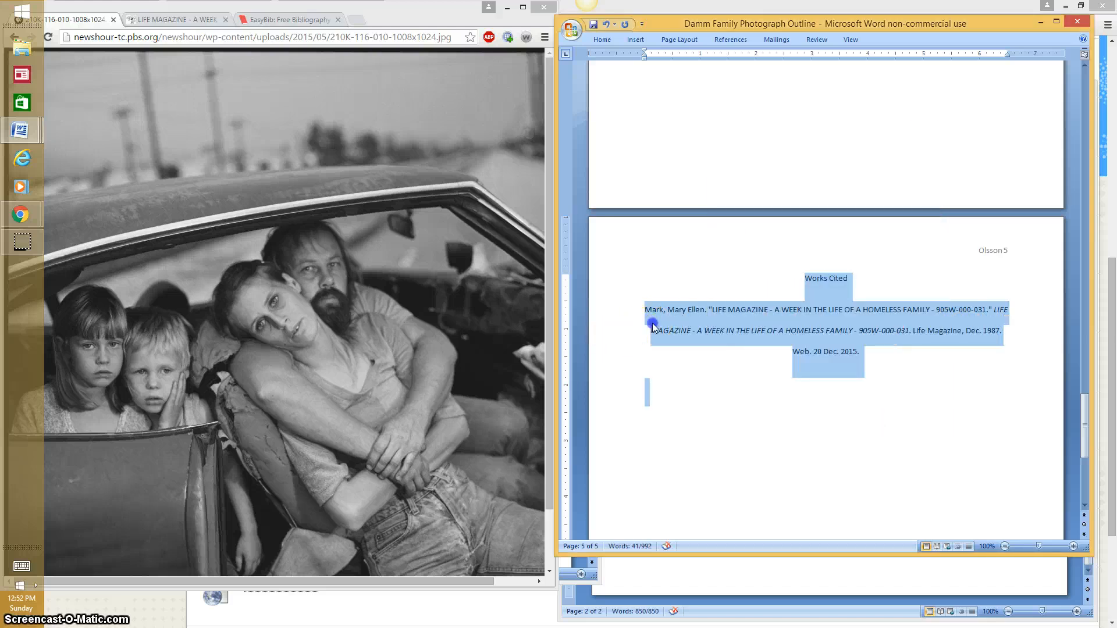
# Step: Left-align the Mark citation and give it a hanging indent
pyautogui.click(643, 316)
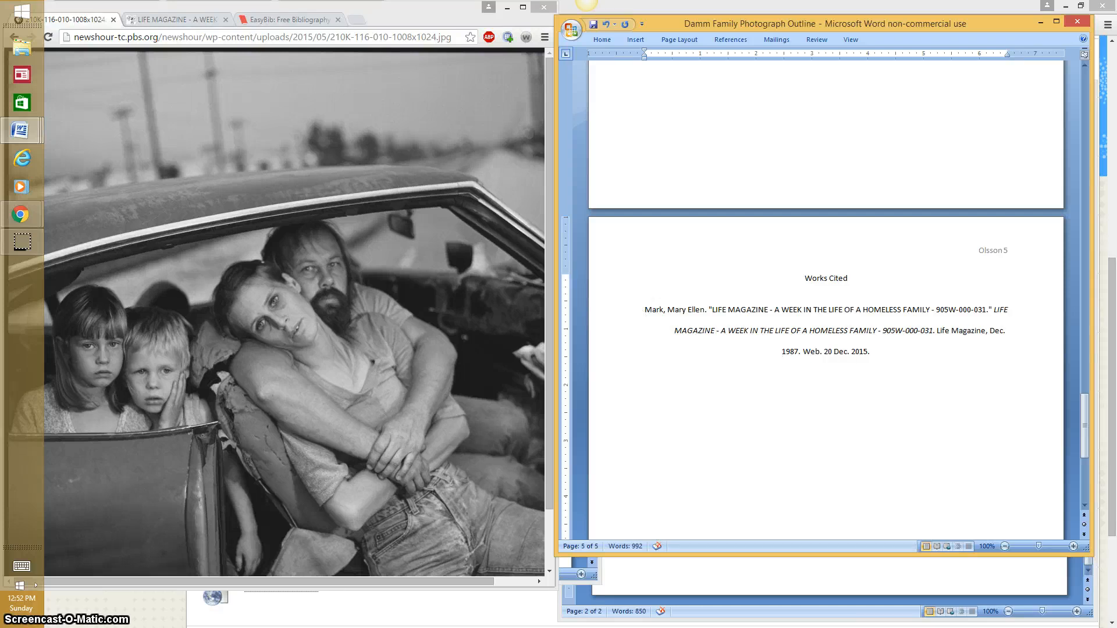
pyautogui.click(781, 351)
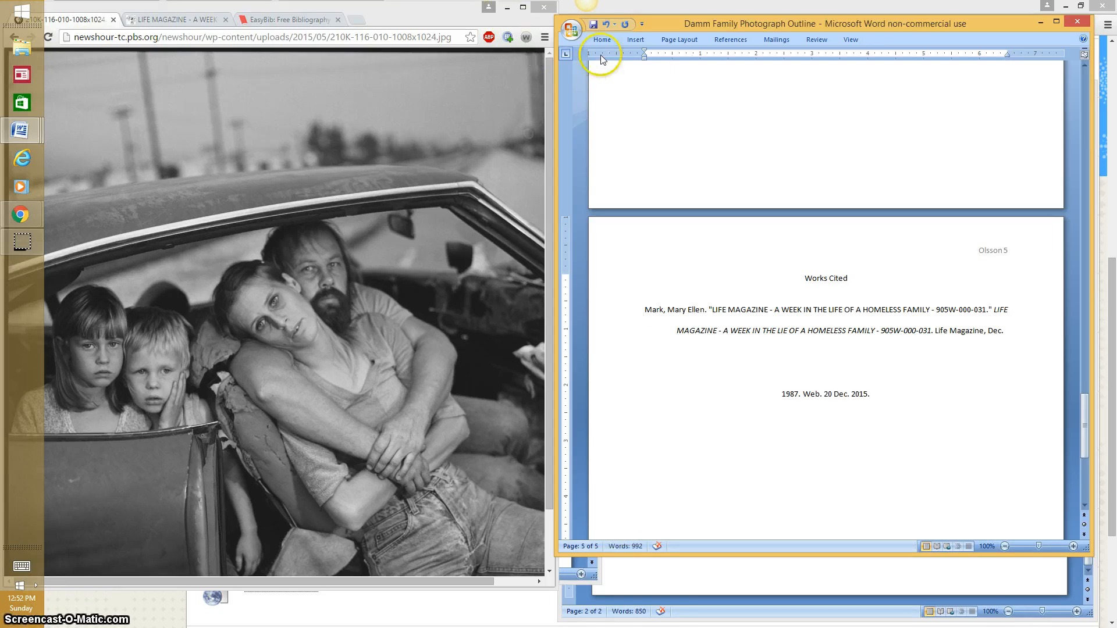
pyautogui.click(601, 39)
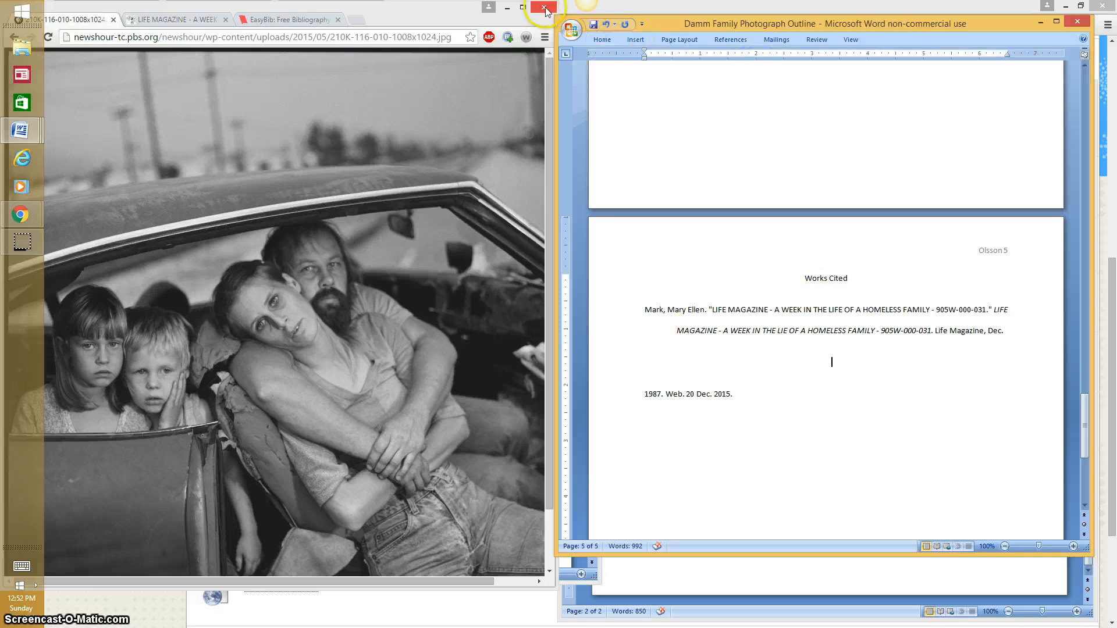
pyautogui.click(600, 39)
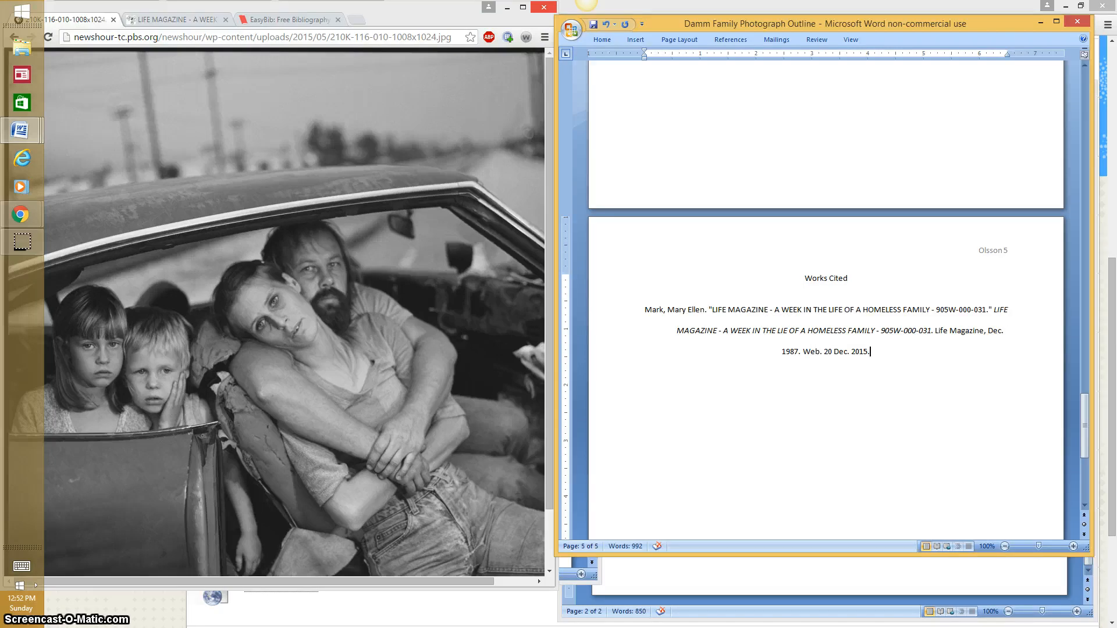
pyautogui.click(601, 39)
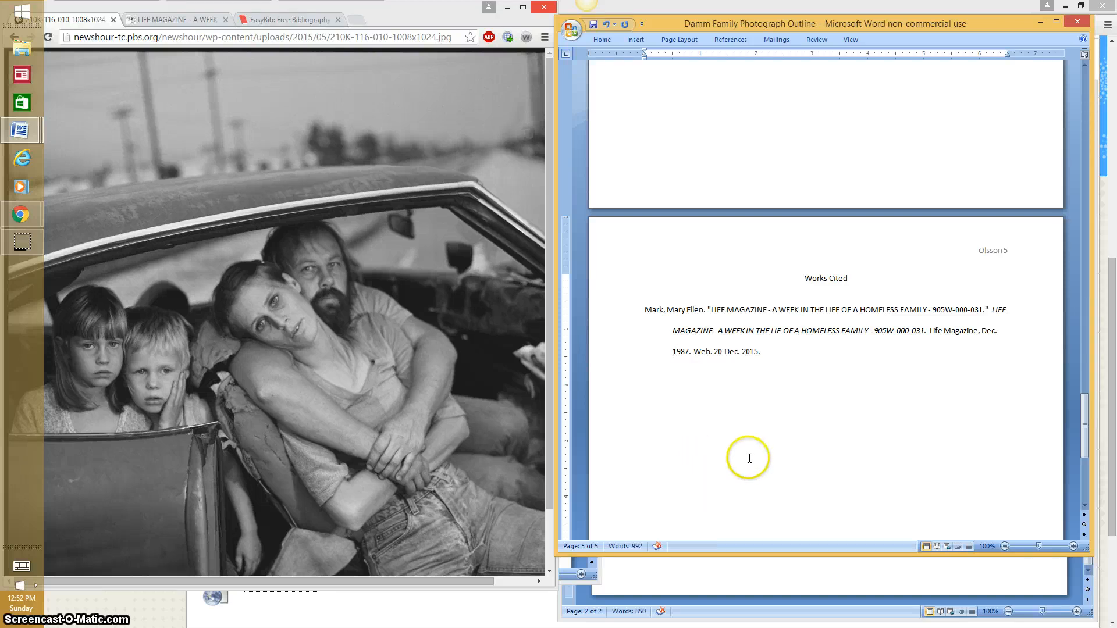
pyautogui.moveTo(796, 444)
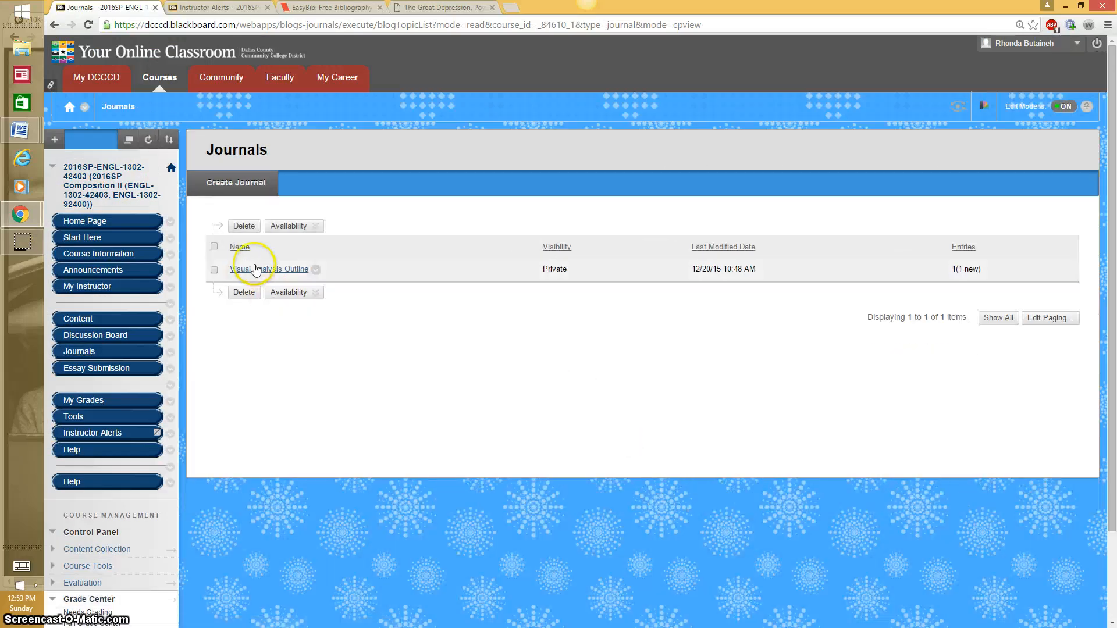
# Step: Open the Visual Analysis Outline journal and start a new journal entry
pyautogui.click(269, 269)
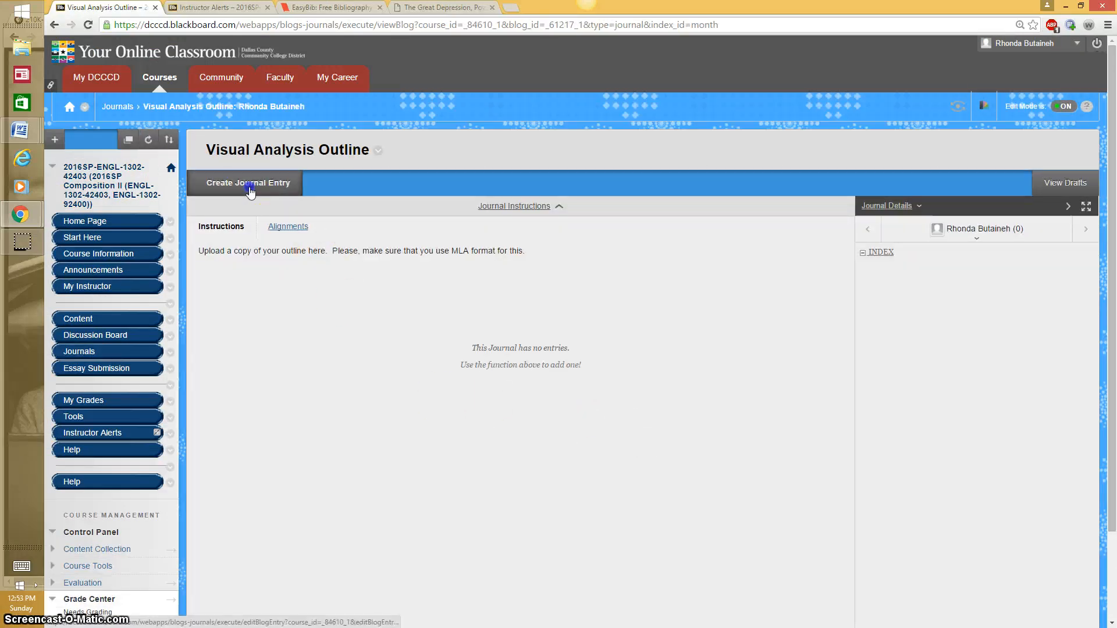
pyautogui.click(248, 182)
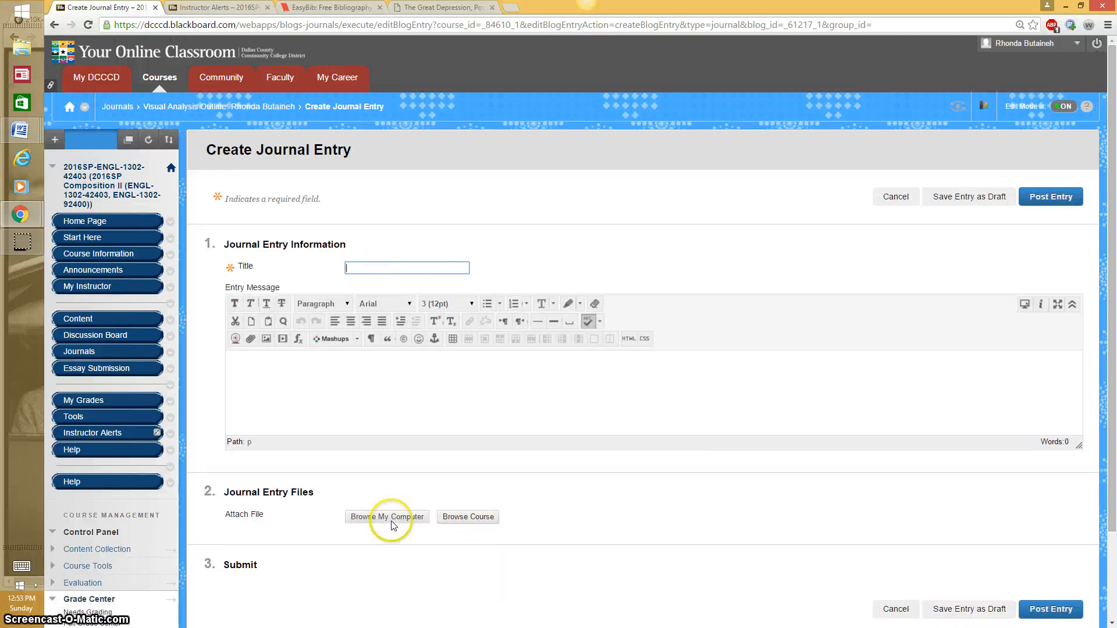
pyautogui.moveTo(903, 308)
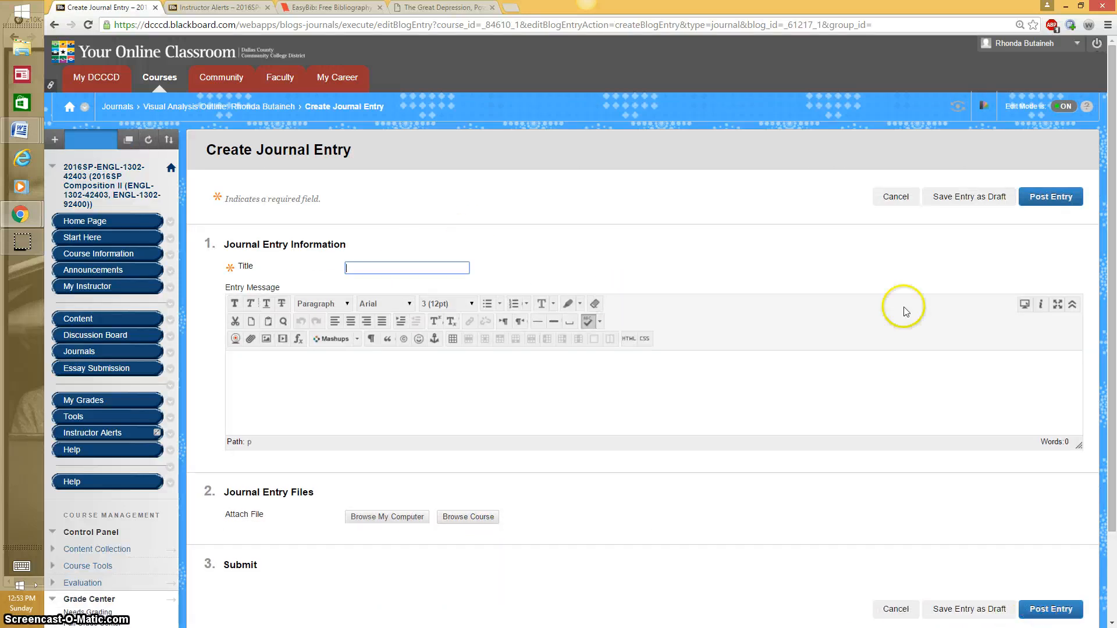
pyautogui.moveTo(739, 190)
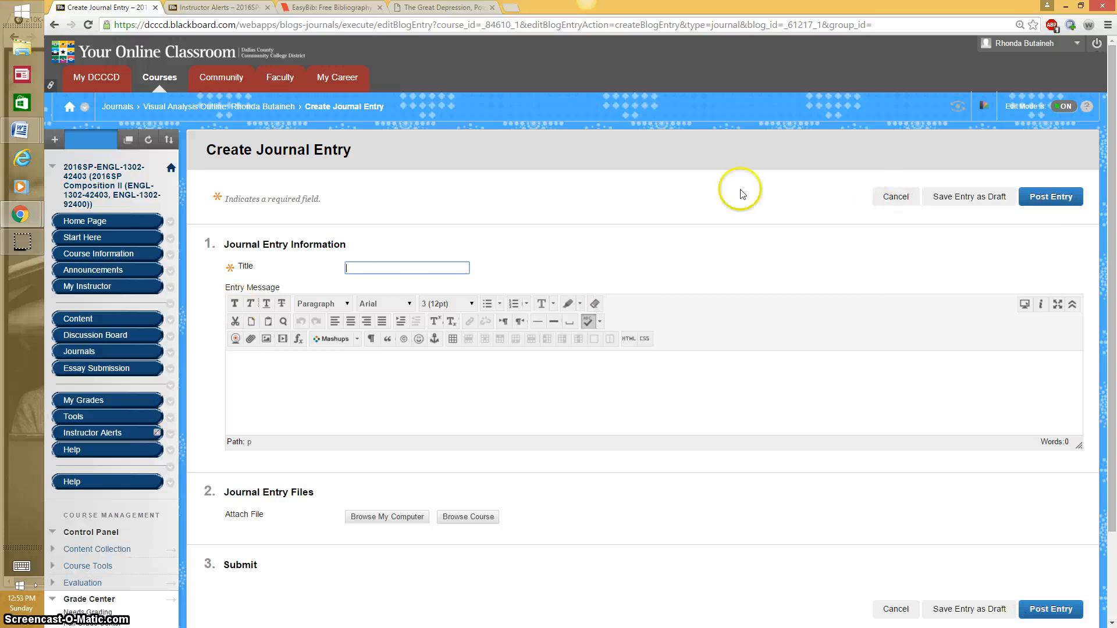